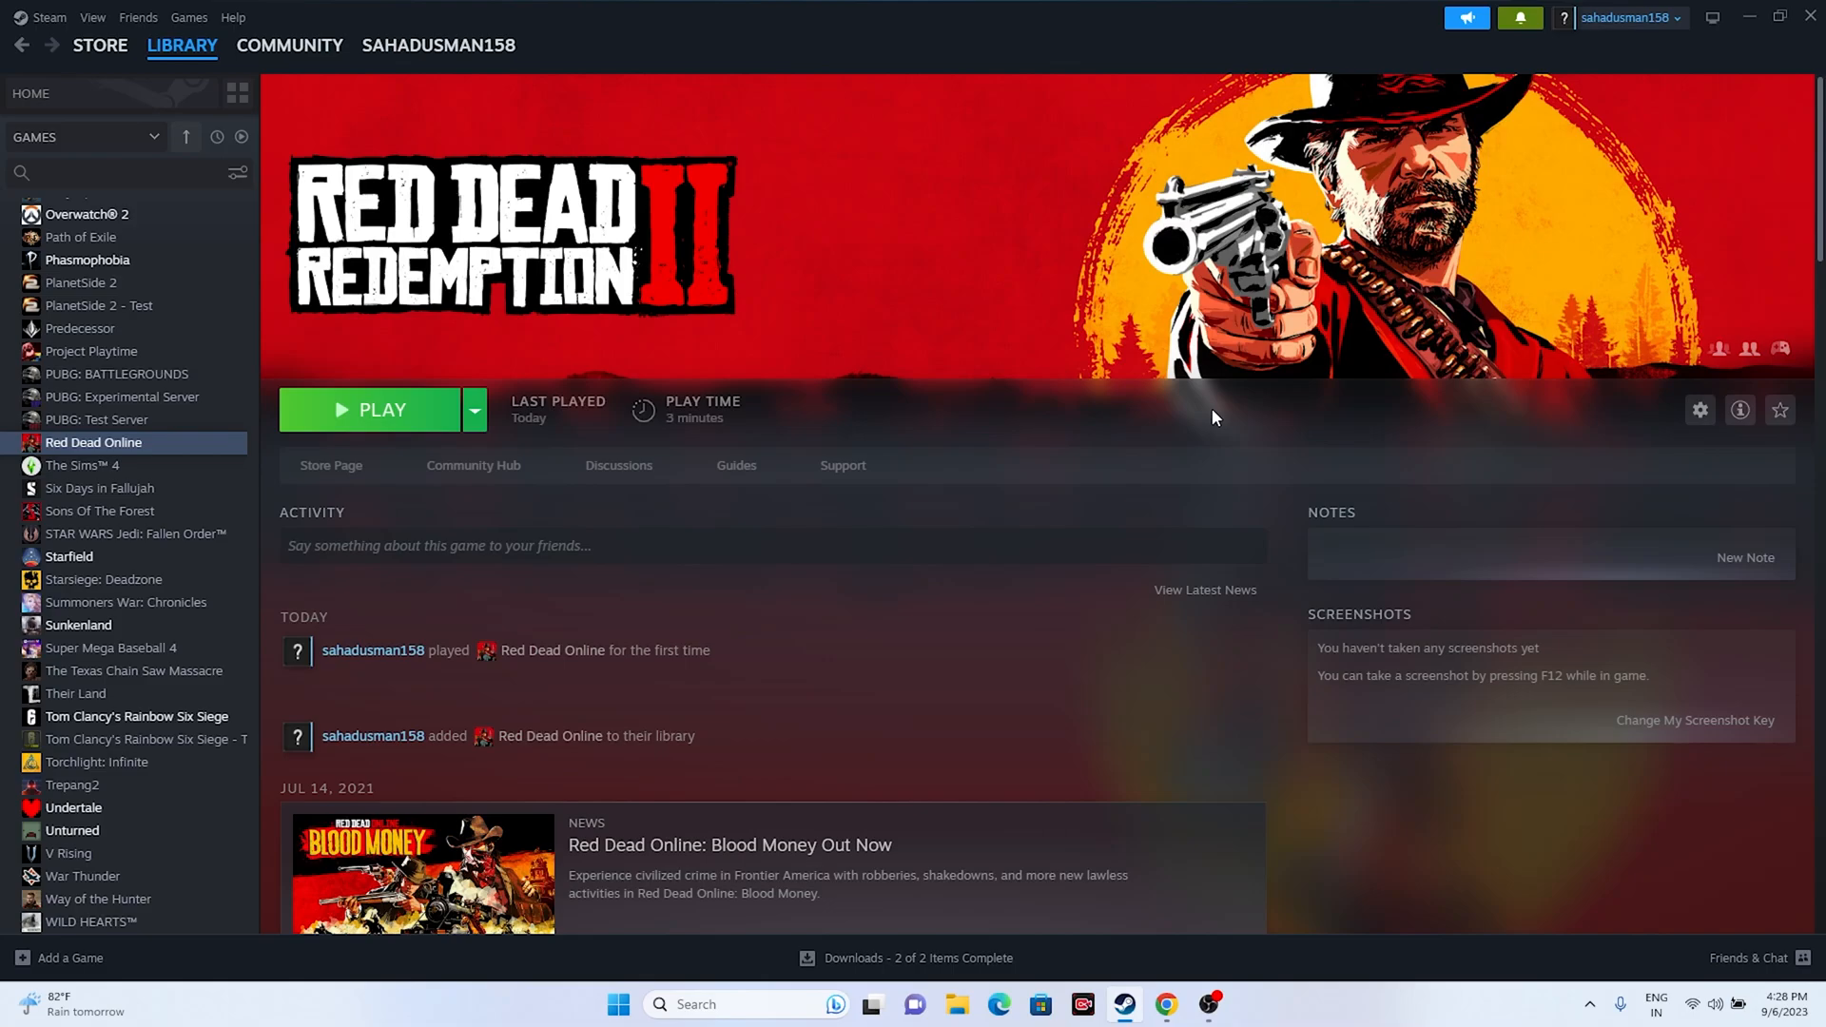
{"action": "mouse_move", "coordinate": [1210, 477]}
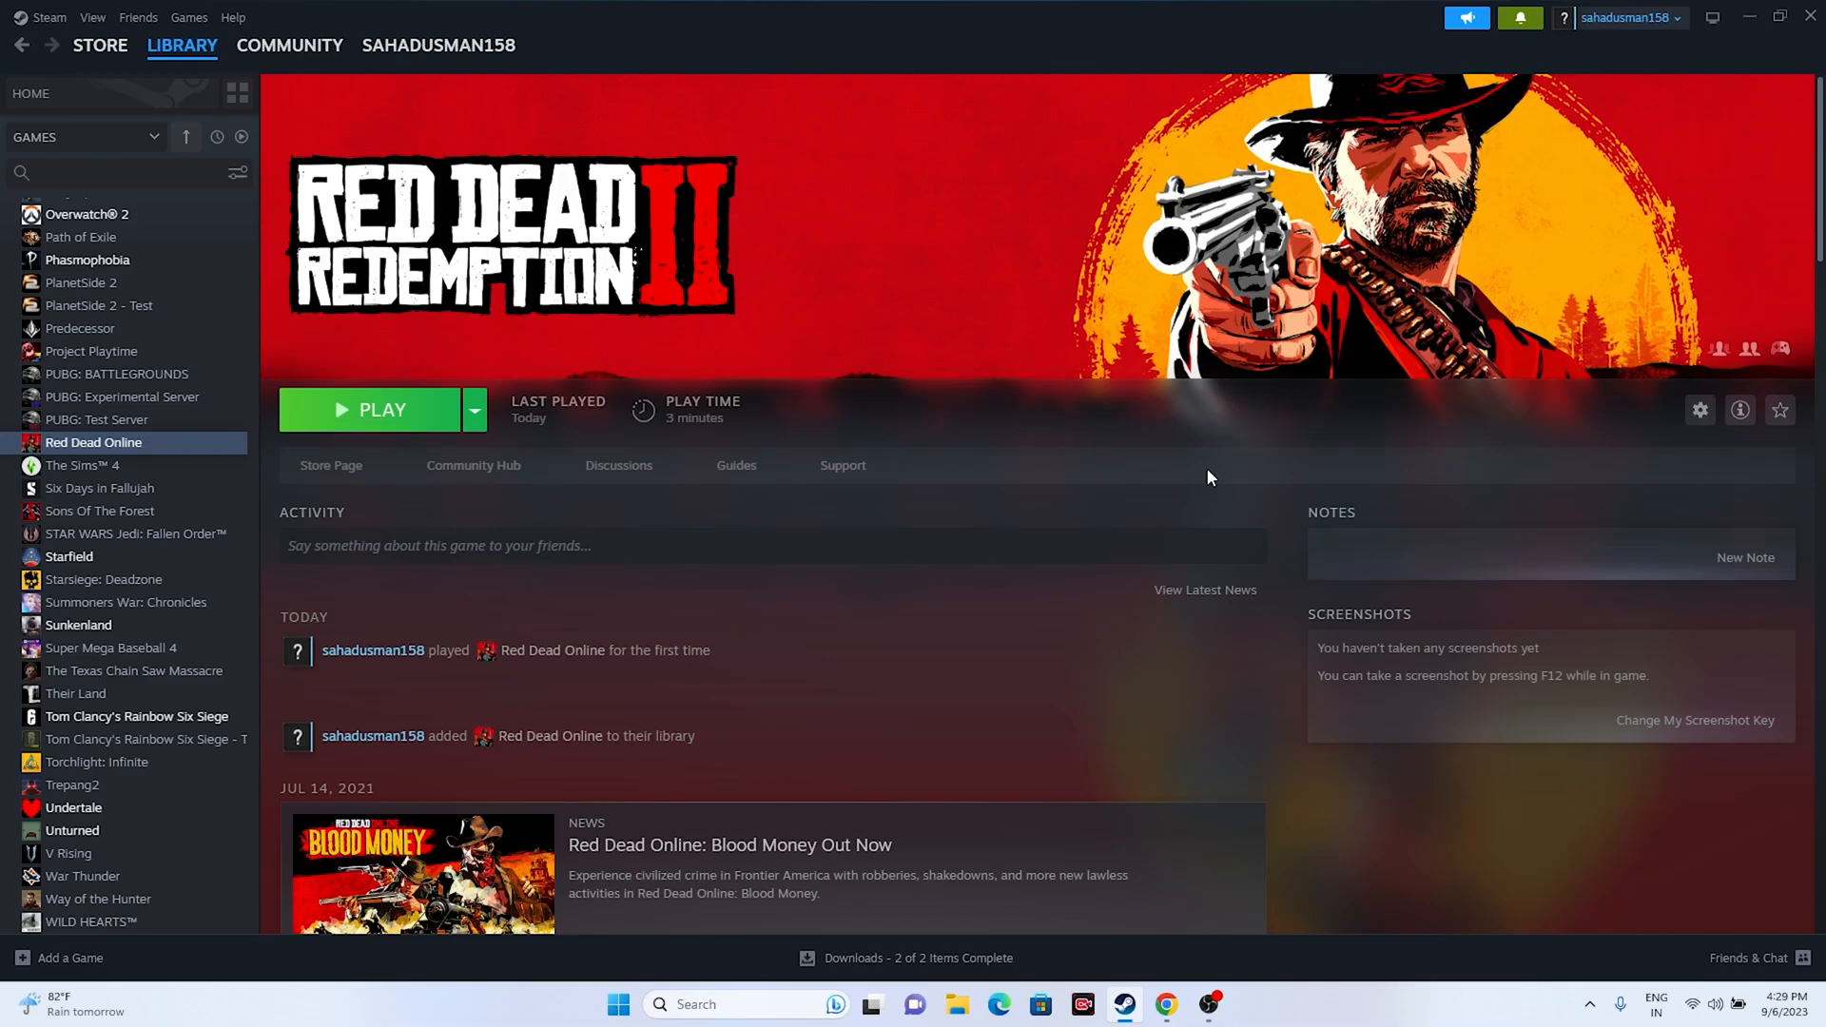
{"action": "mouse_move", "coordinate": [955, 404]}
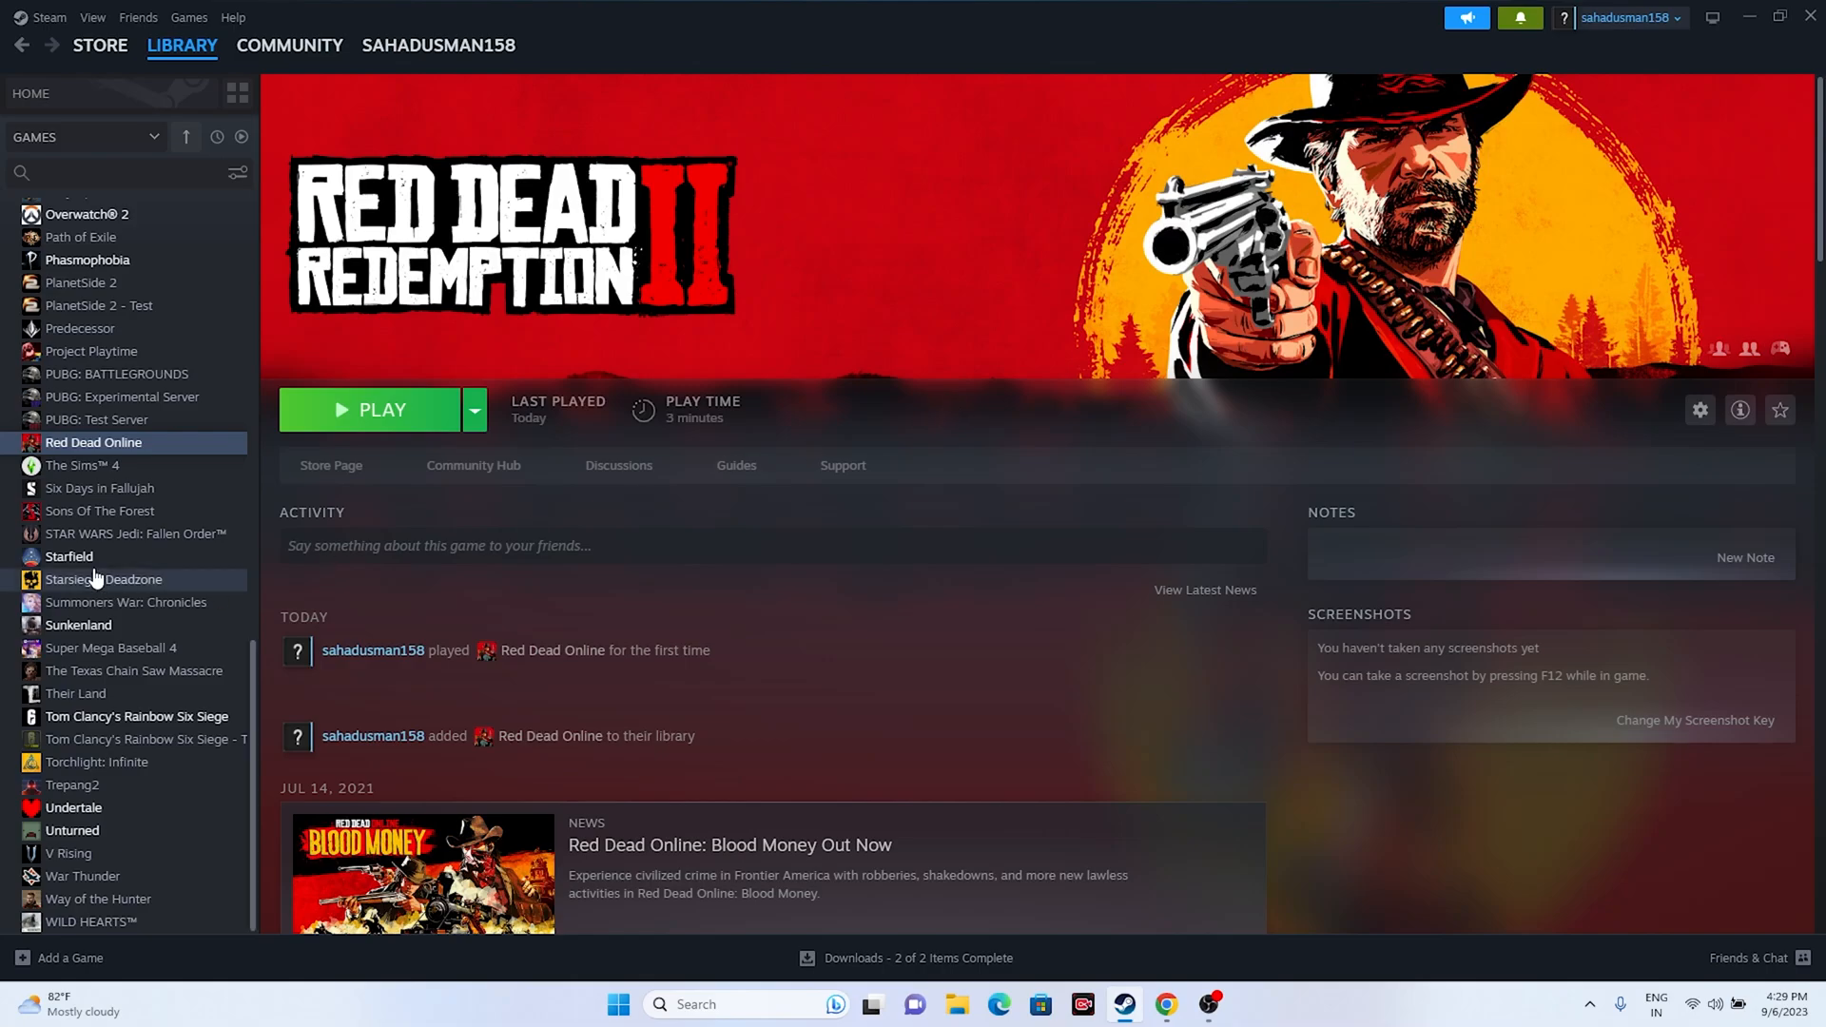
Step: Show the update settings in Red Dead Online's Steam properties
{"action": "right_click", "coordinate": [93, 442]}
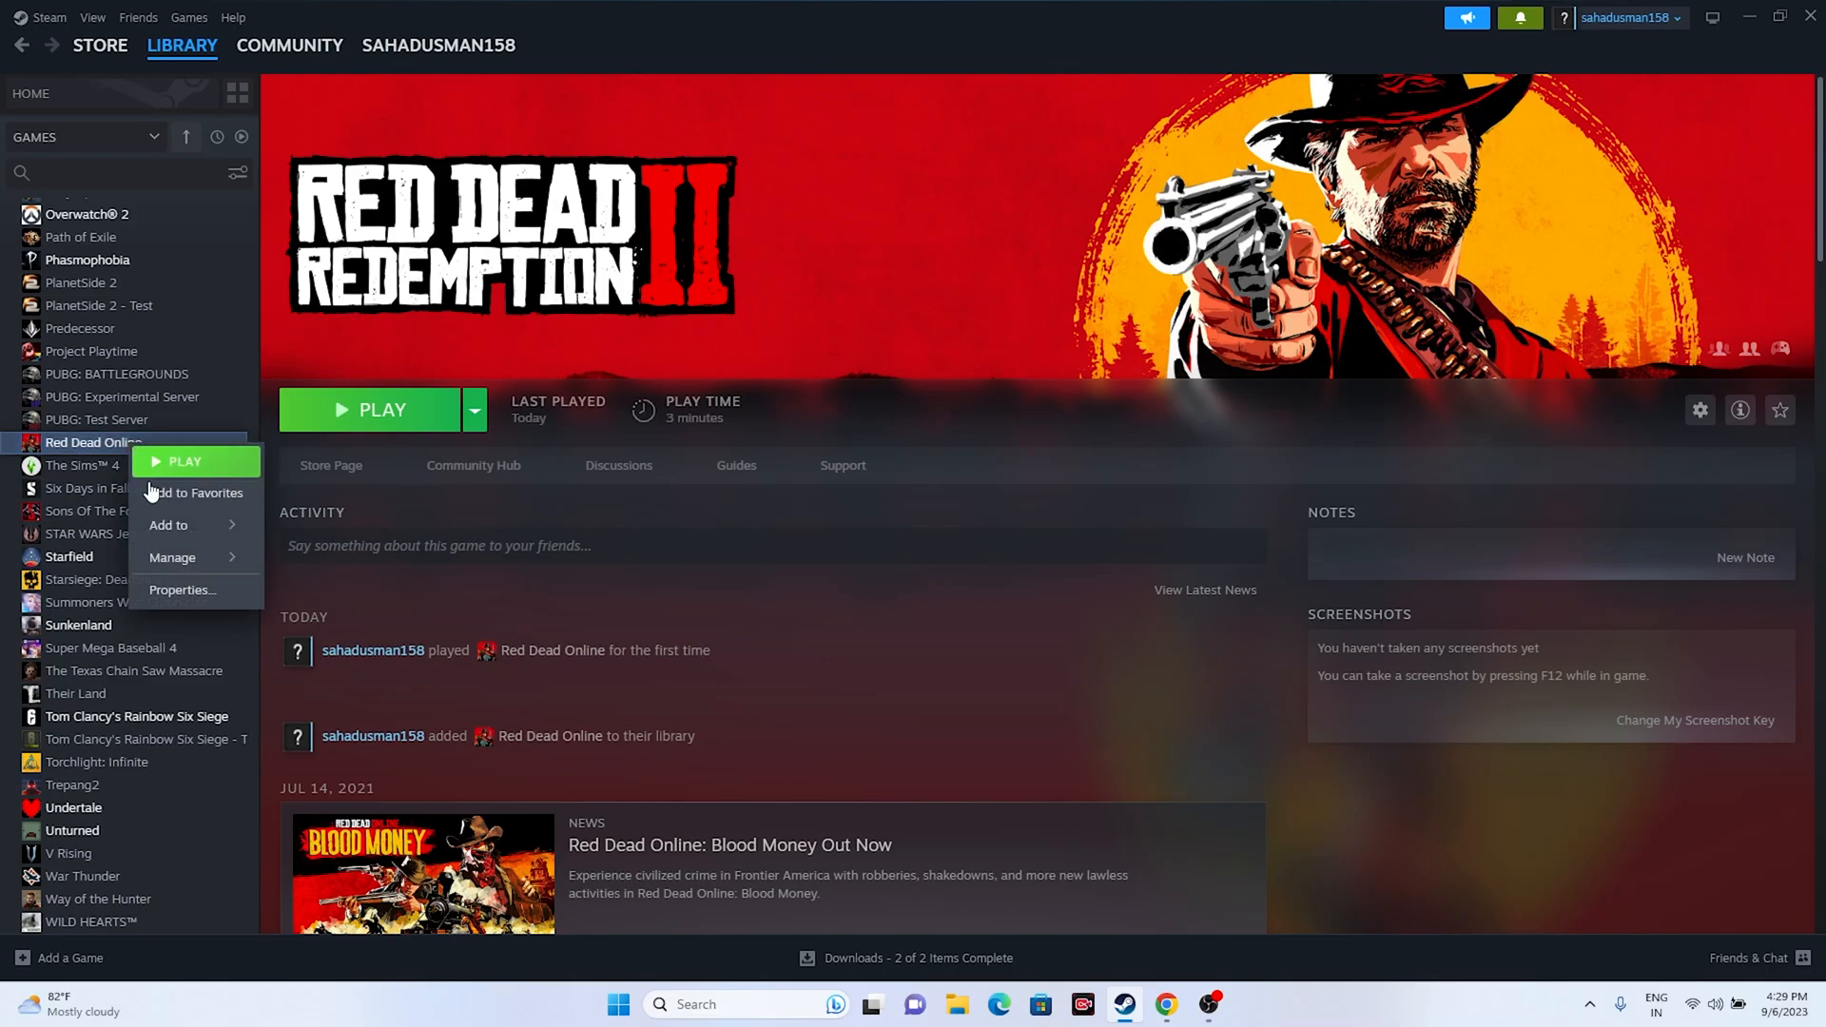
{"action": "left_click", "coordinate": [182, 590]}
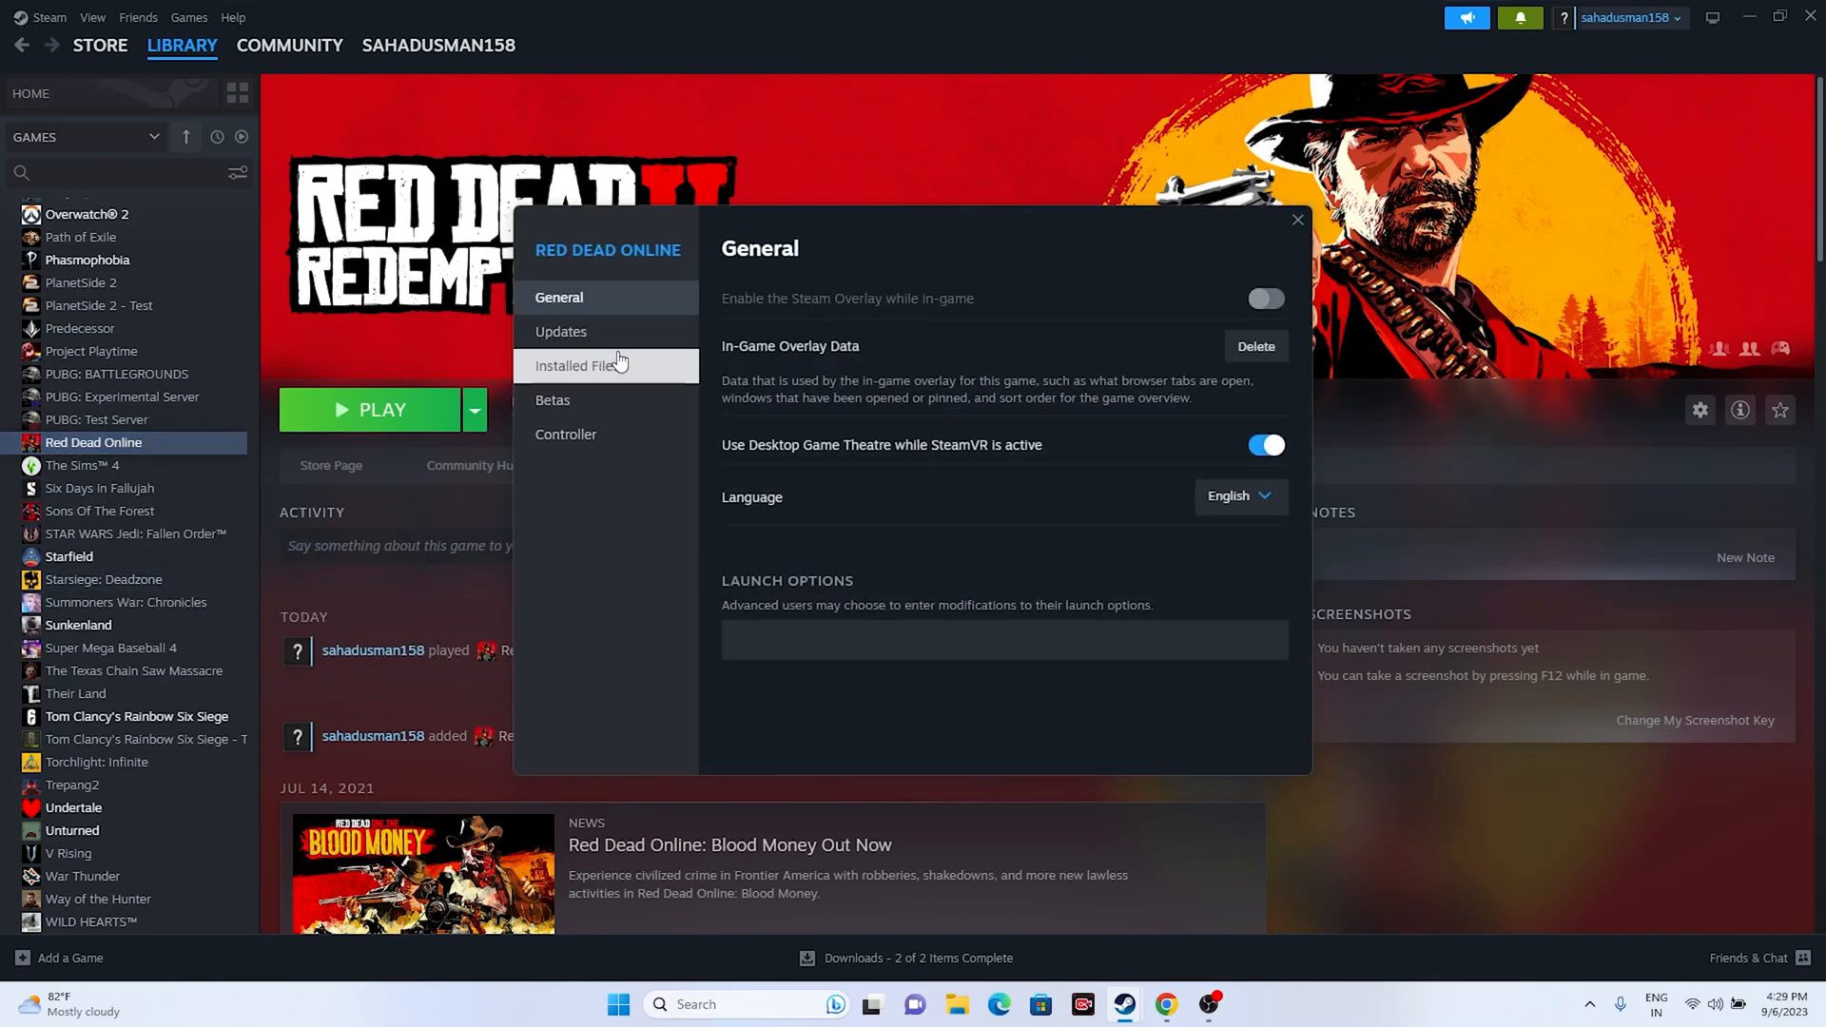
{"action": "left_click", "coordinate": [560, 331]}
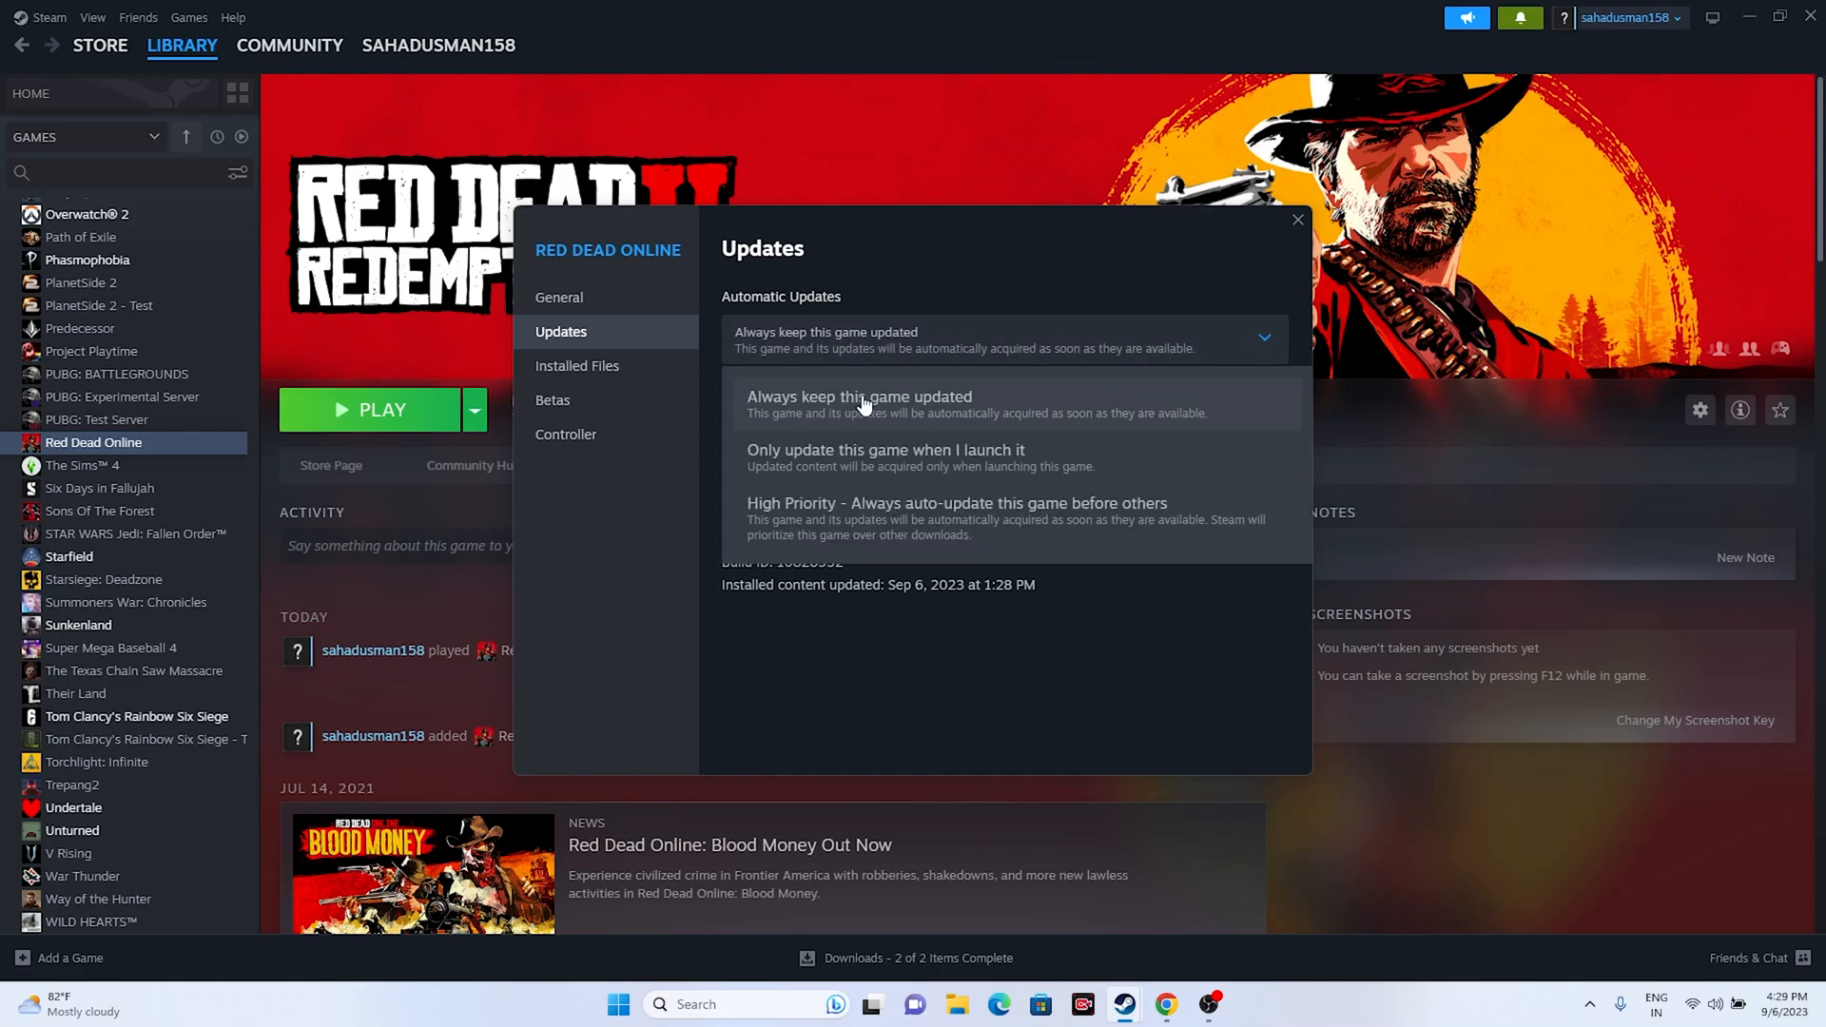
{"action": "mouse_move", "coordinate": [836, 450]}
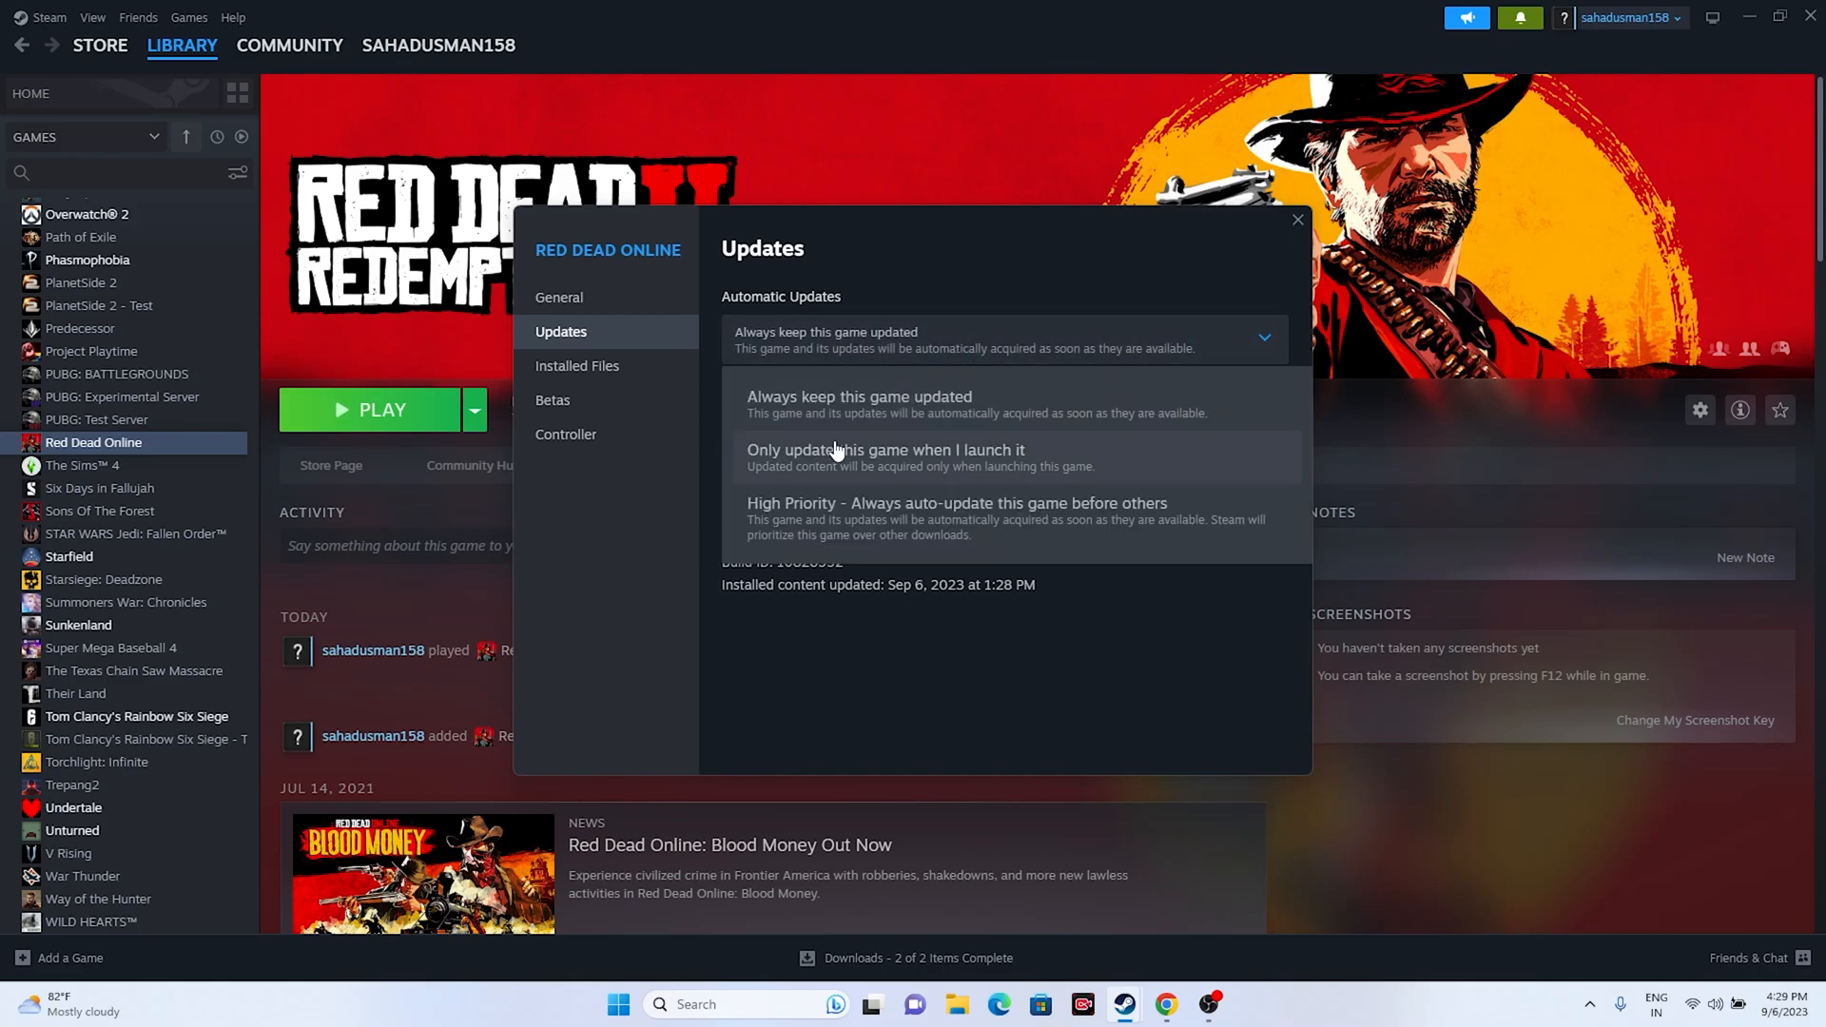
{"action": "mouse_move", "coordinate": [1009, 466]}
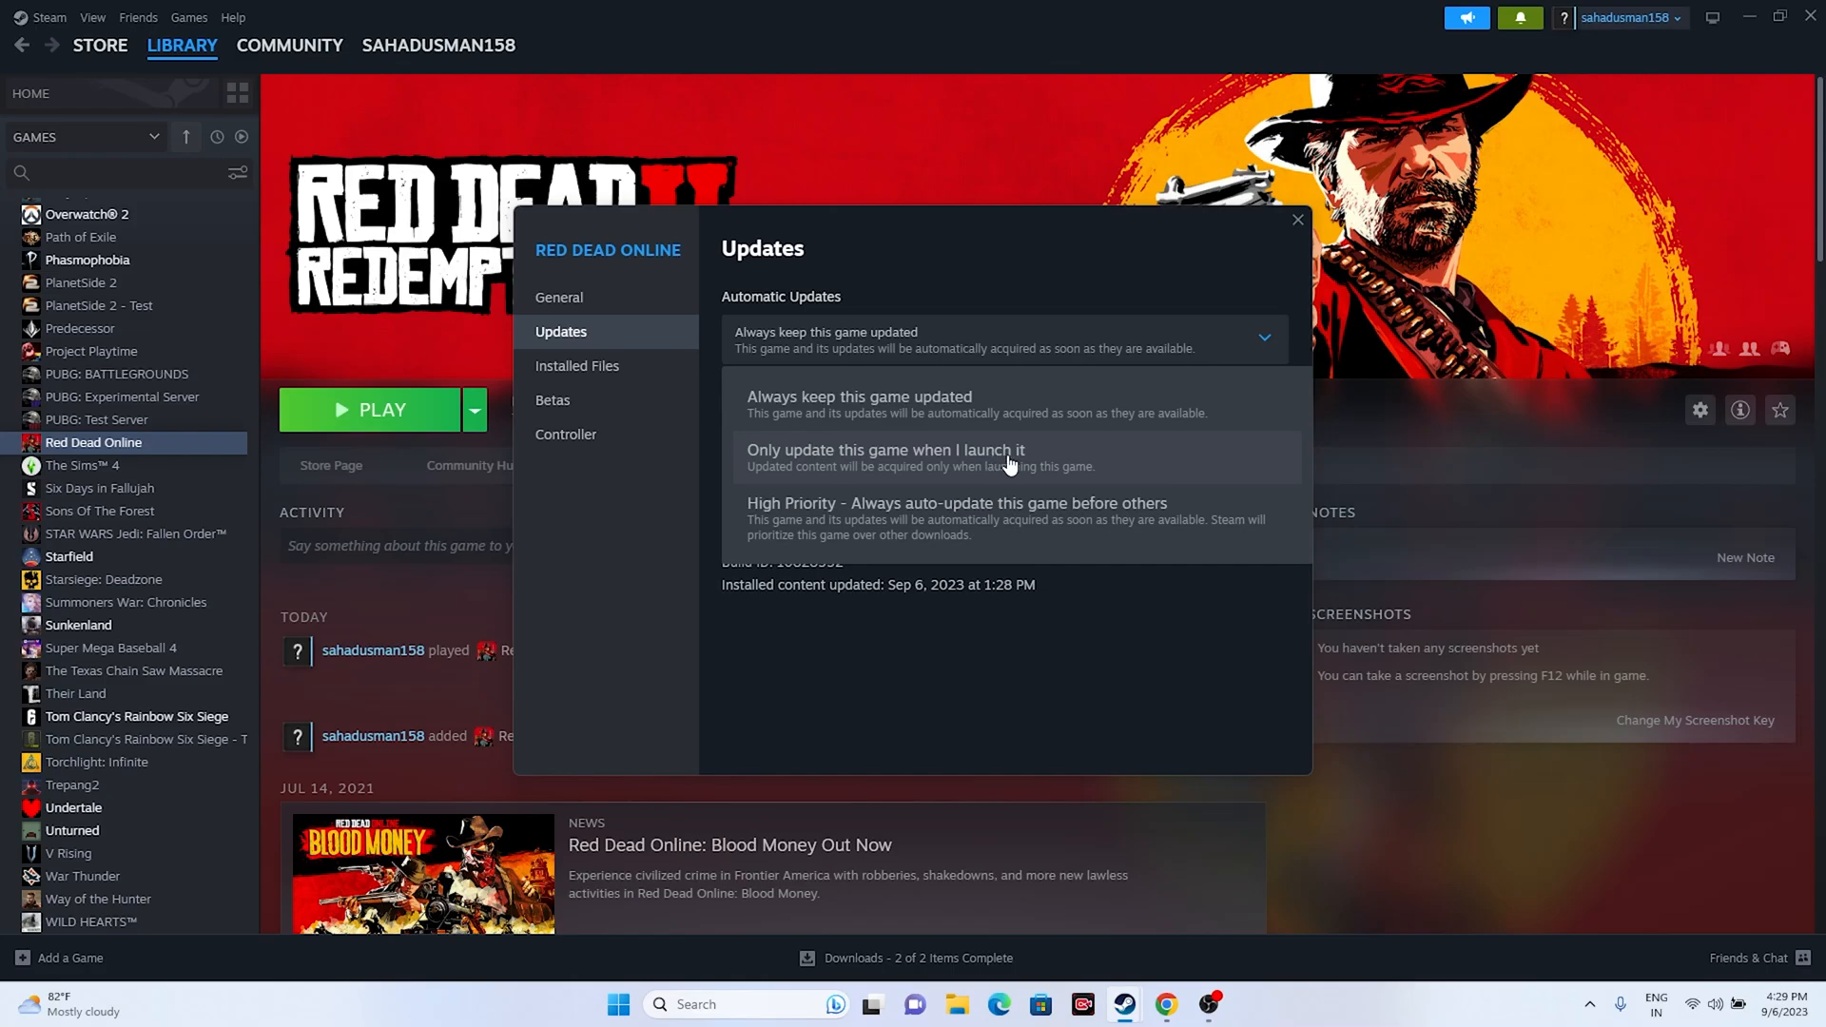
{"action": "mouse_move", "coordinate": [1024, 530]}
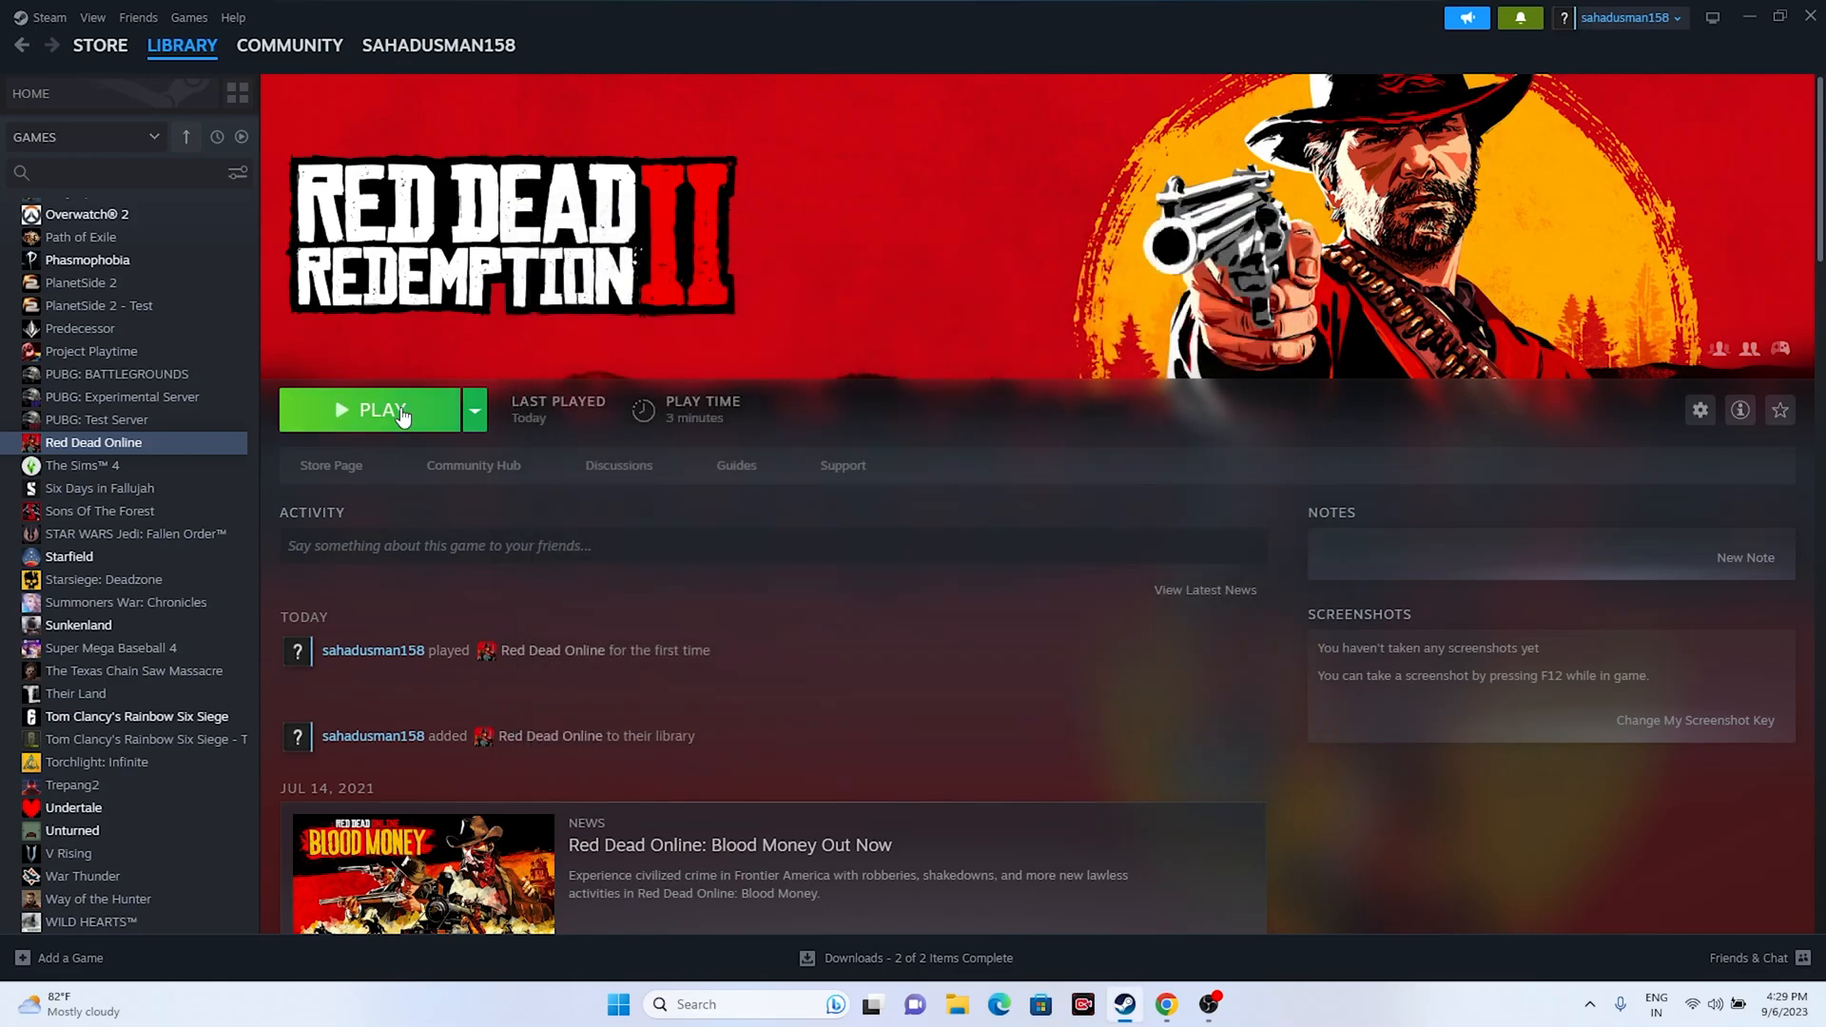
{"action": "mouse_move", "coordinate": [943, 535]}
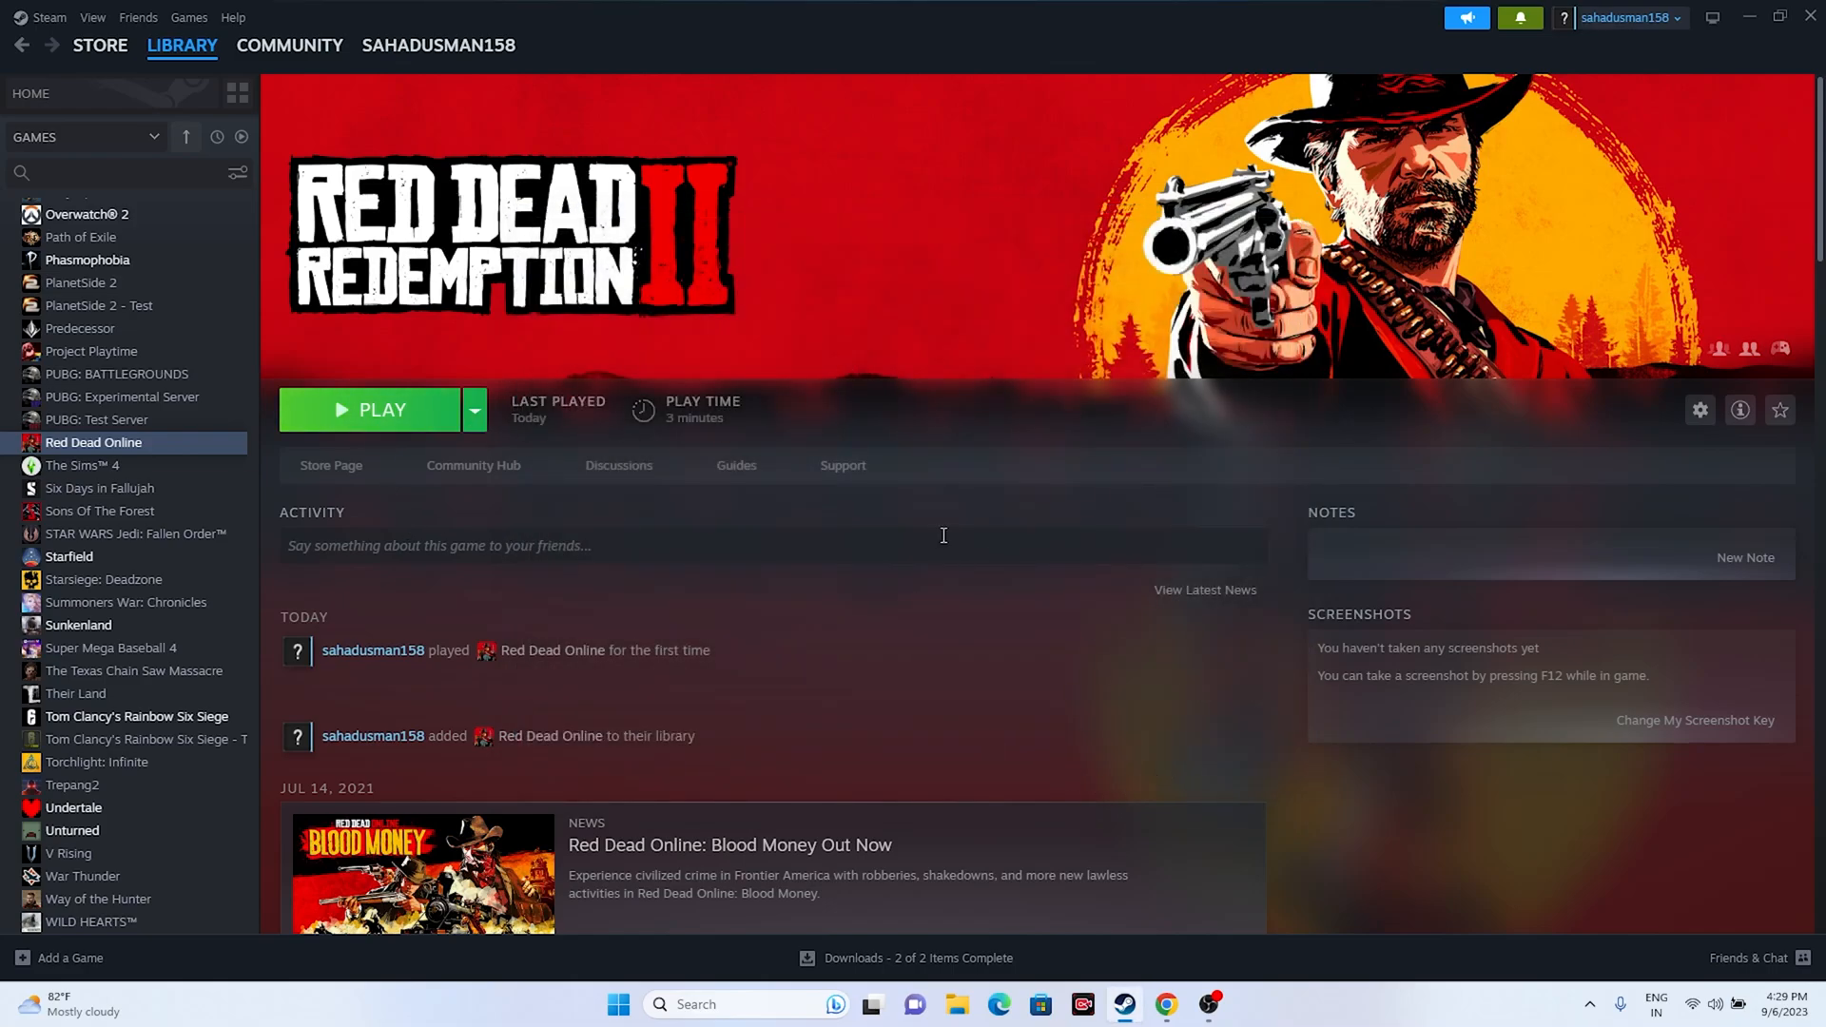
{"action": "mouse_move", "coordinate": [909, 433]}
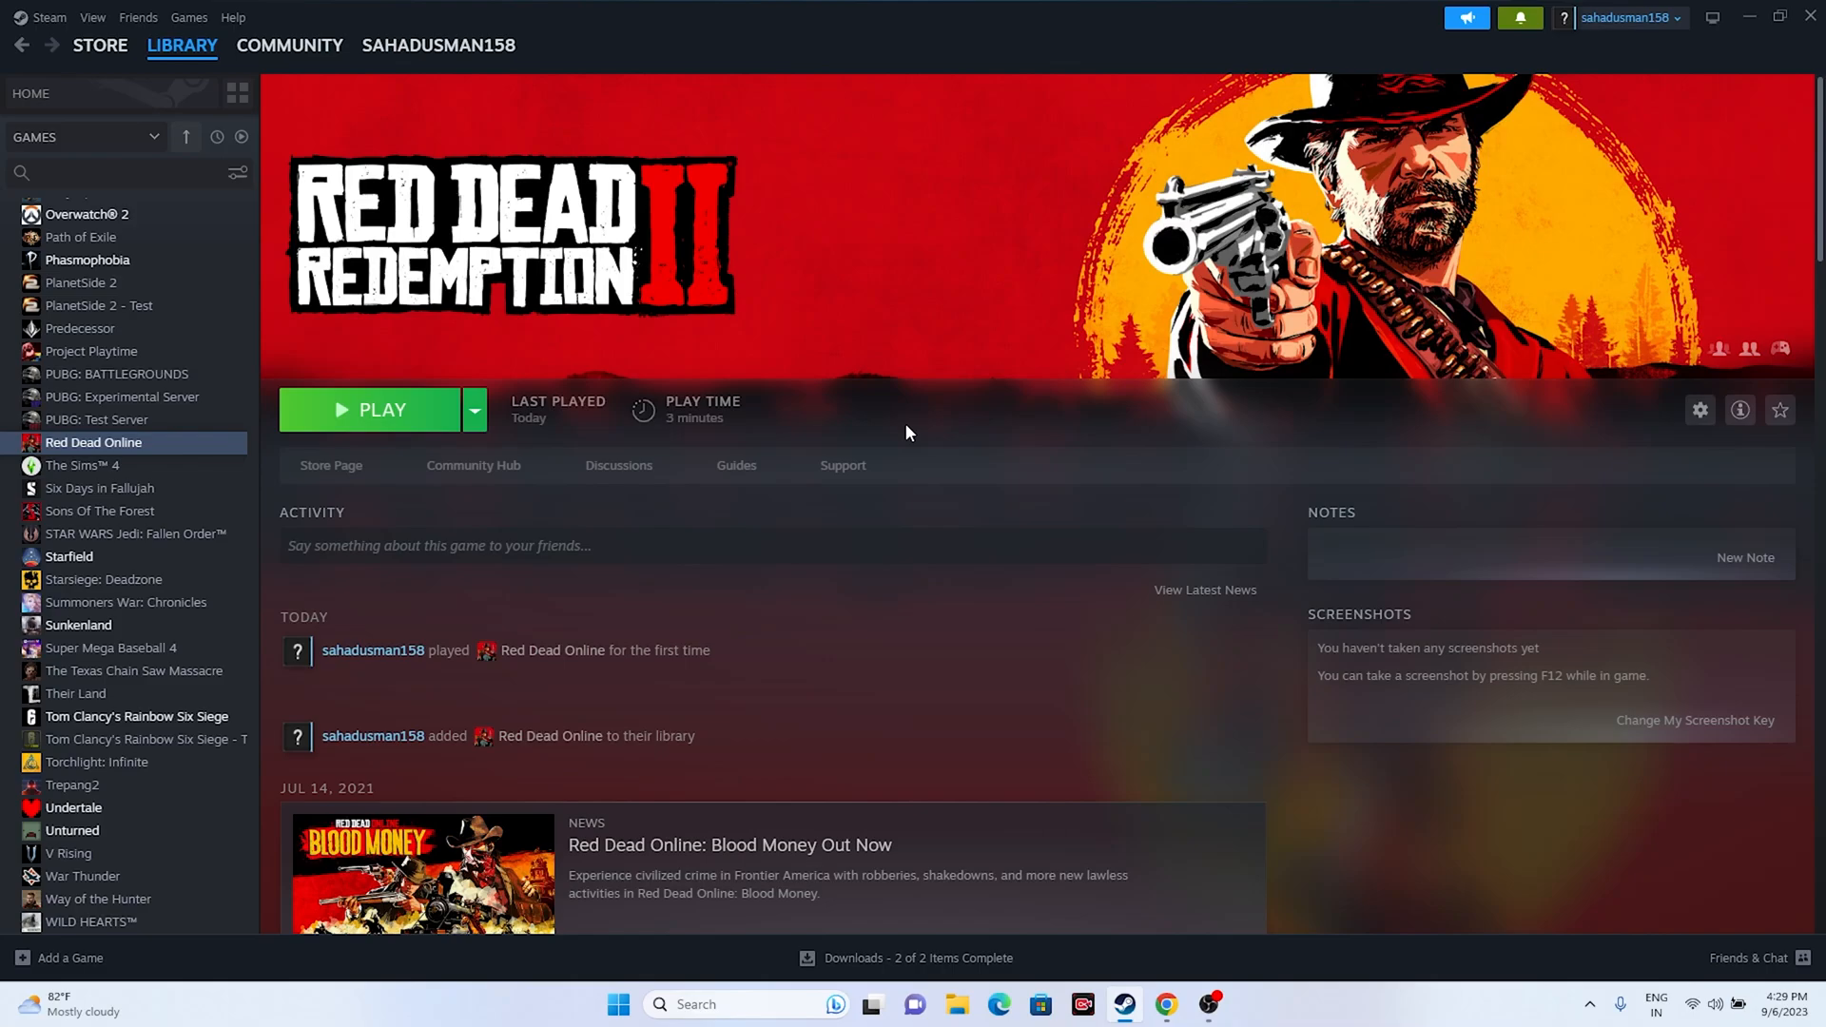
{"action": "mouse_move", "coordinate": [1650, 302]}
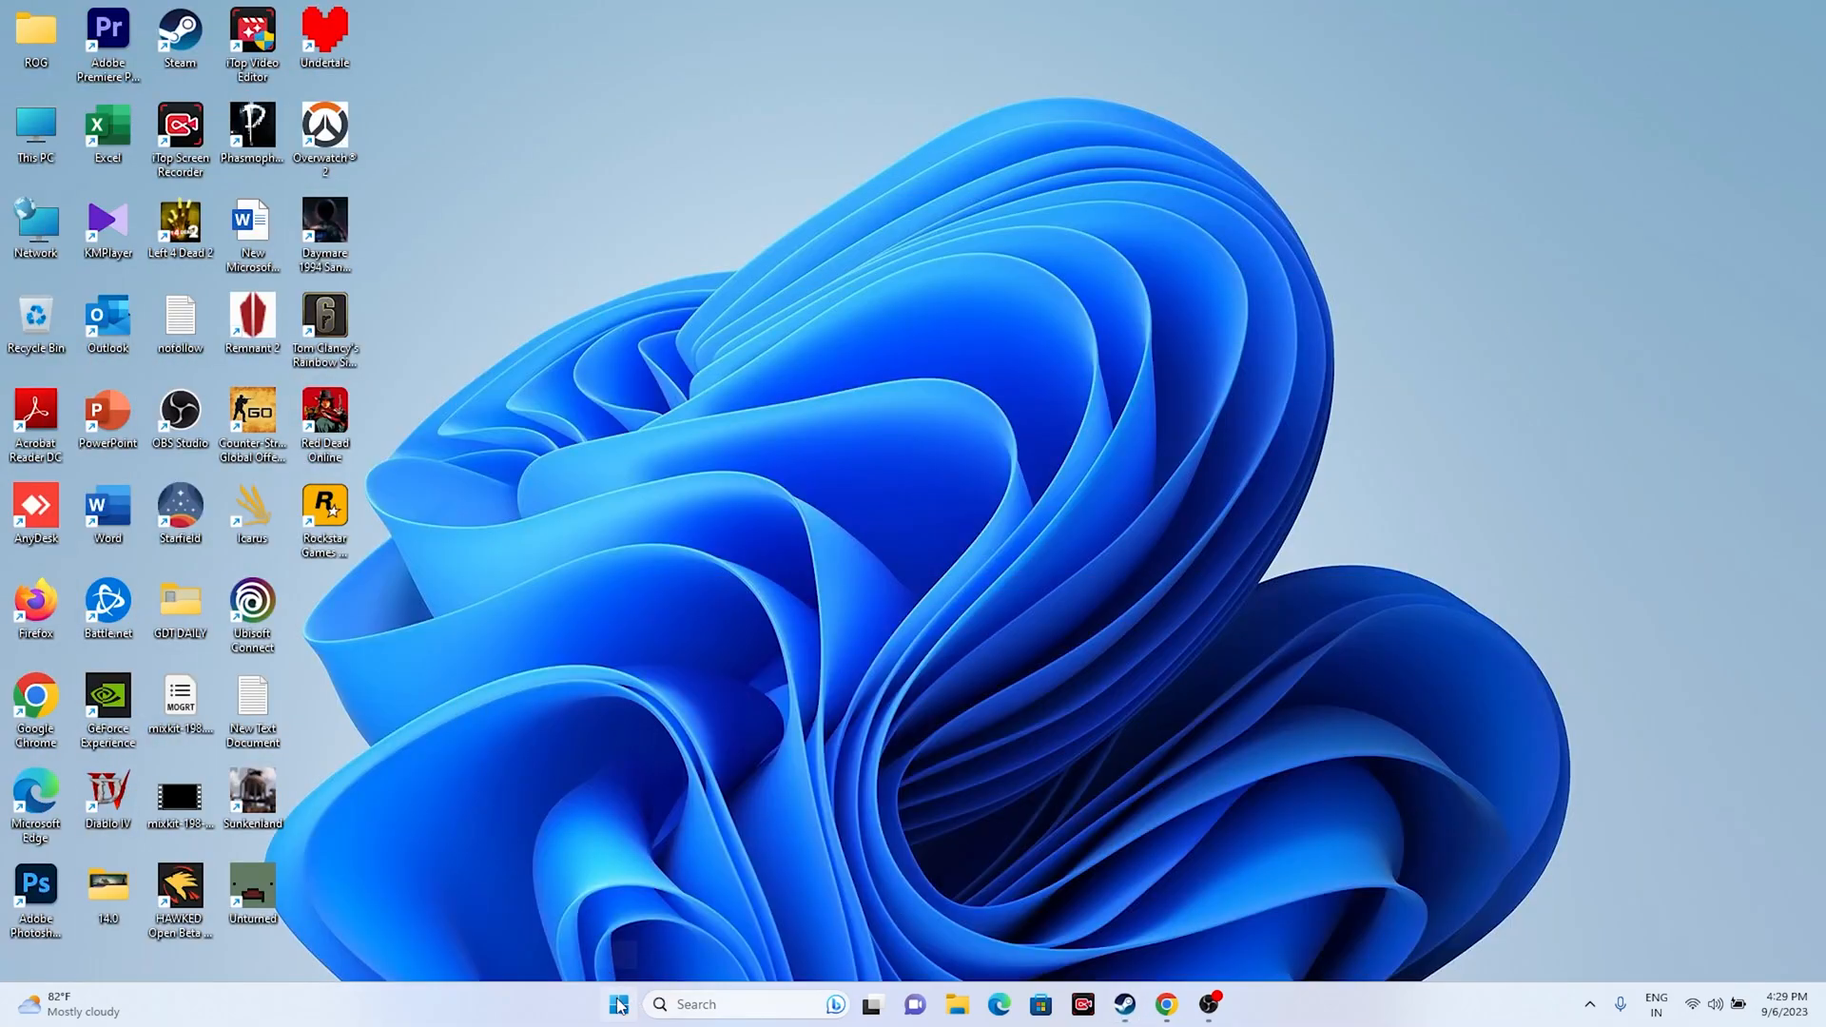
Step: Briefly check Task Manager and the graphics adapter in Device Manager, then bring back Steam
{"action": "right_click", "coordinate": [617, 1005]}
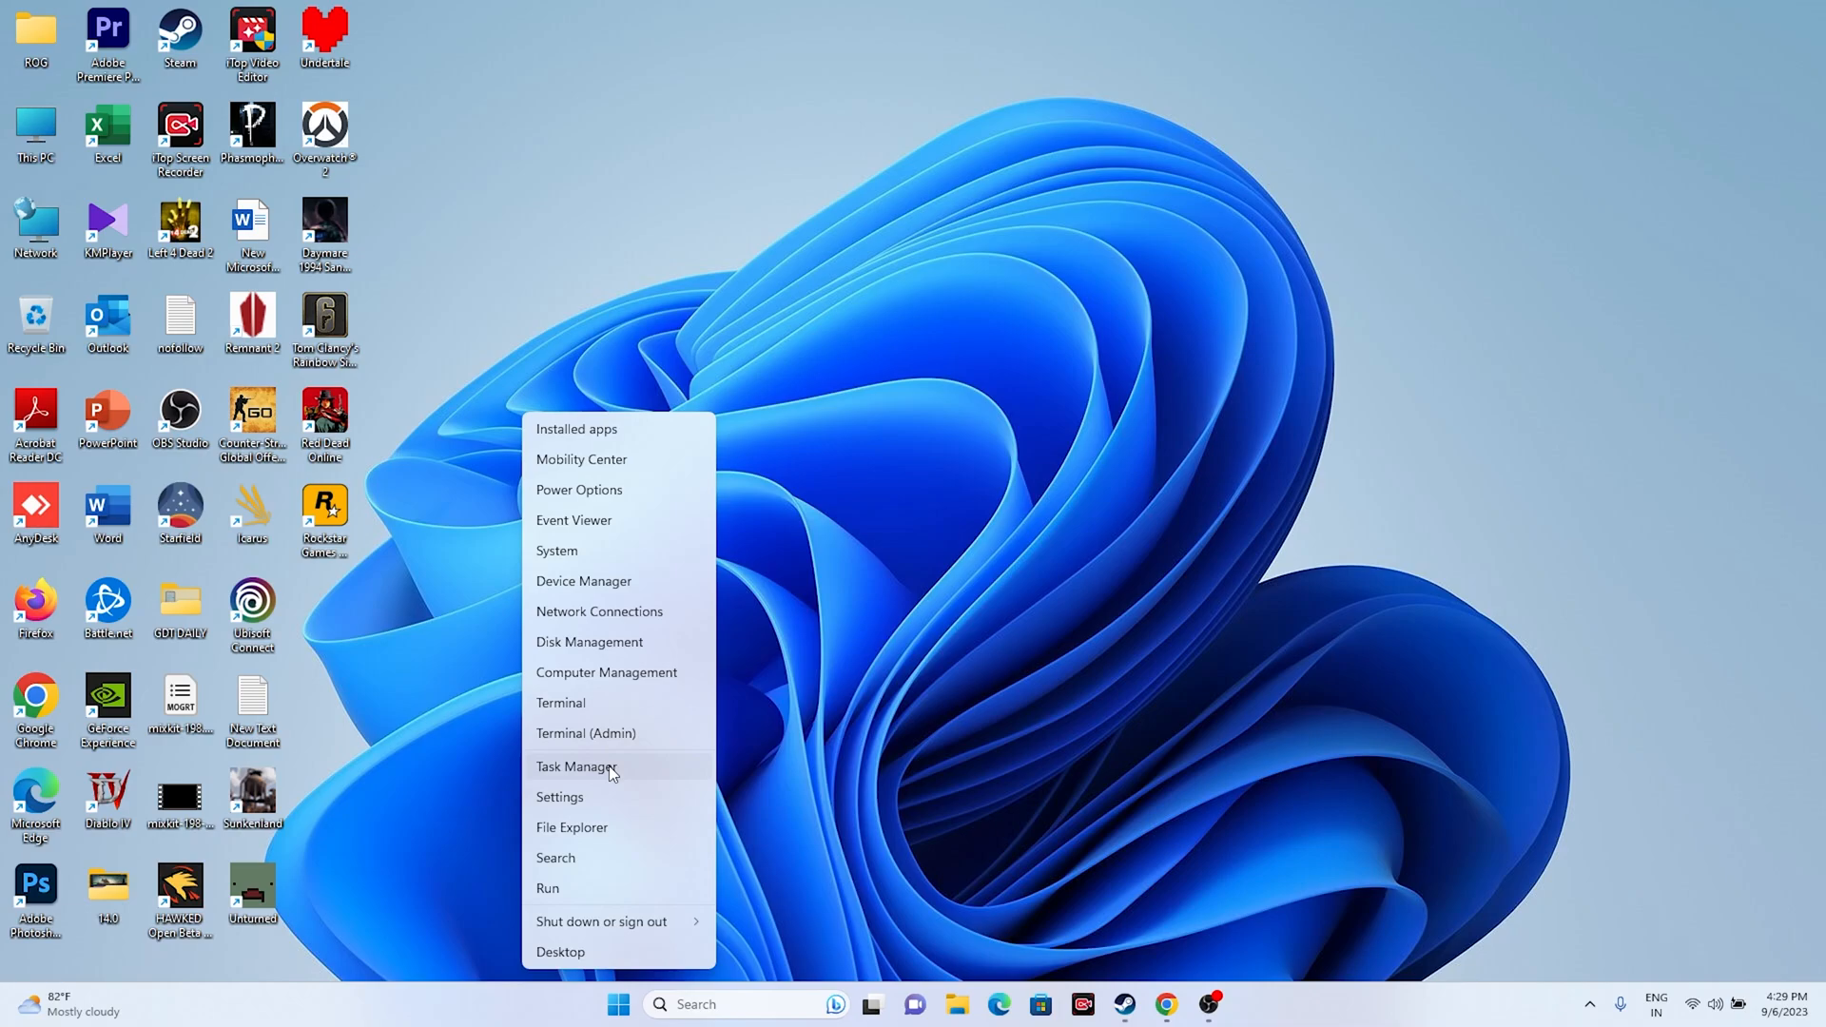
{"action": "left_click", "coordinate": [576, 766]}
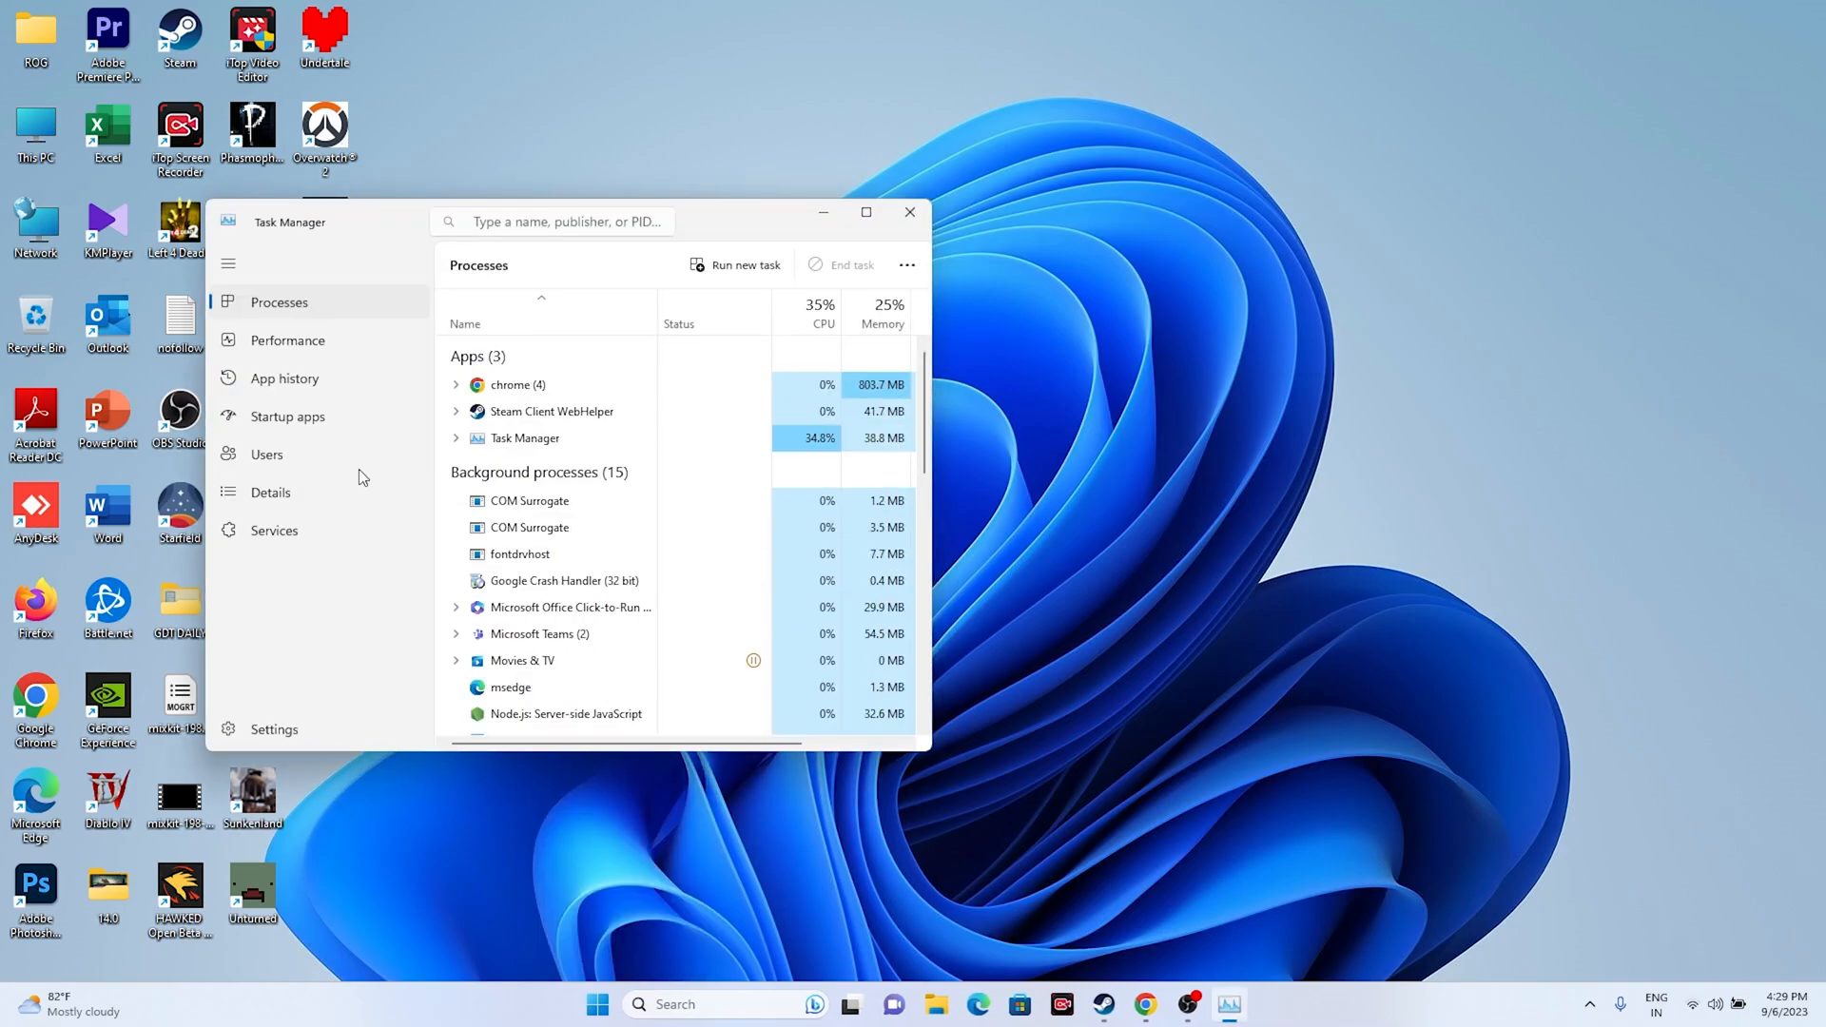
{"action": "left_click", "coordinate": [909, 212]}
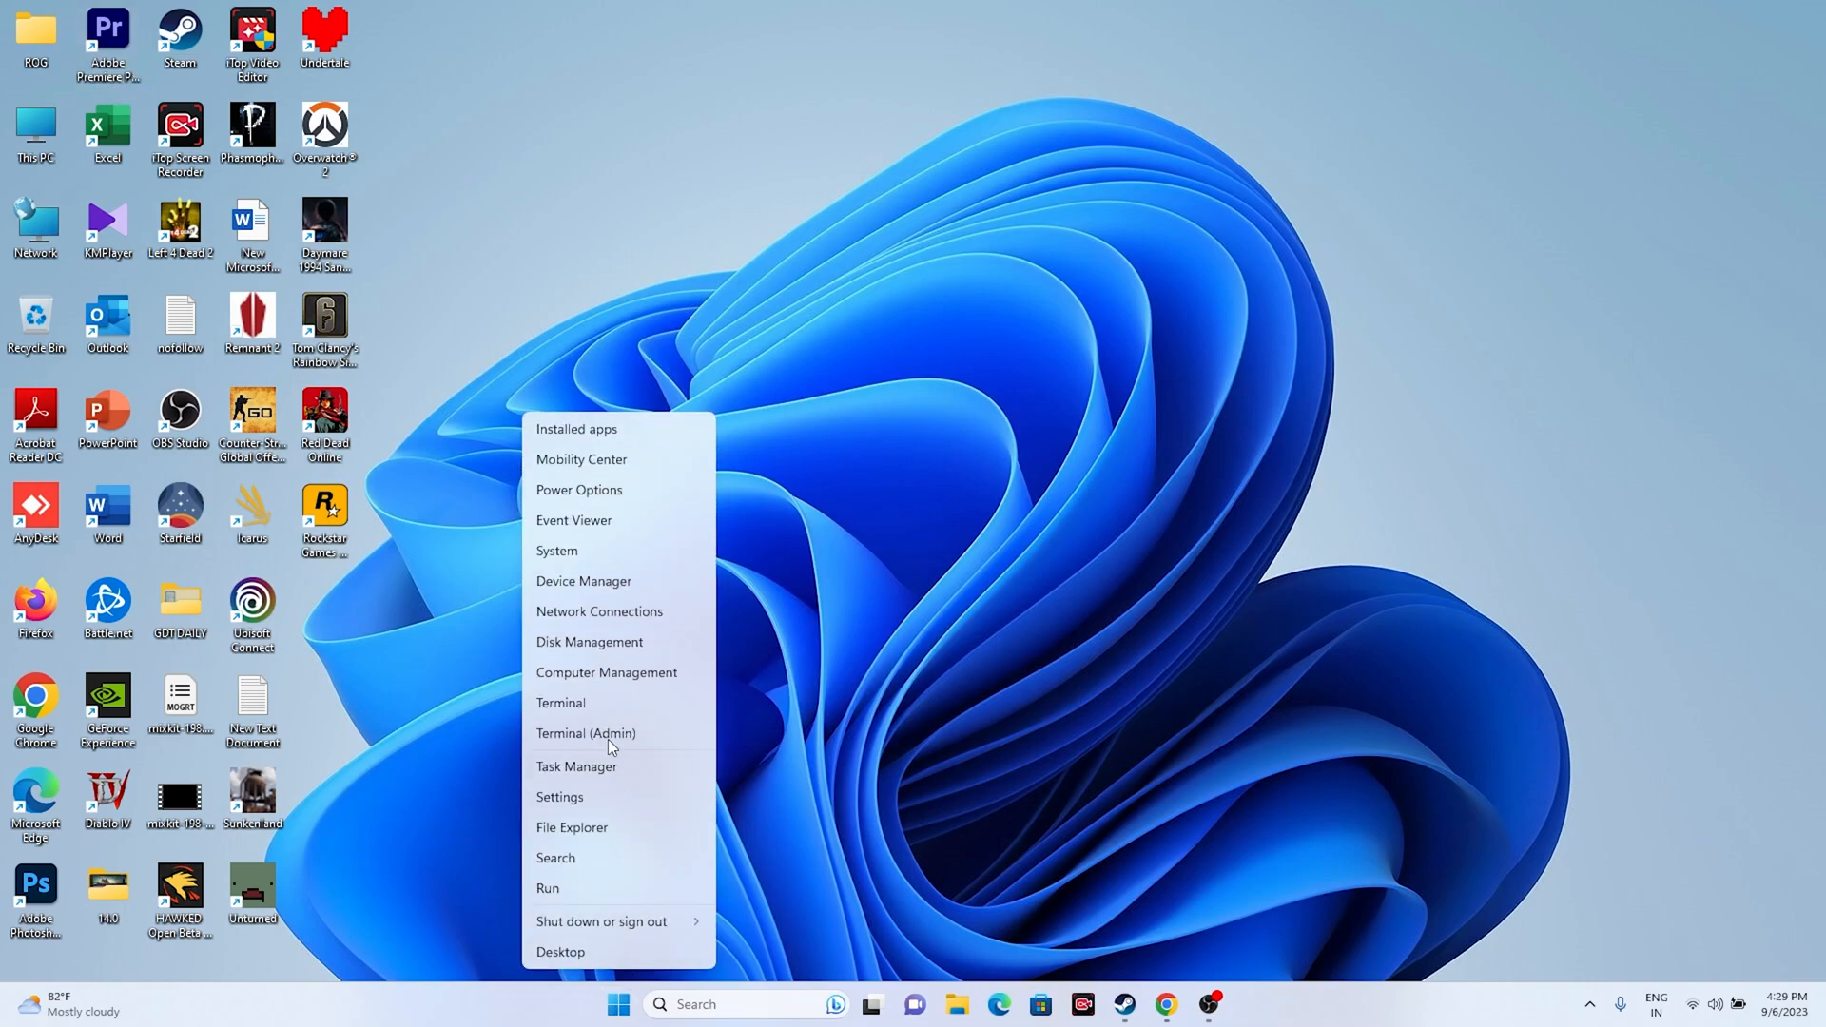
{"action": "left_click", "coordinate": [581, 581]}
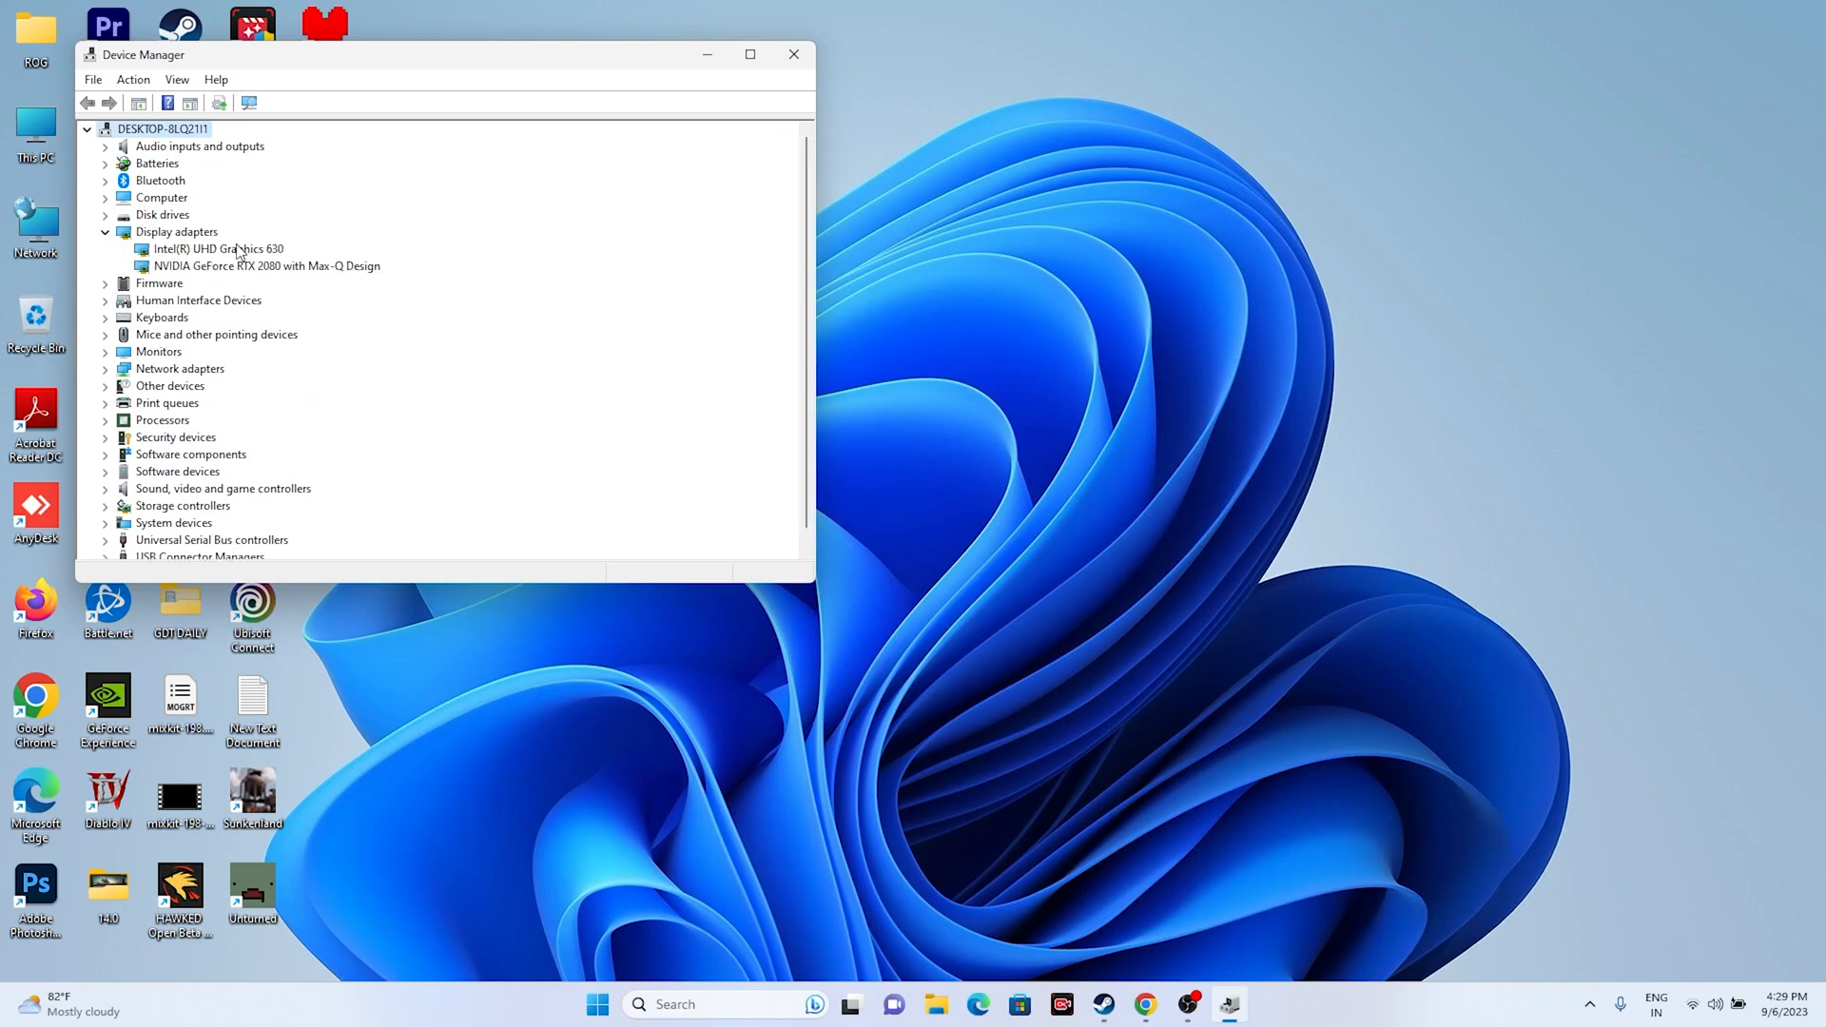
{"action": "right_click", "coordinate": [199, 250]}
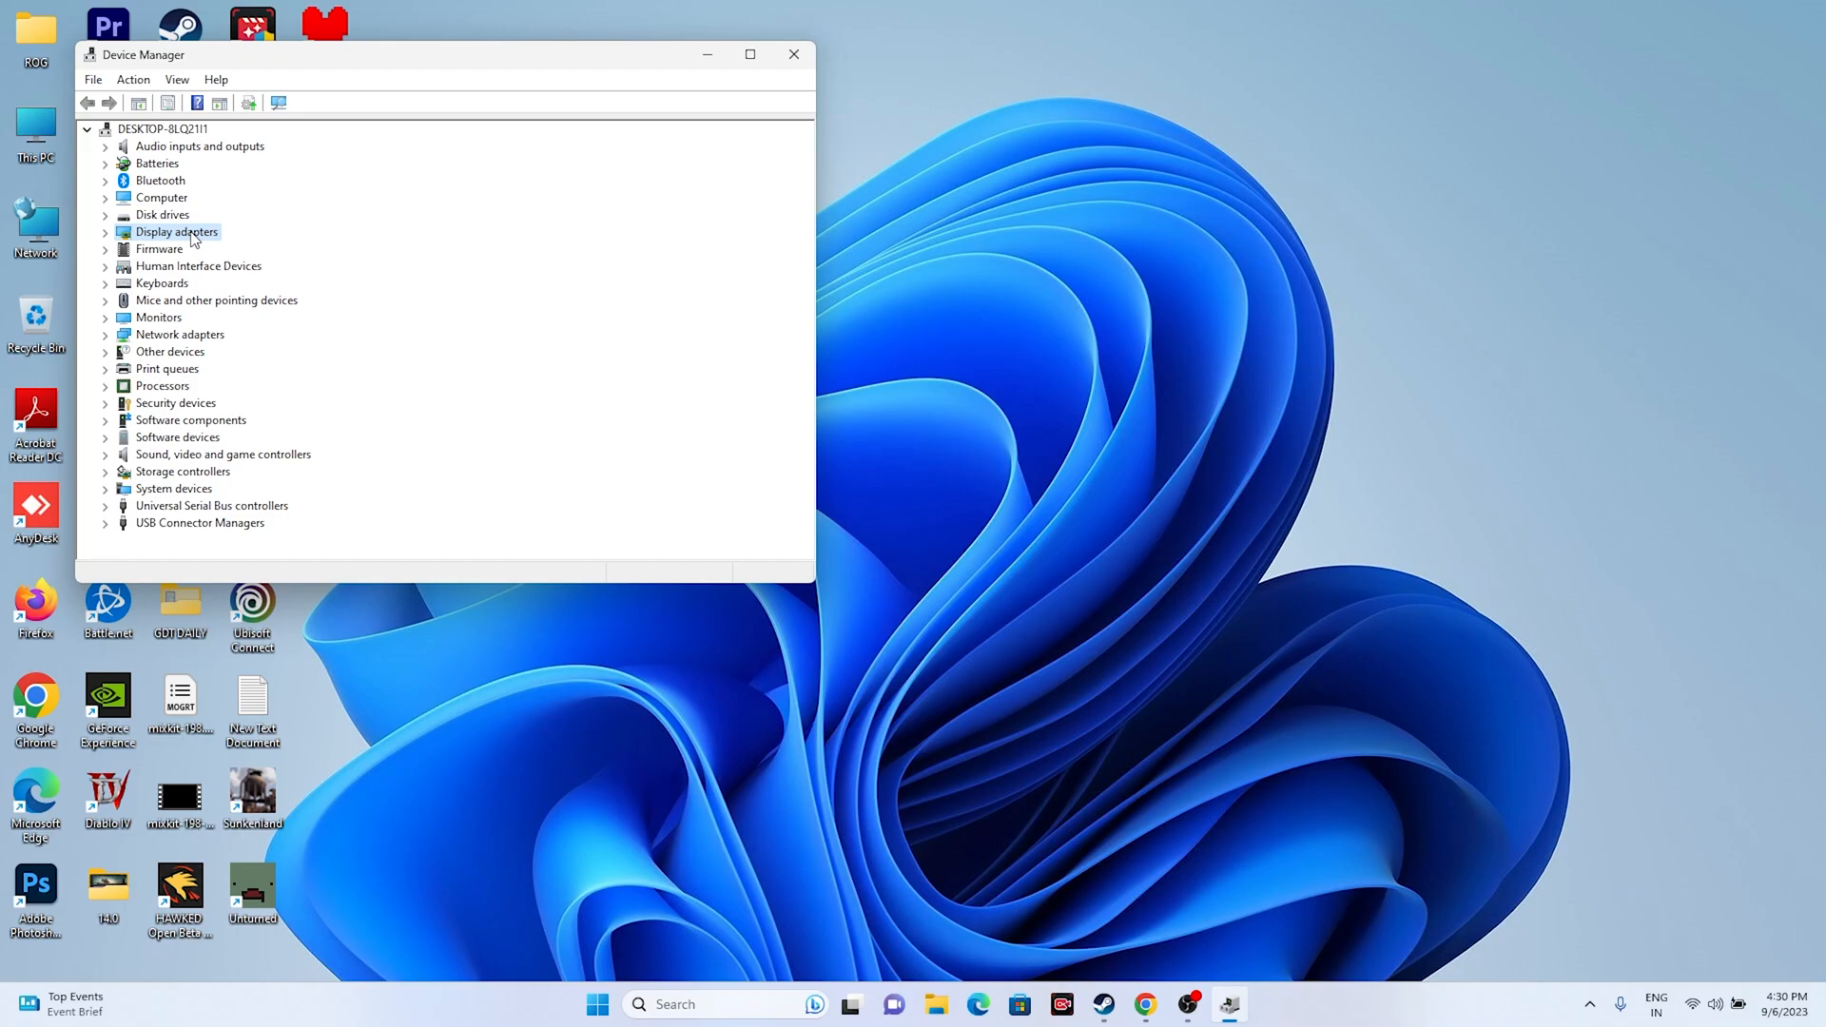
{"action": "left_click", "coordinate": [793, 54]}
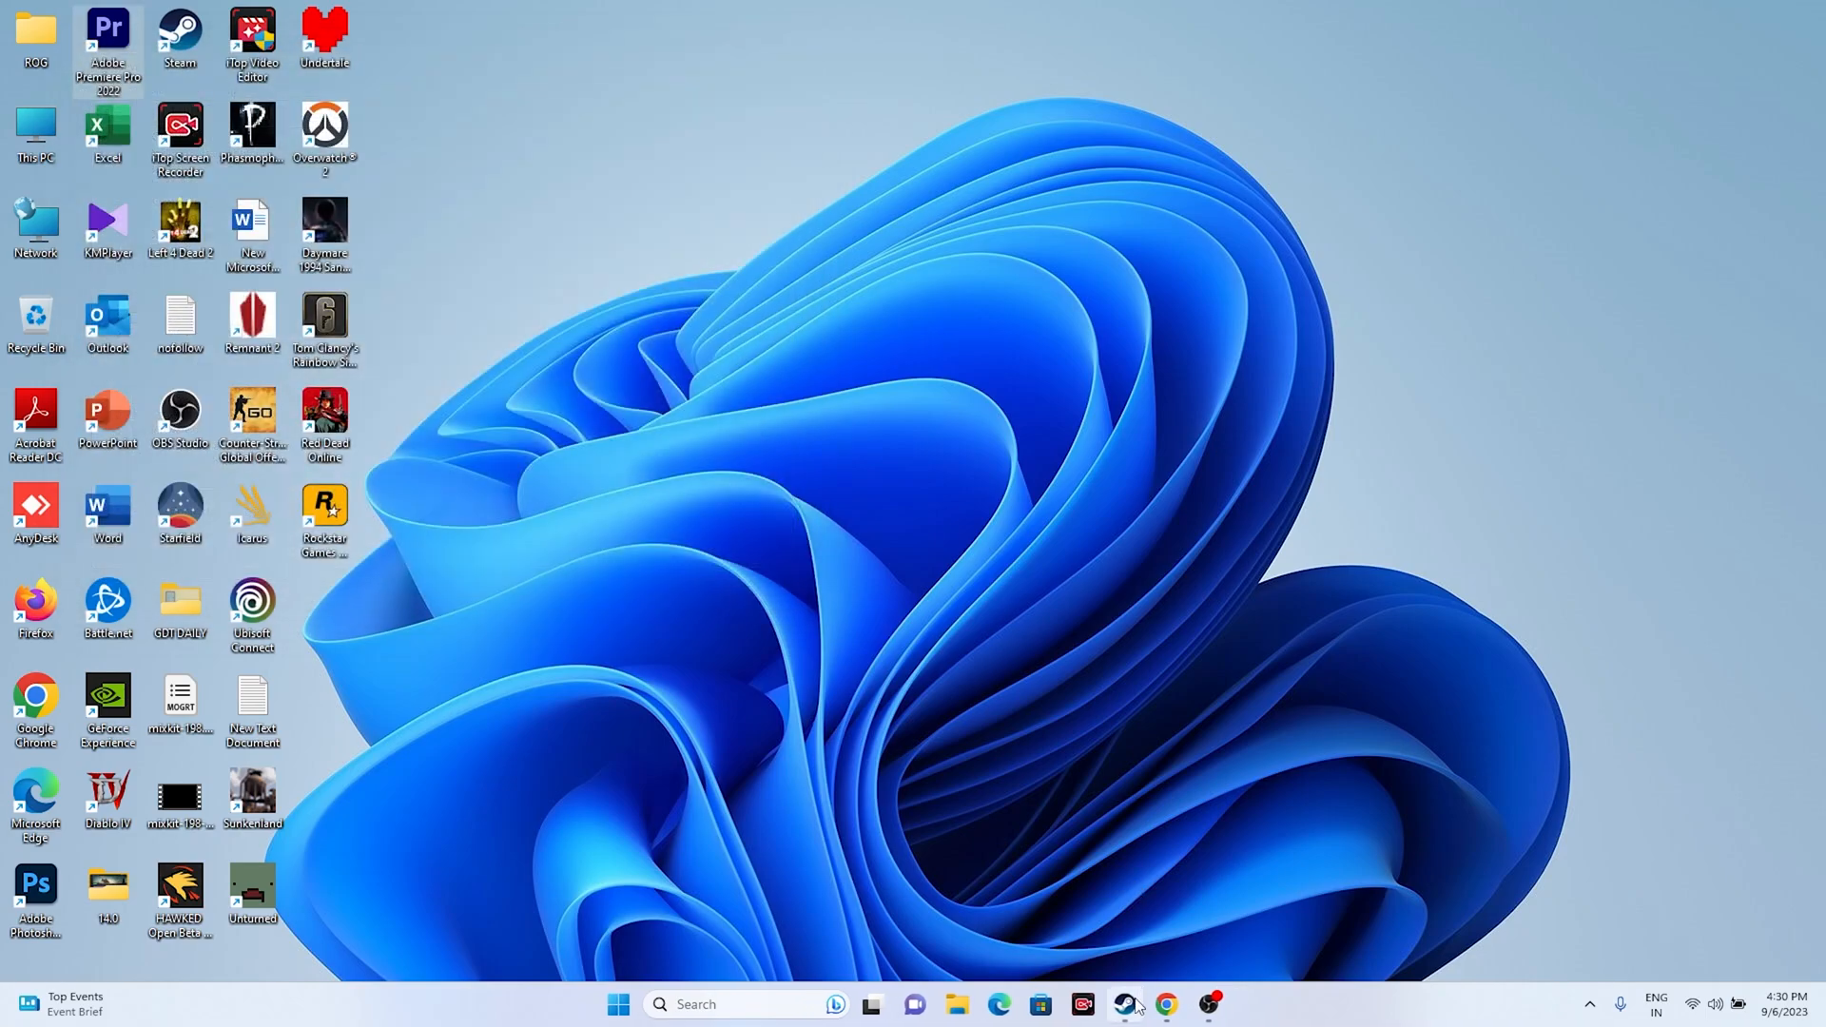
{"action": "left_click", "coordinate": [1128, 1002]}
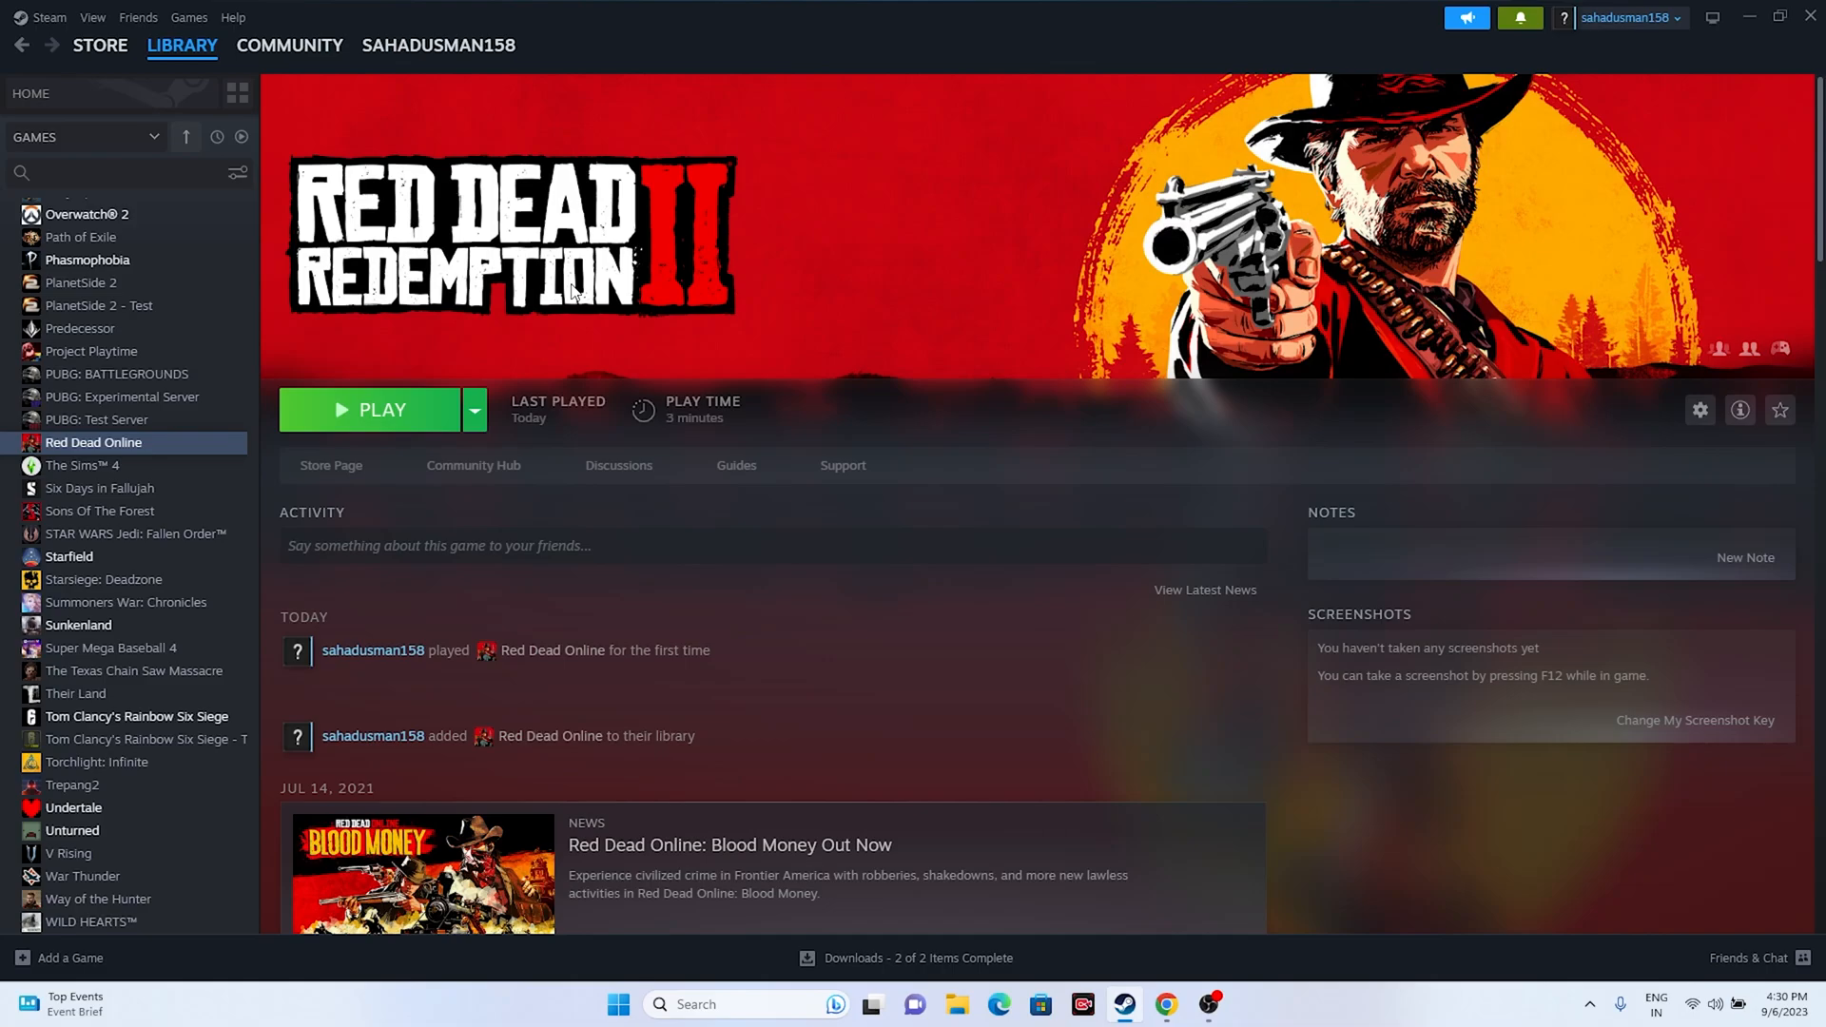
{"action": "left_click", "coordinate": [1773, 18]}
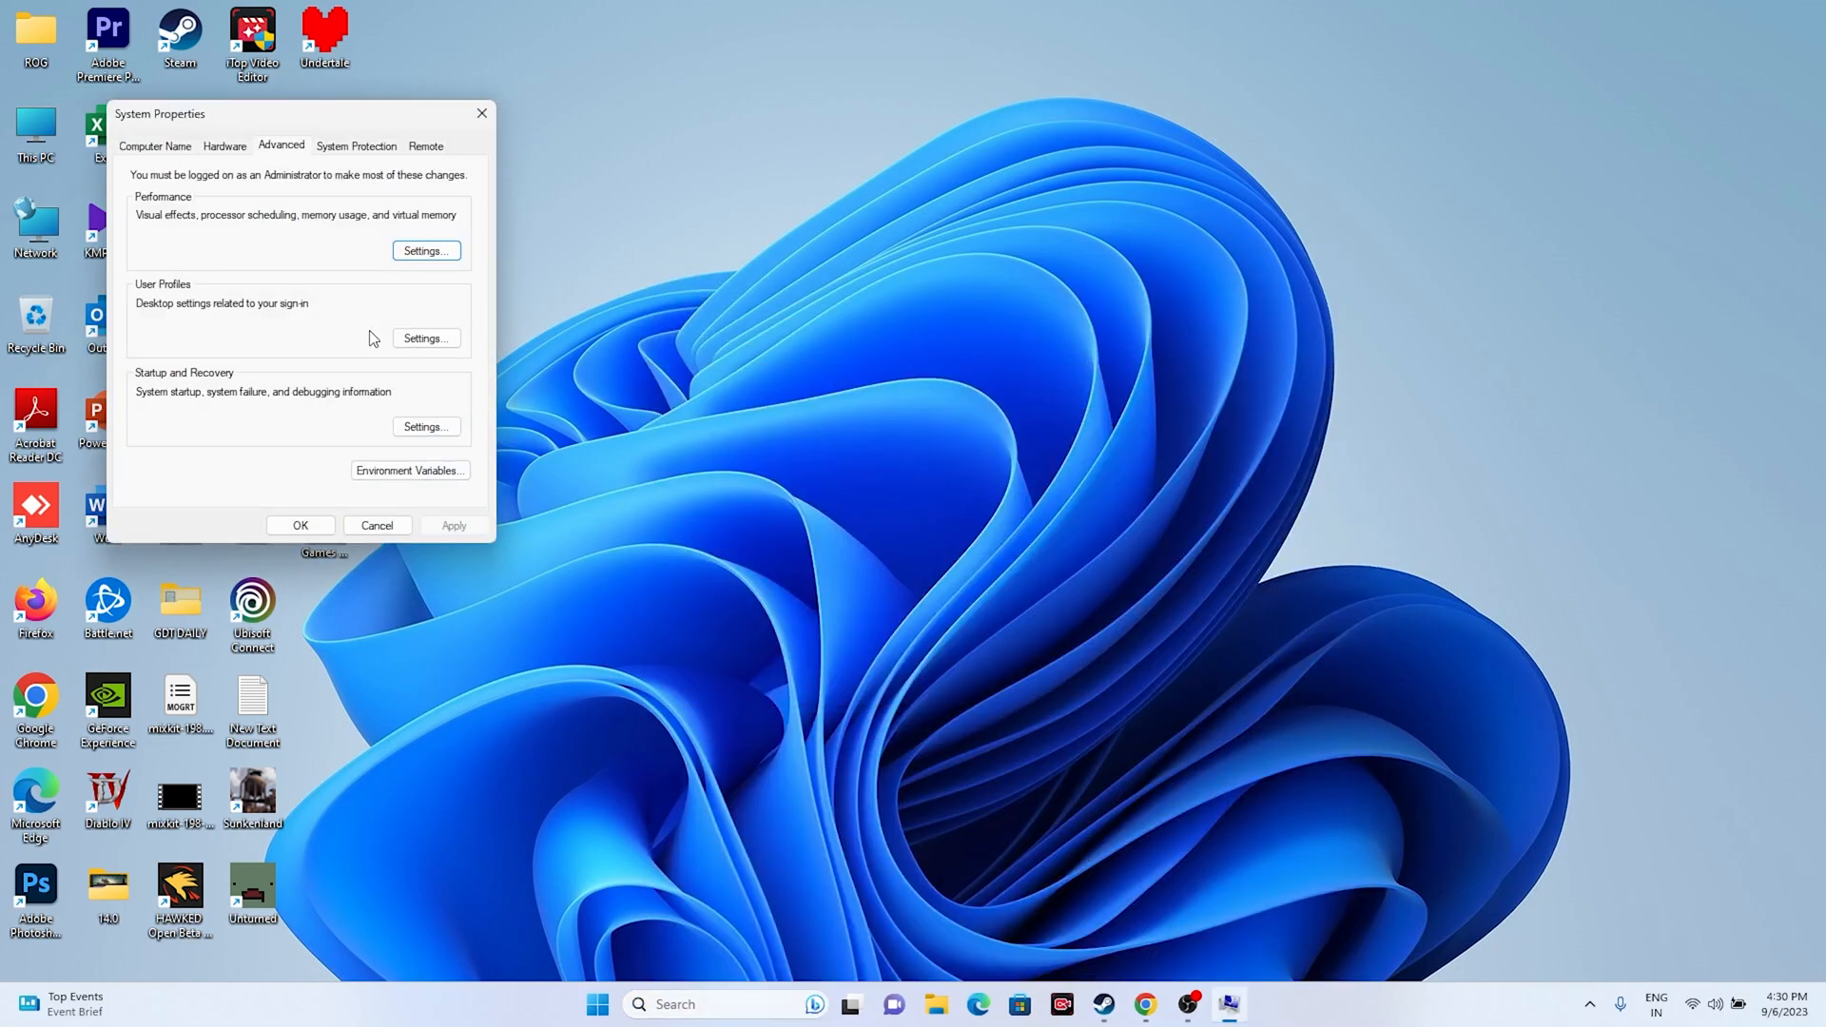
{"action": "mouse_move", "coordinate": [418, 245]}
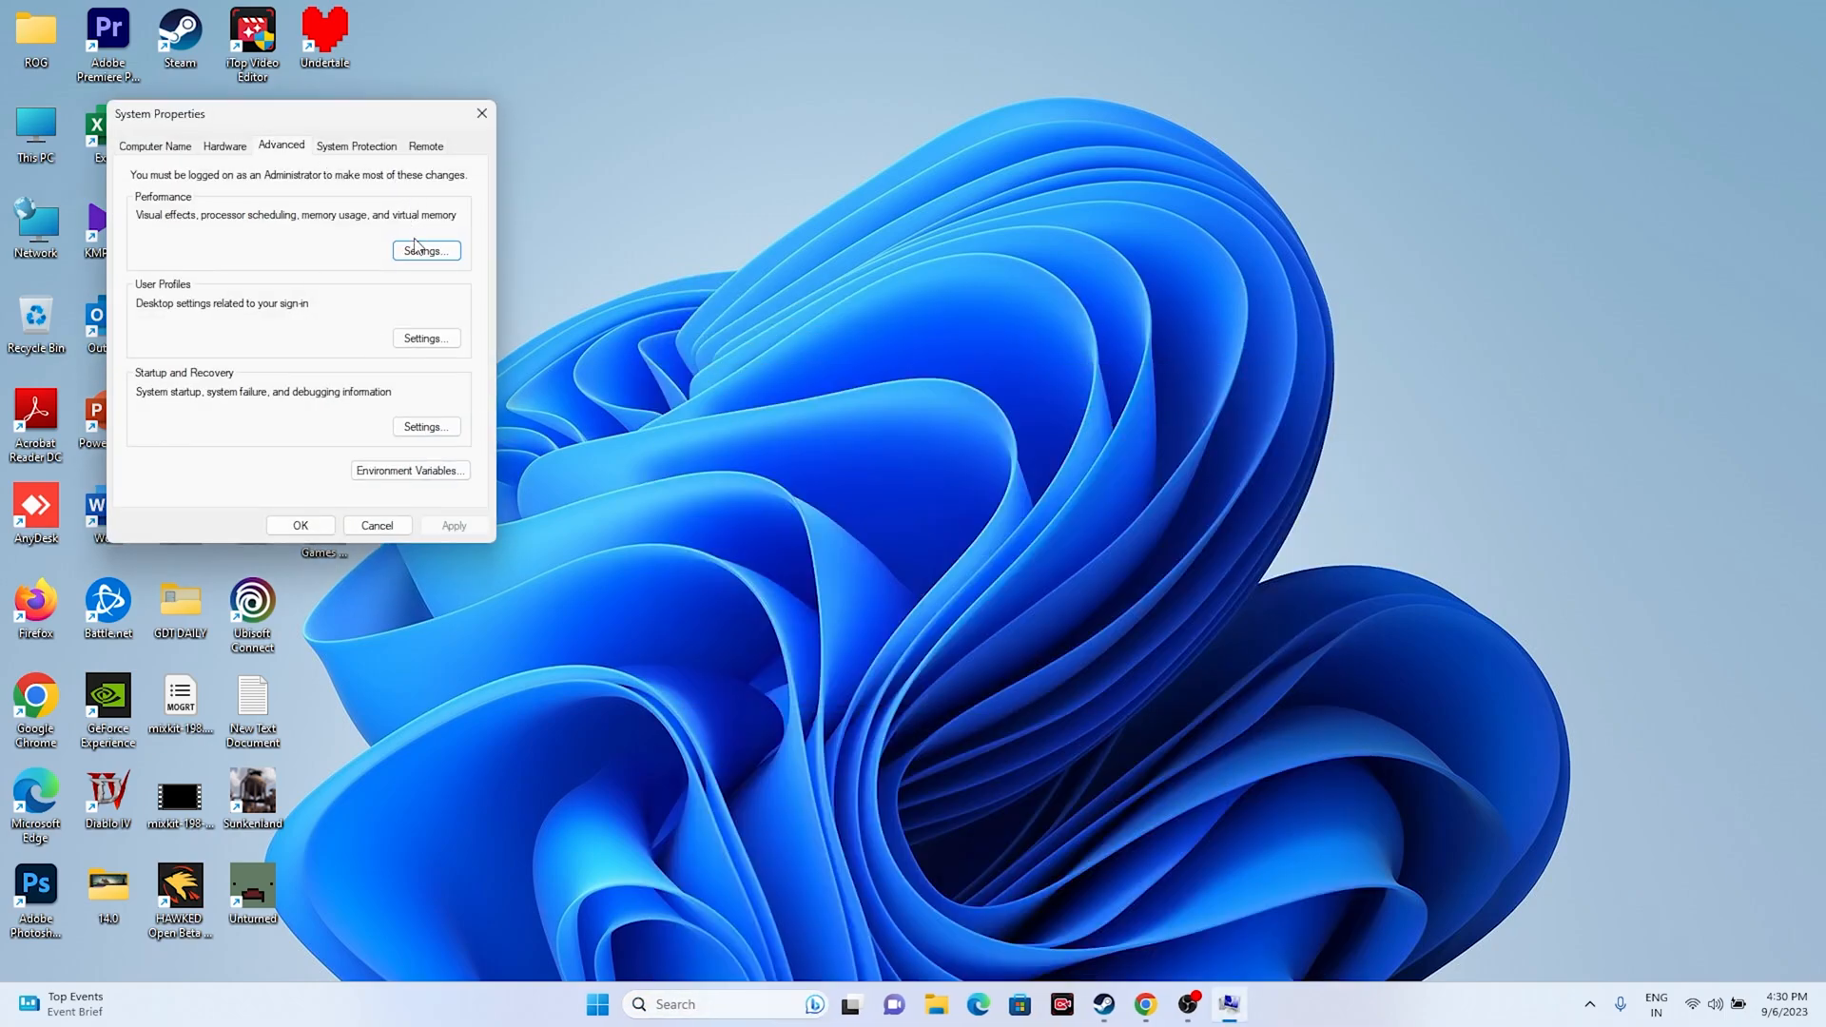
Step: Turn off automatic paging file management and pick a custom size for drive C:
{"action": "left_click", "coordinate": [425, 250]}
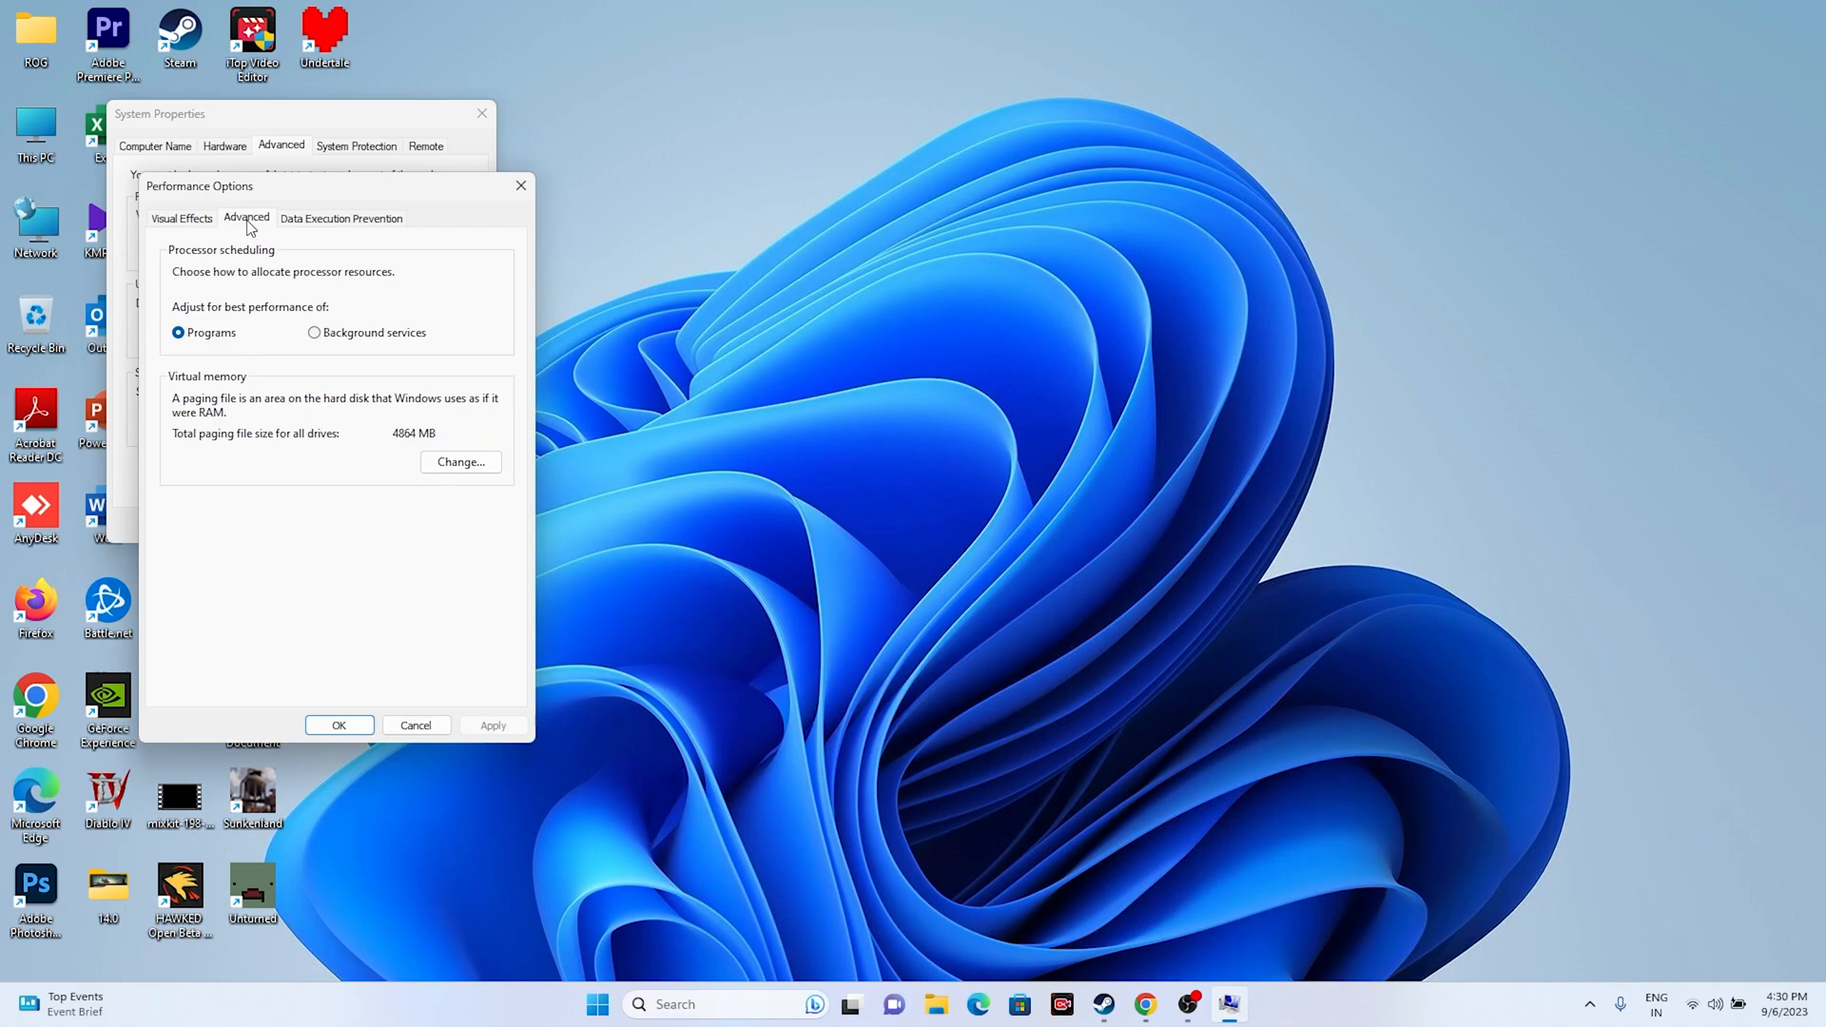
{"action": "left_click", "coordinate": [460, 462]}
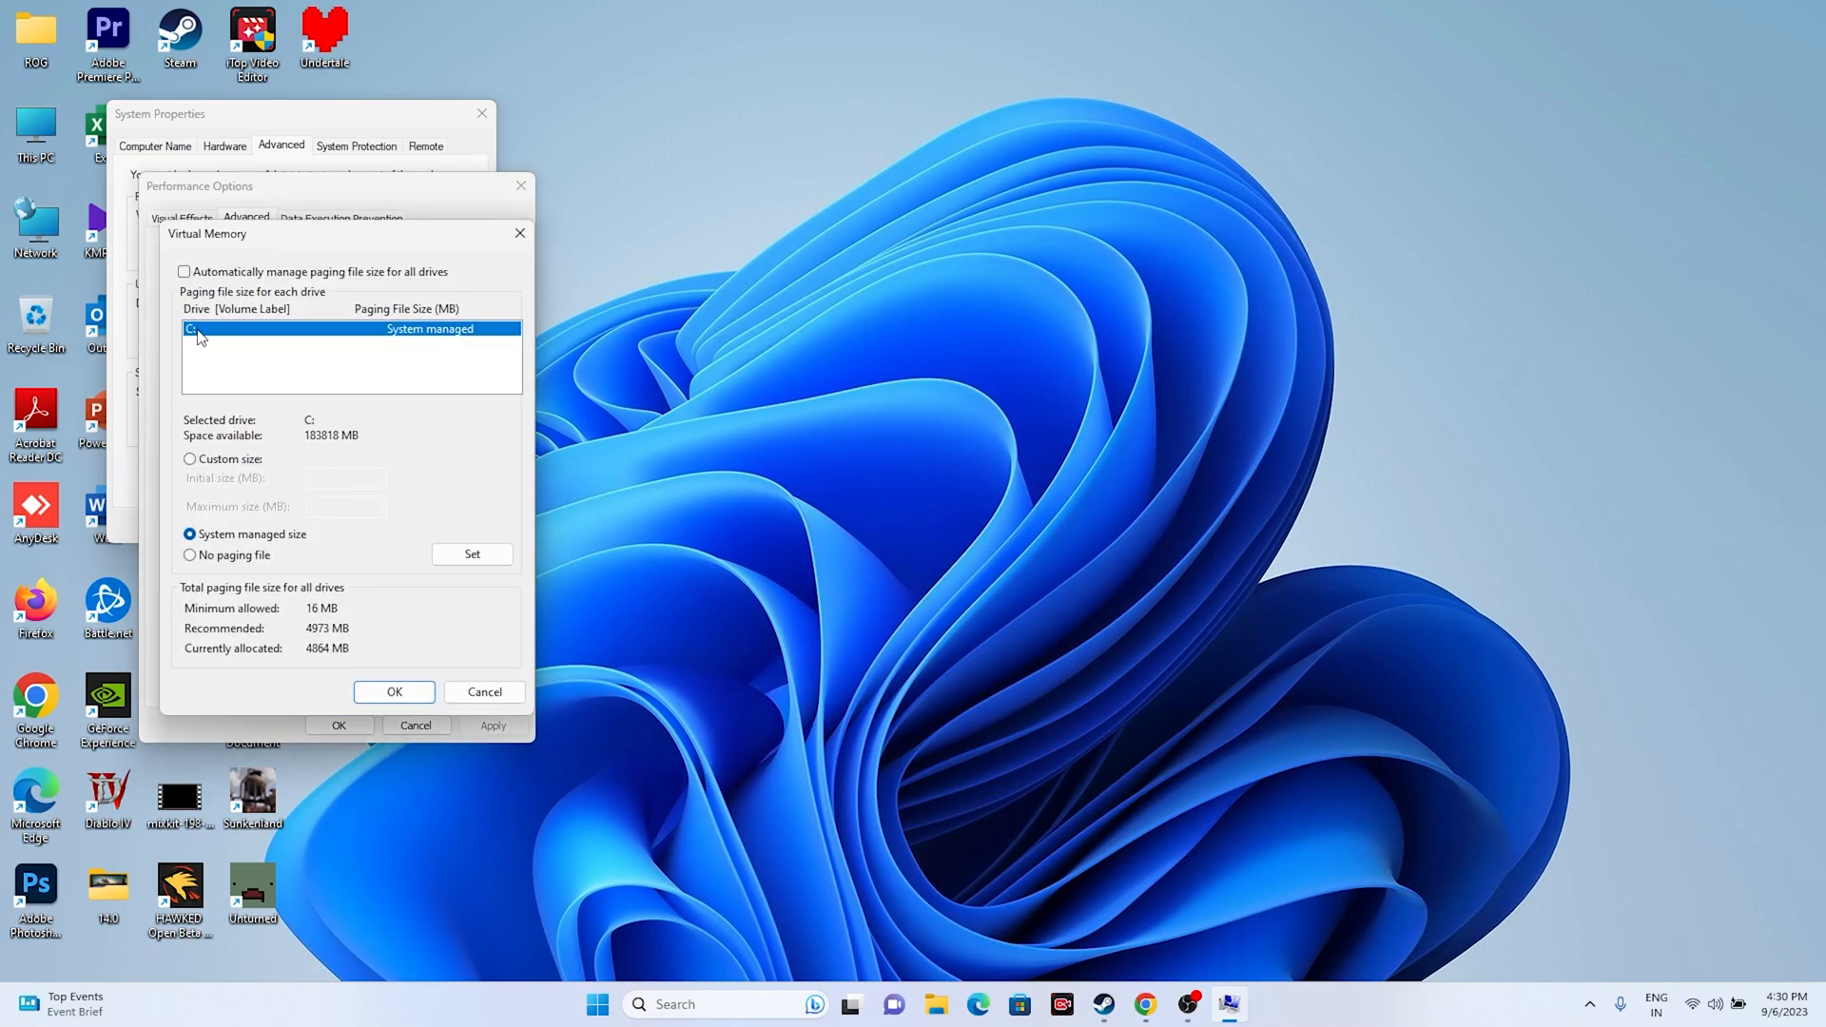
{"action": "left_click", "coordinate": [189, 458]}
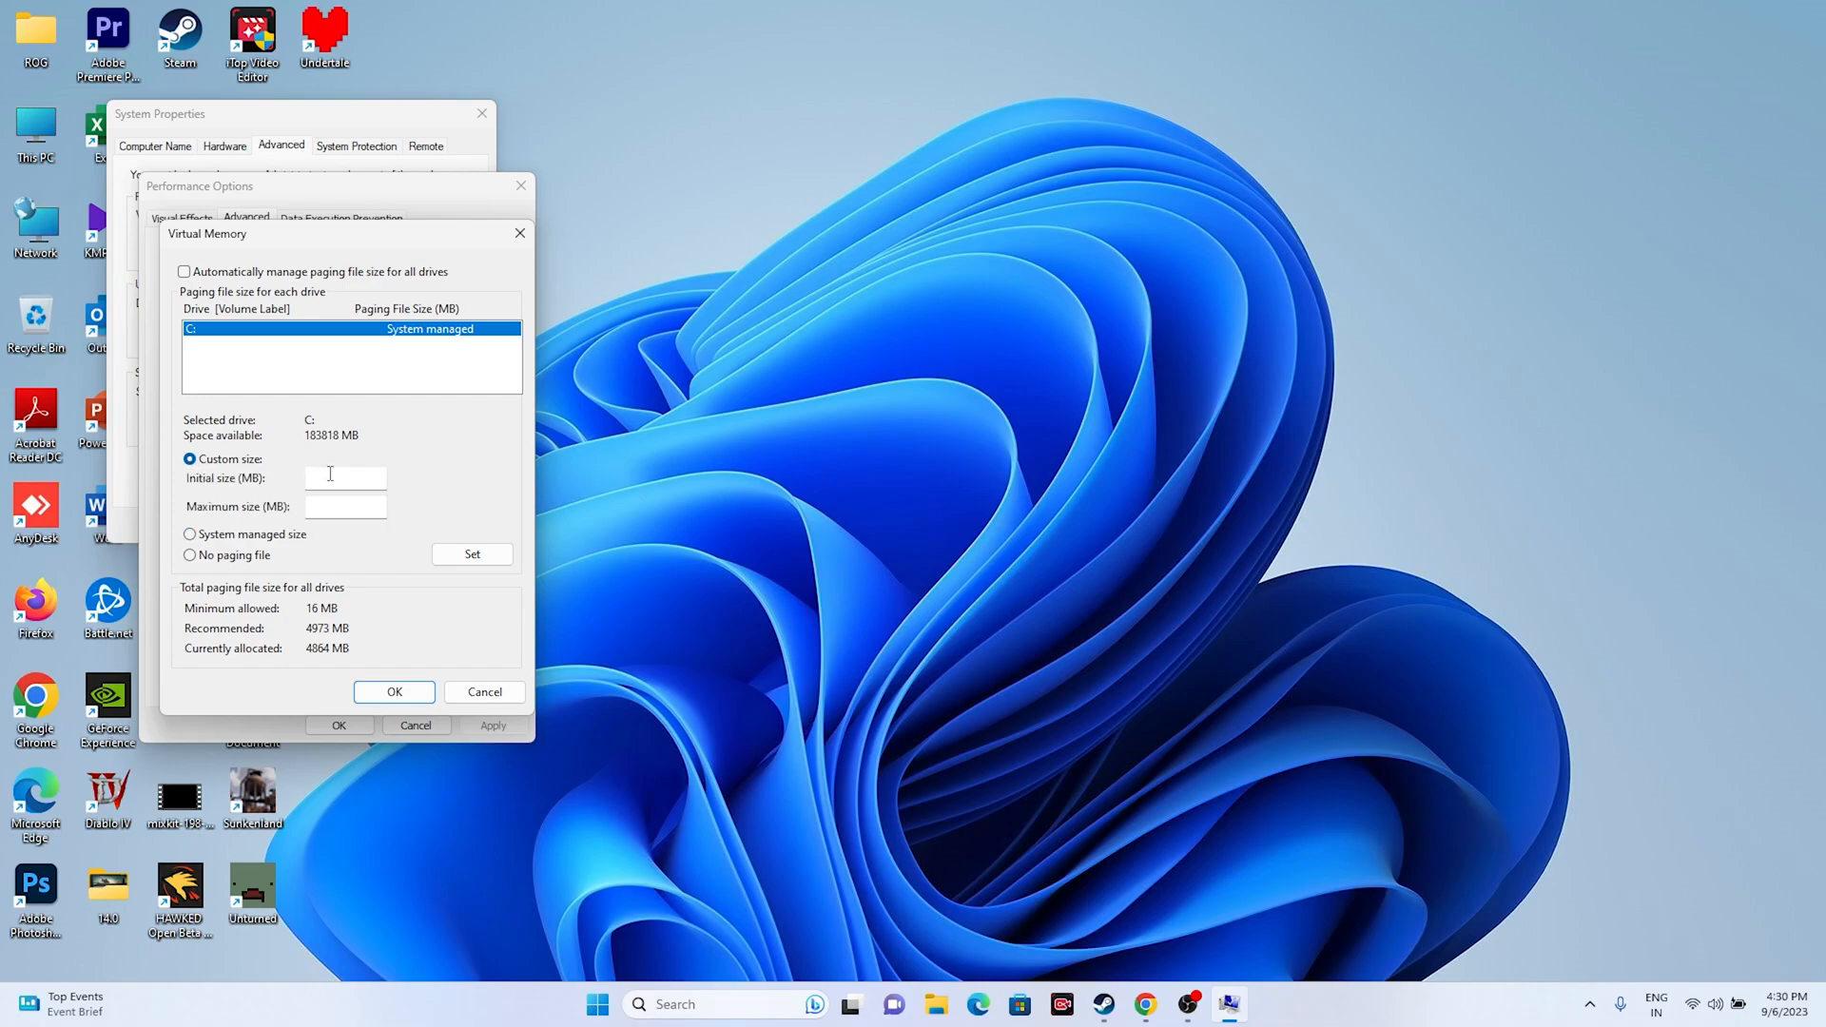
{"action": "left_click", "coordinate": [345, 478]}
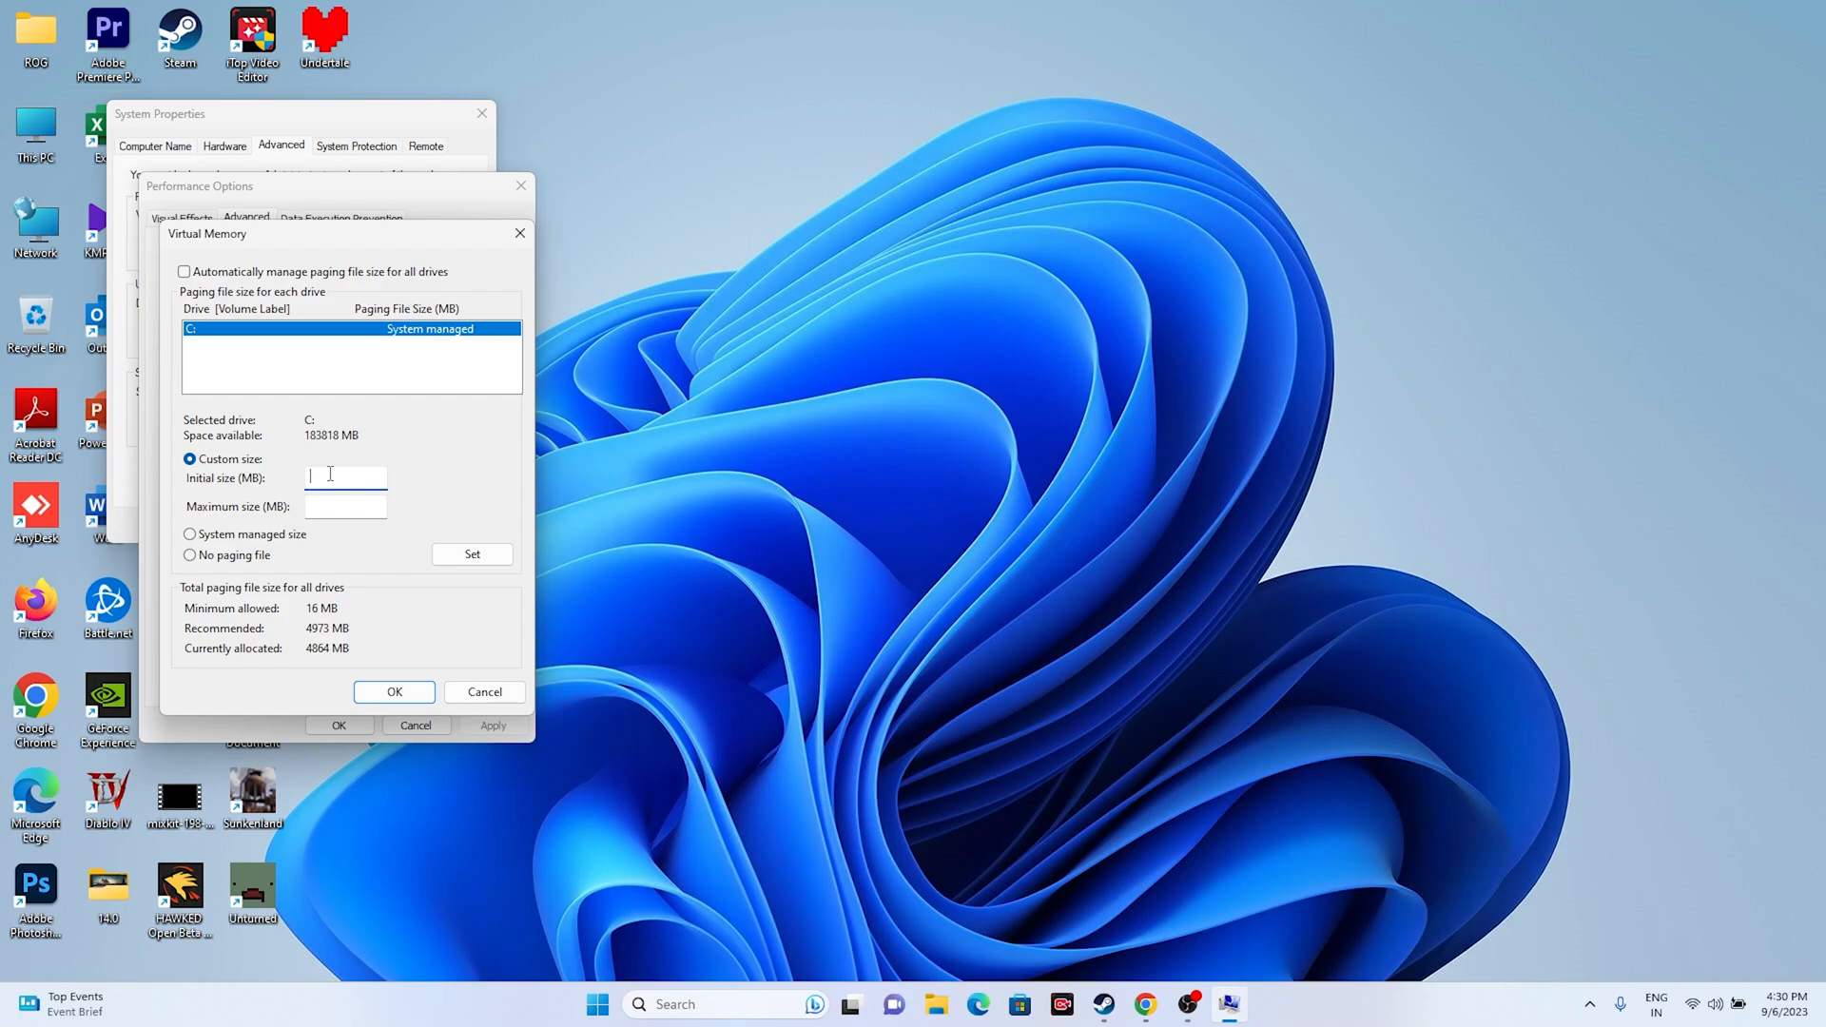
{"action": "left_click", "coordinate": [345, 506]}
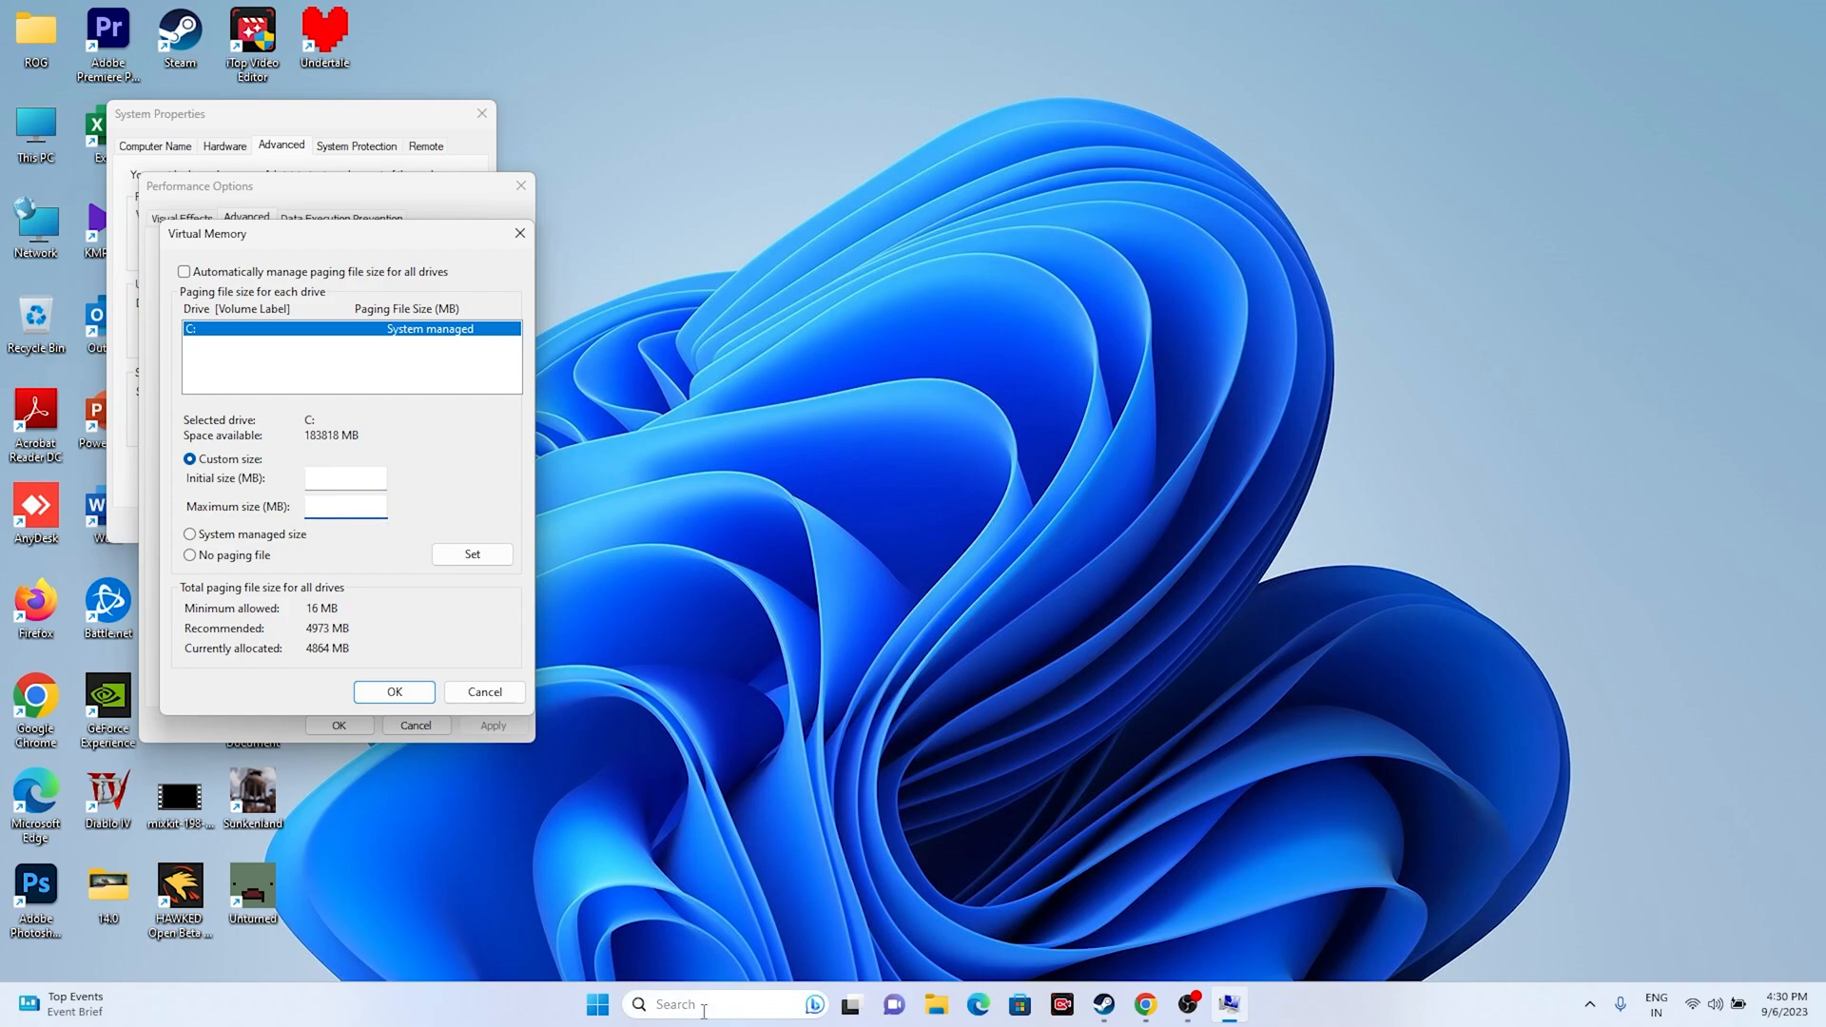
Step: Compute 32 × 1024 = 32,768 in Calculator and copy it
{"action": "left_click", "coordinate": [1226, 1006]}
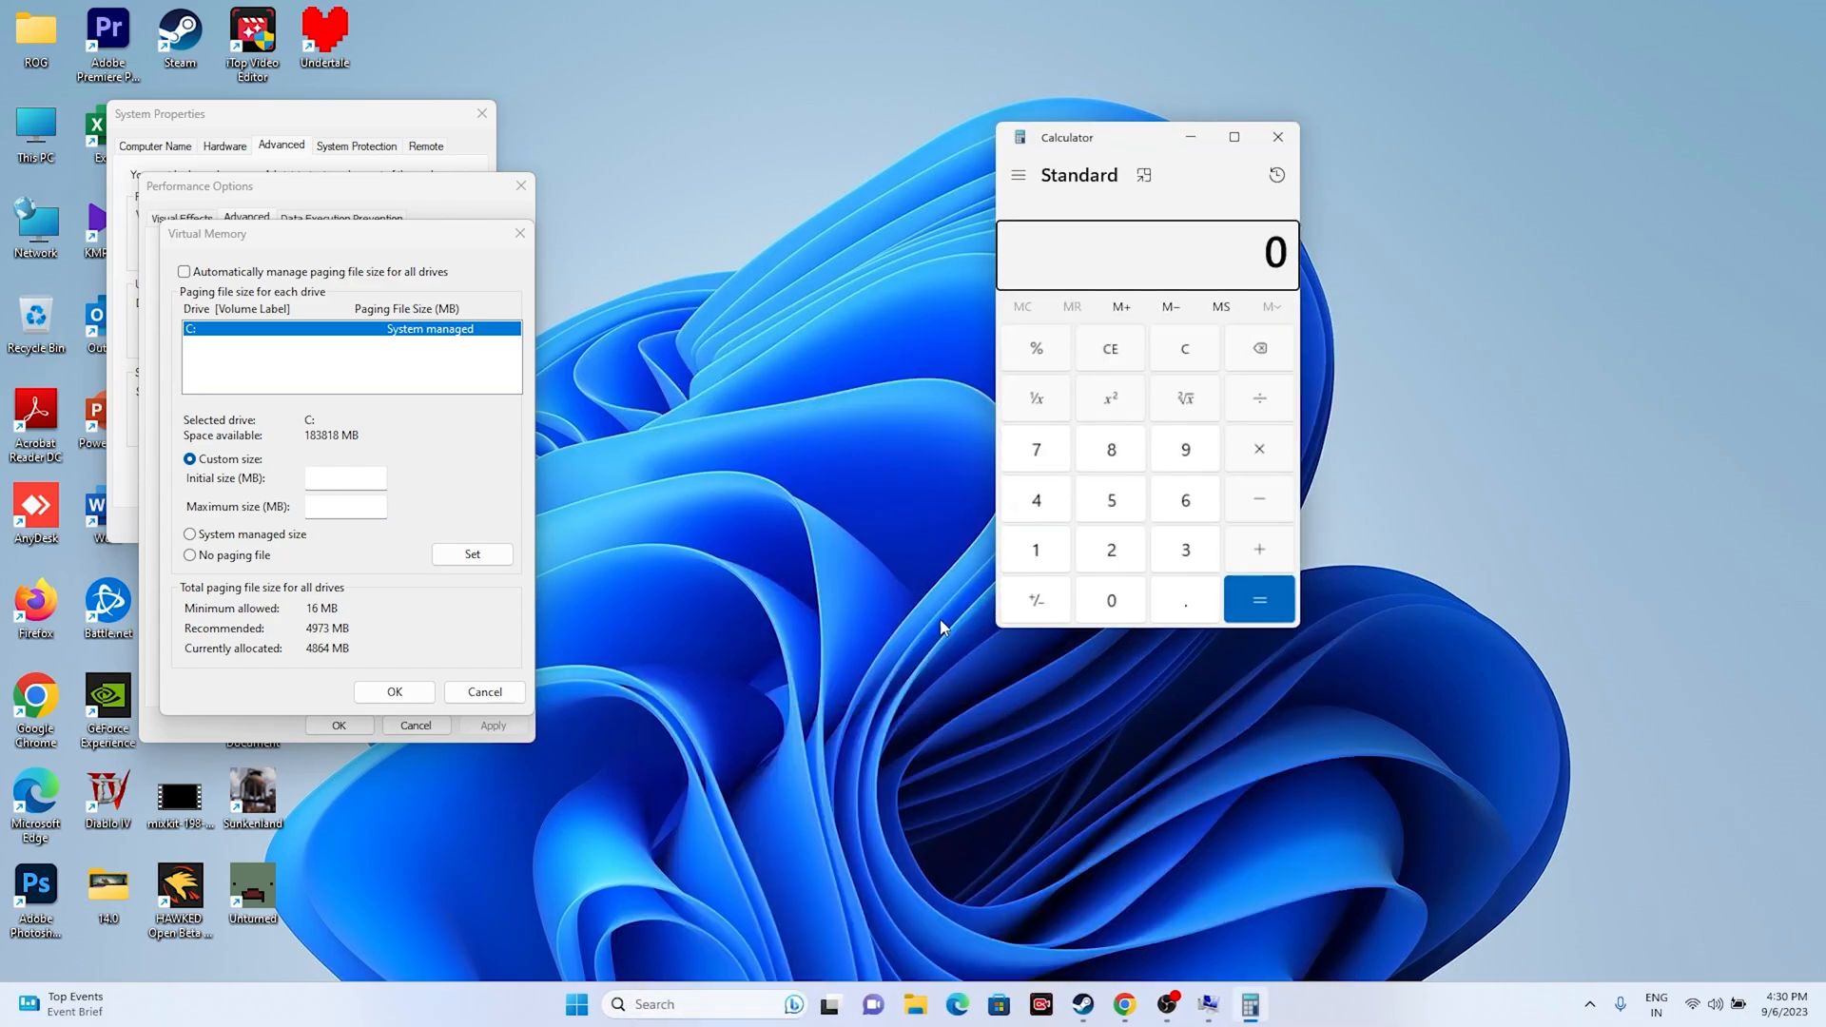
{"action": "left_click", "coordinate": [1185, 548]}
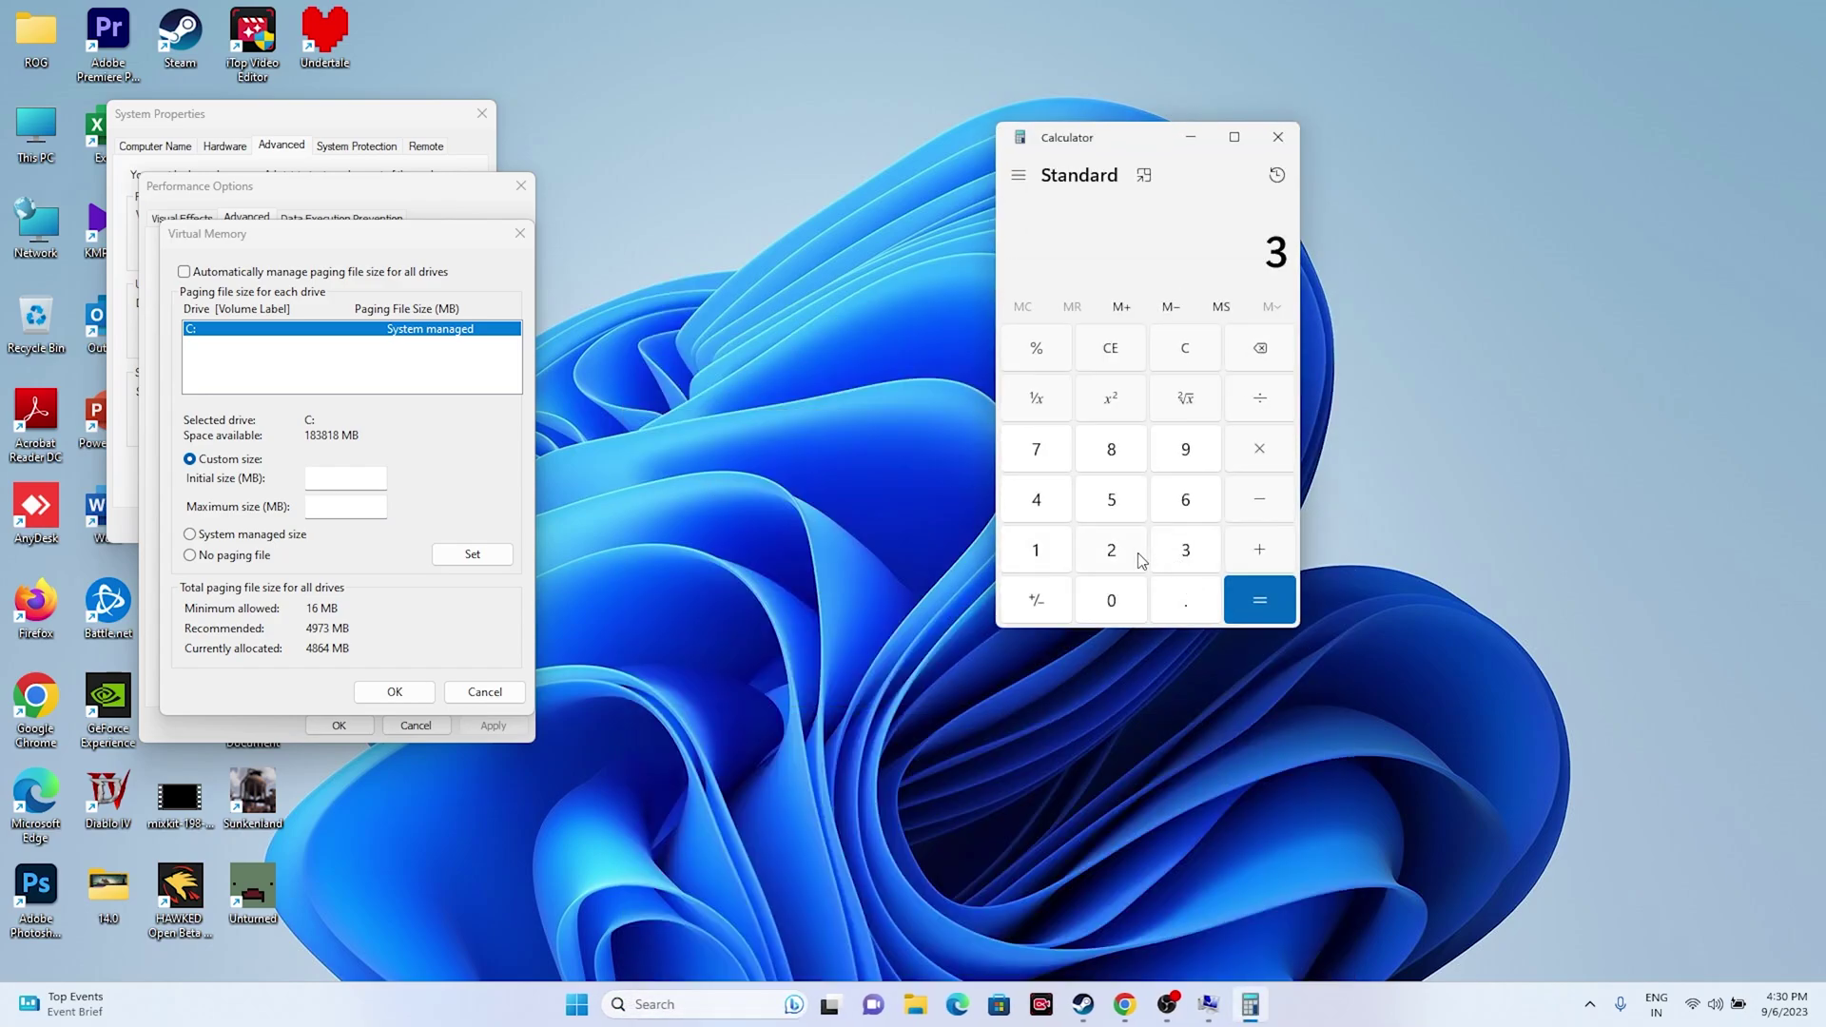
{"action": "left_click", "coordinate": [1110, 549]}
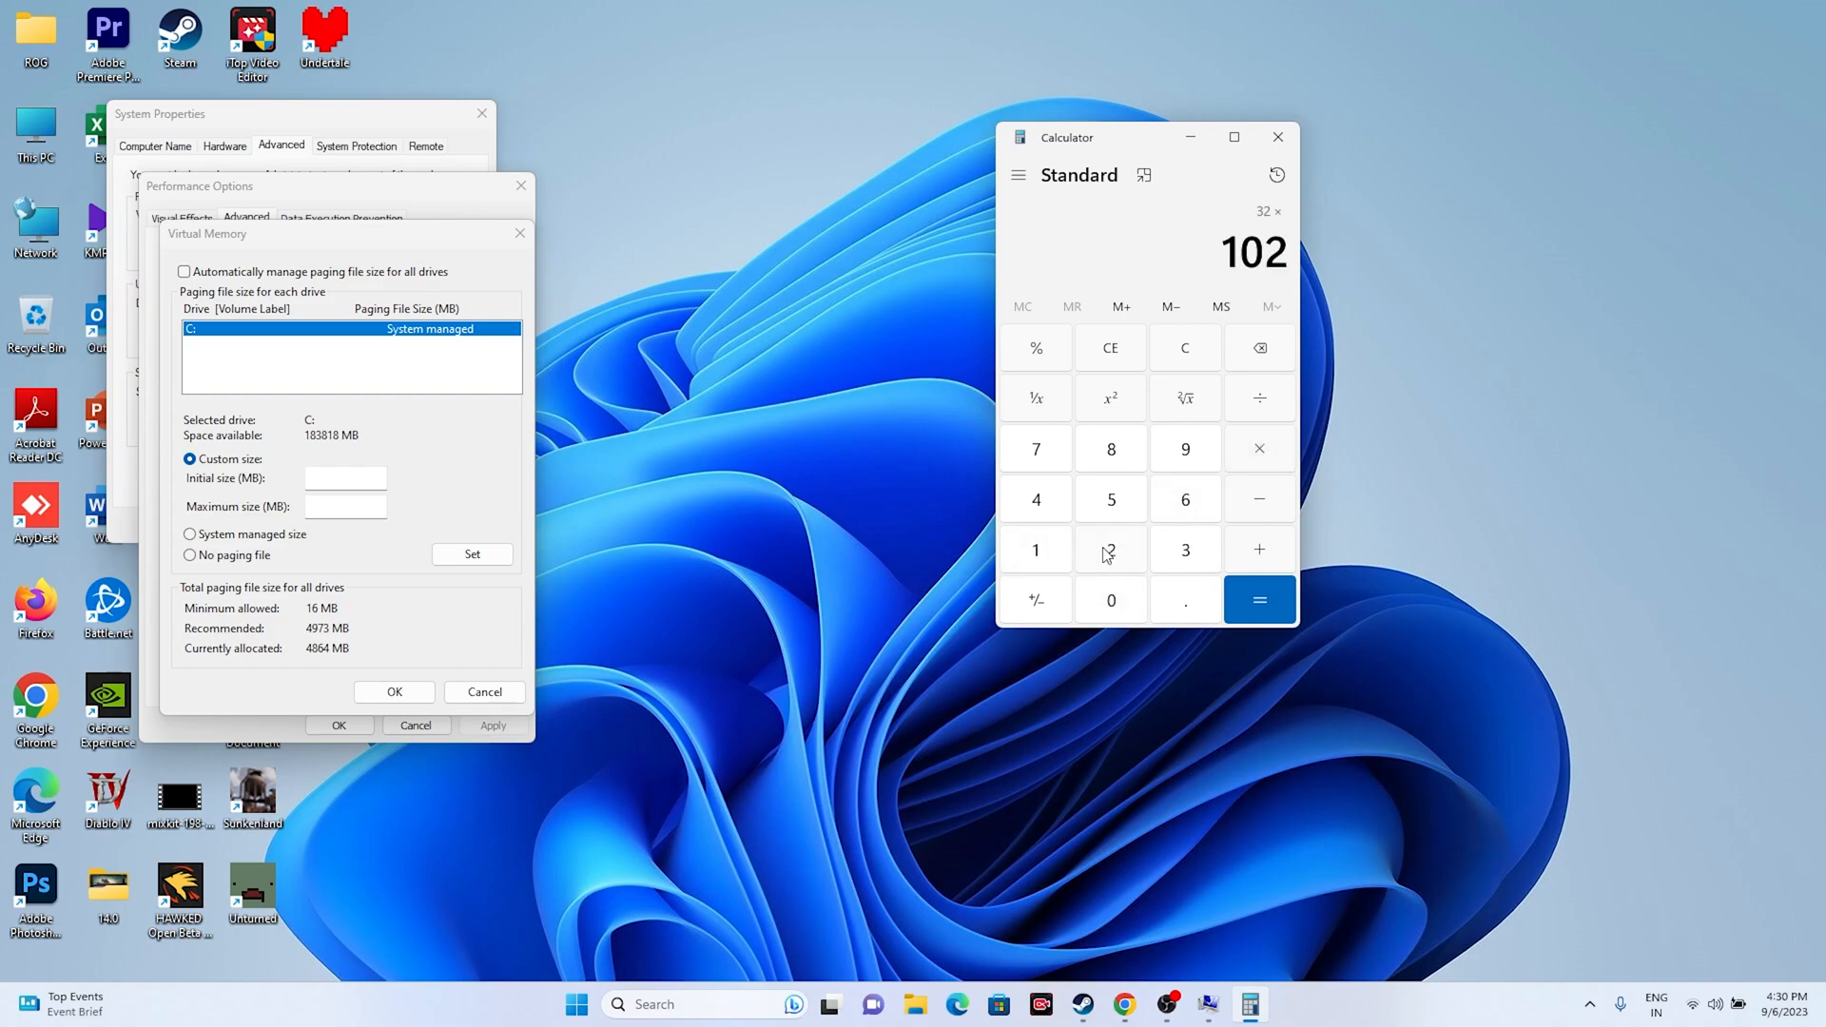
{"action": "left_click", "coordinate": [1259, 600]}
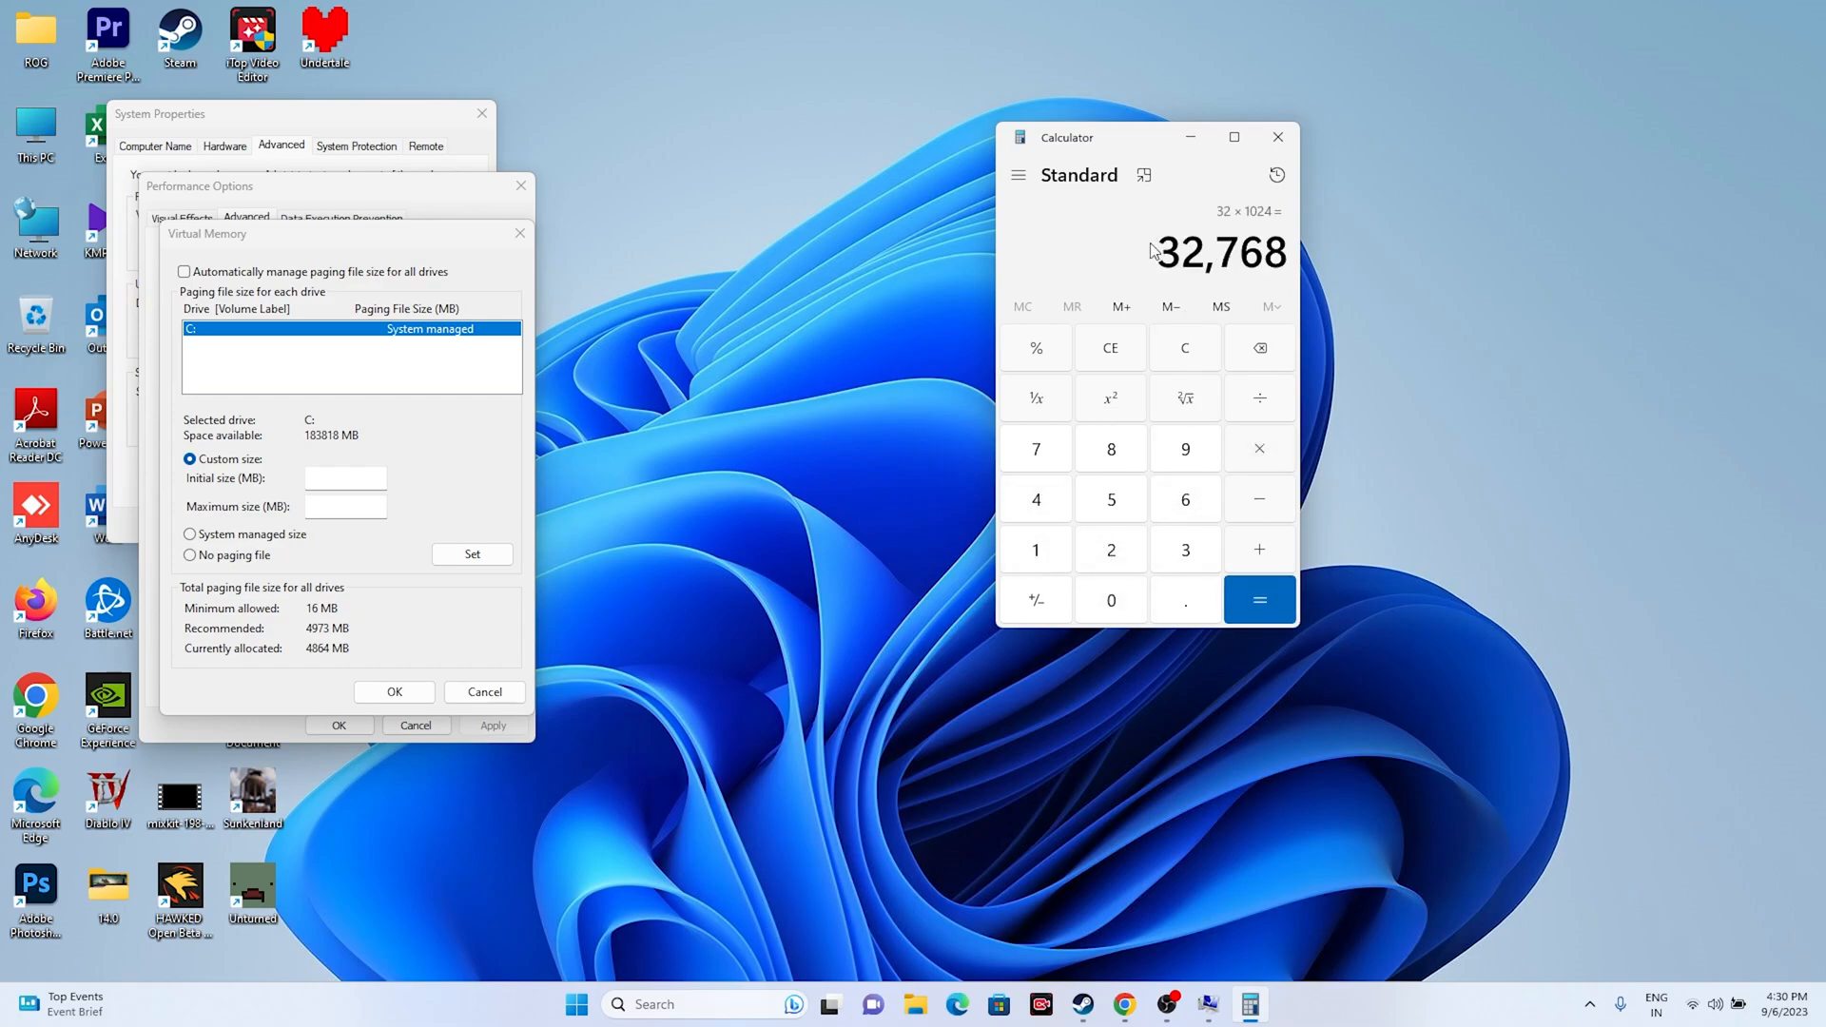
{"action": "right_click", "coordinate": [1222, 253]}
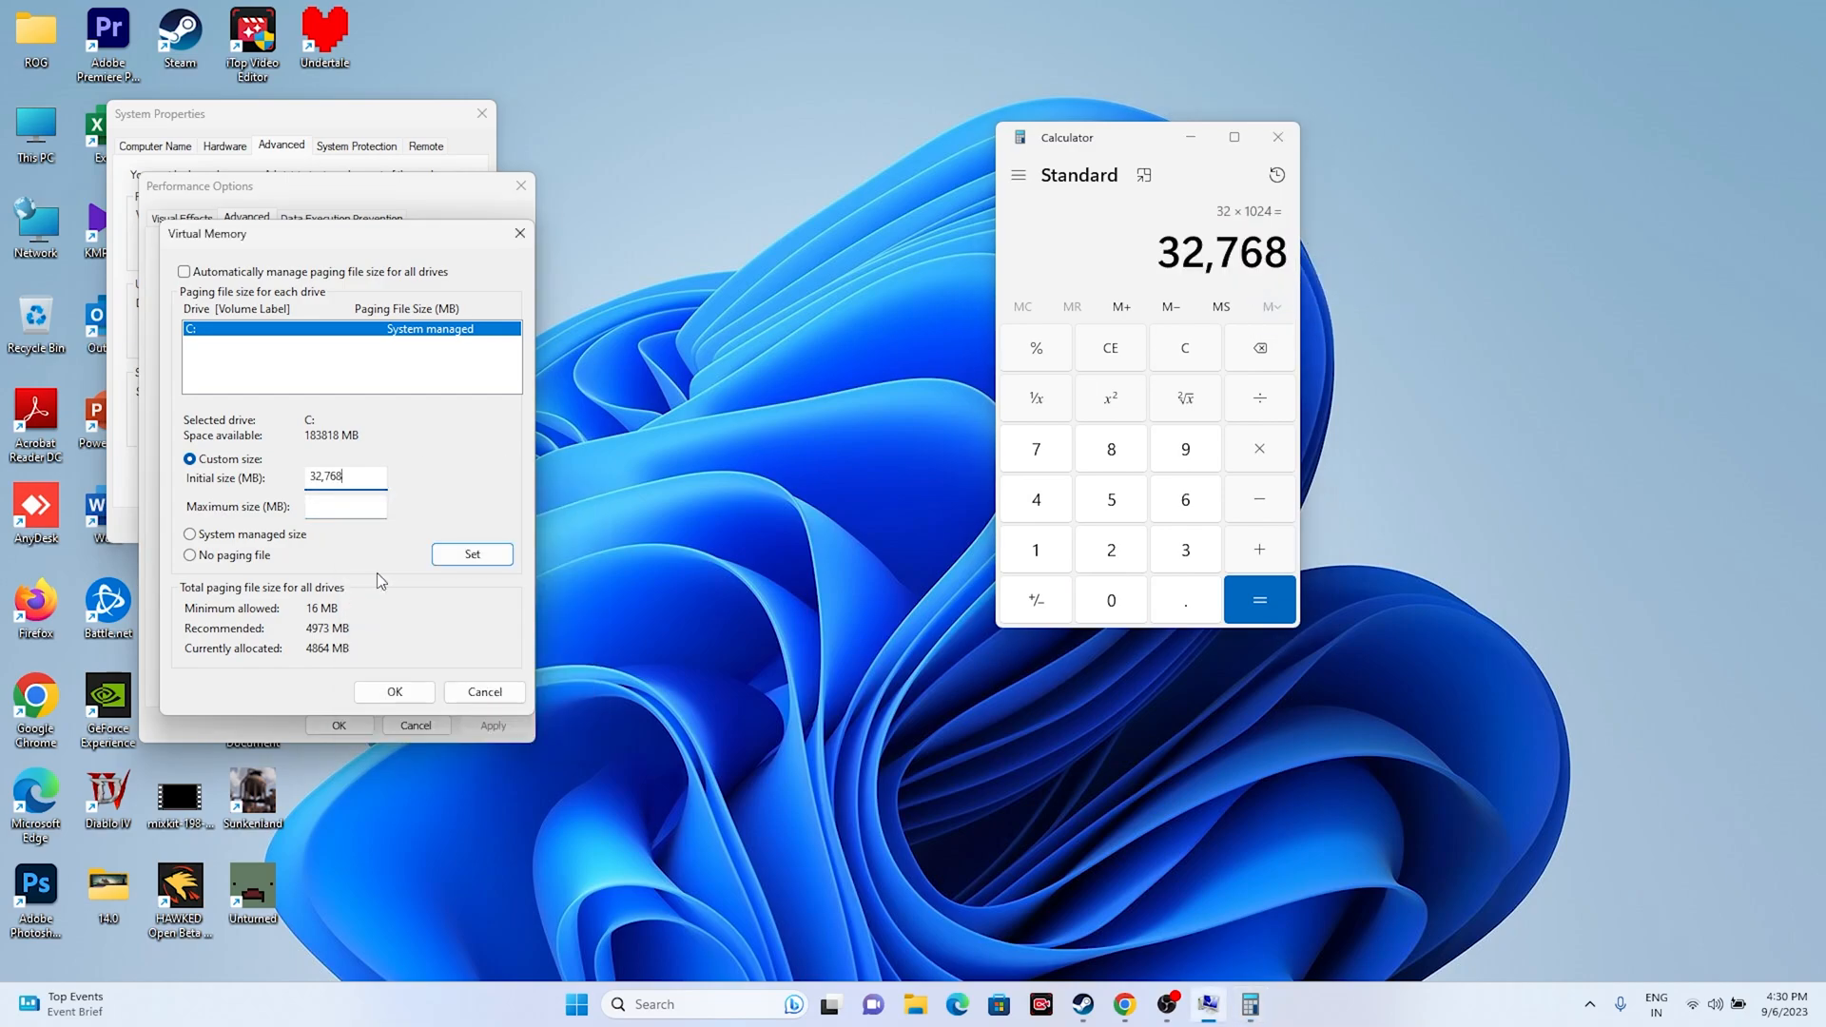
Step: Compute 32,768 × 3 = 98,304, paste it as the maximum size, and confirm
{"action": "left_click", "coordinate": [1110, 347]}
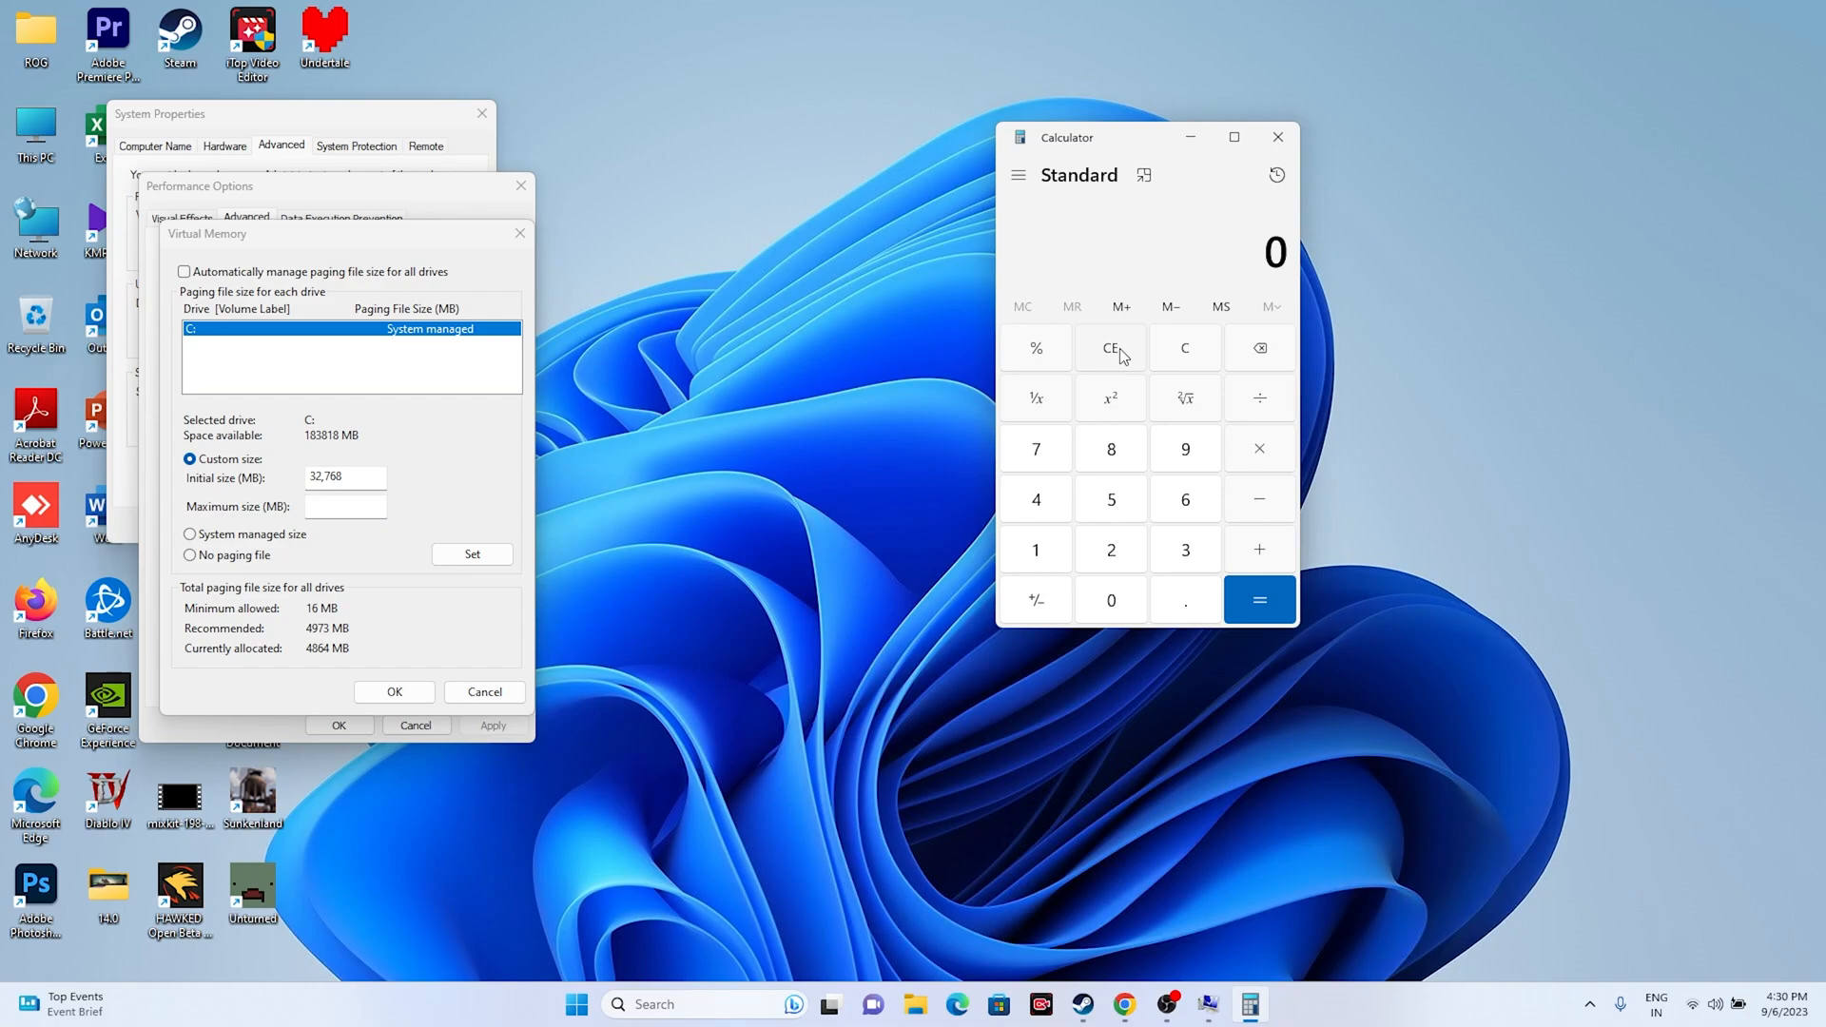
{"action": "left_click", "coordinate": [1258, 448]}
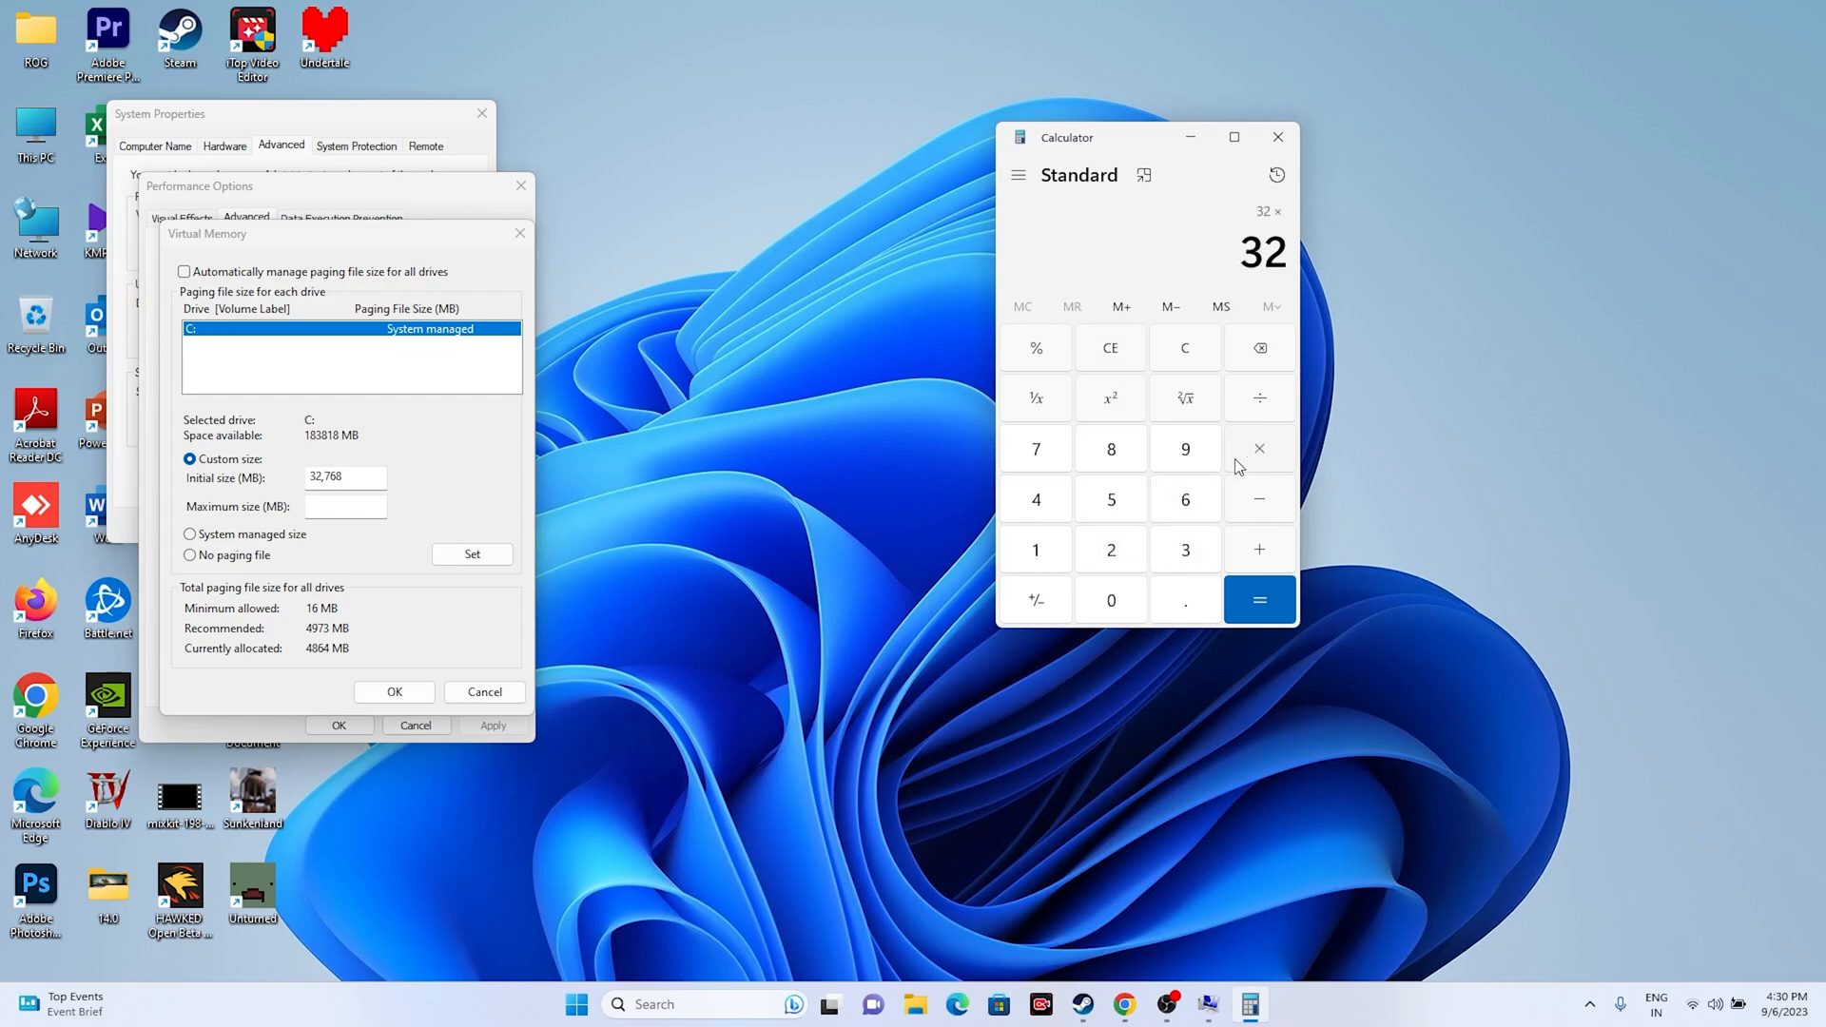
{"action": "left_click", "coordinate": [1259, 599]}
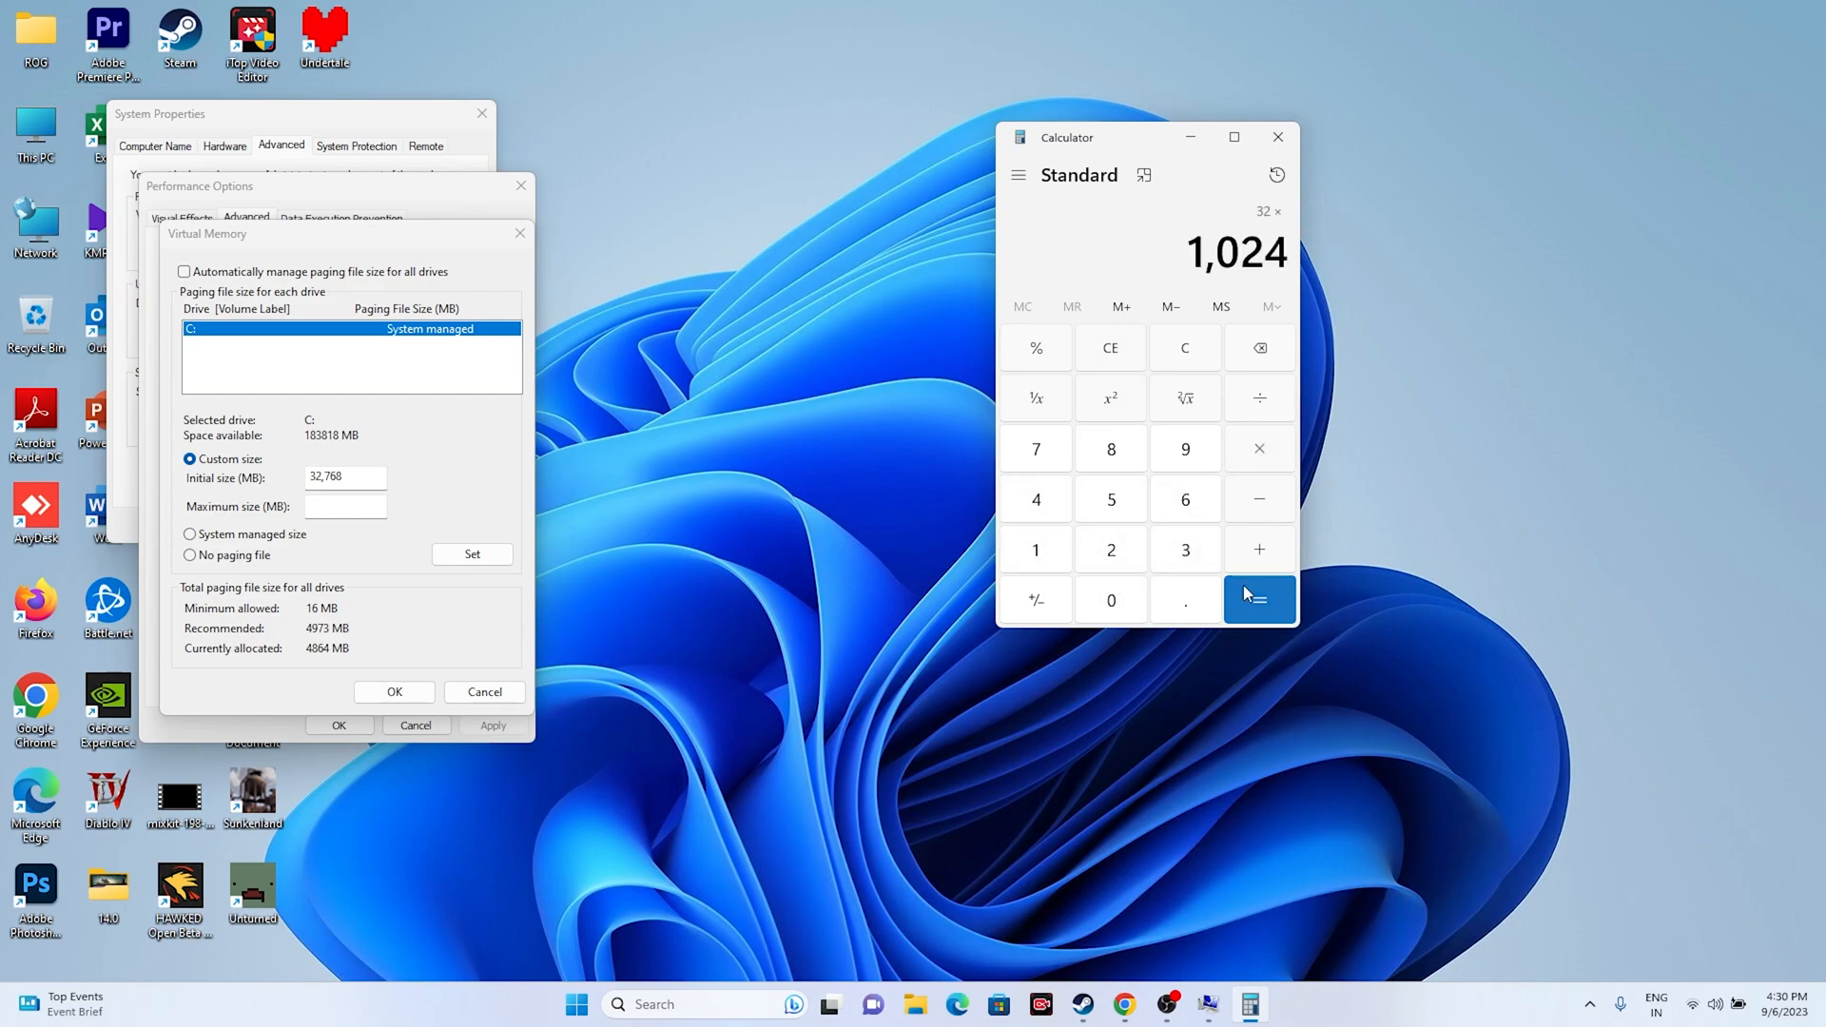
{"action": "left_click", "coordinate": [1259, 599]}
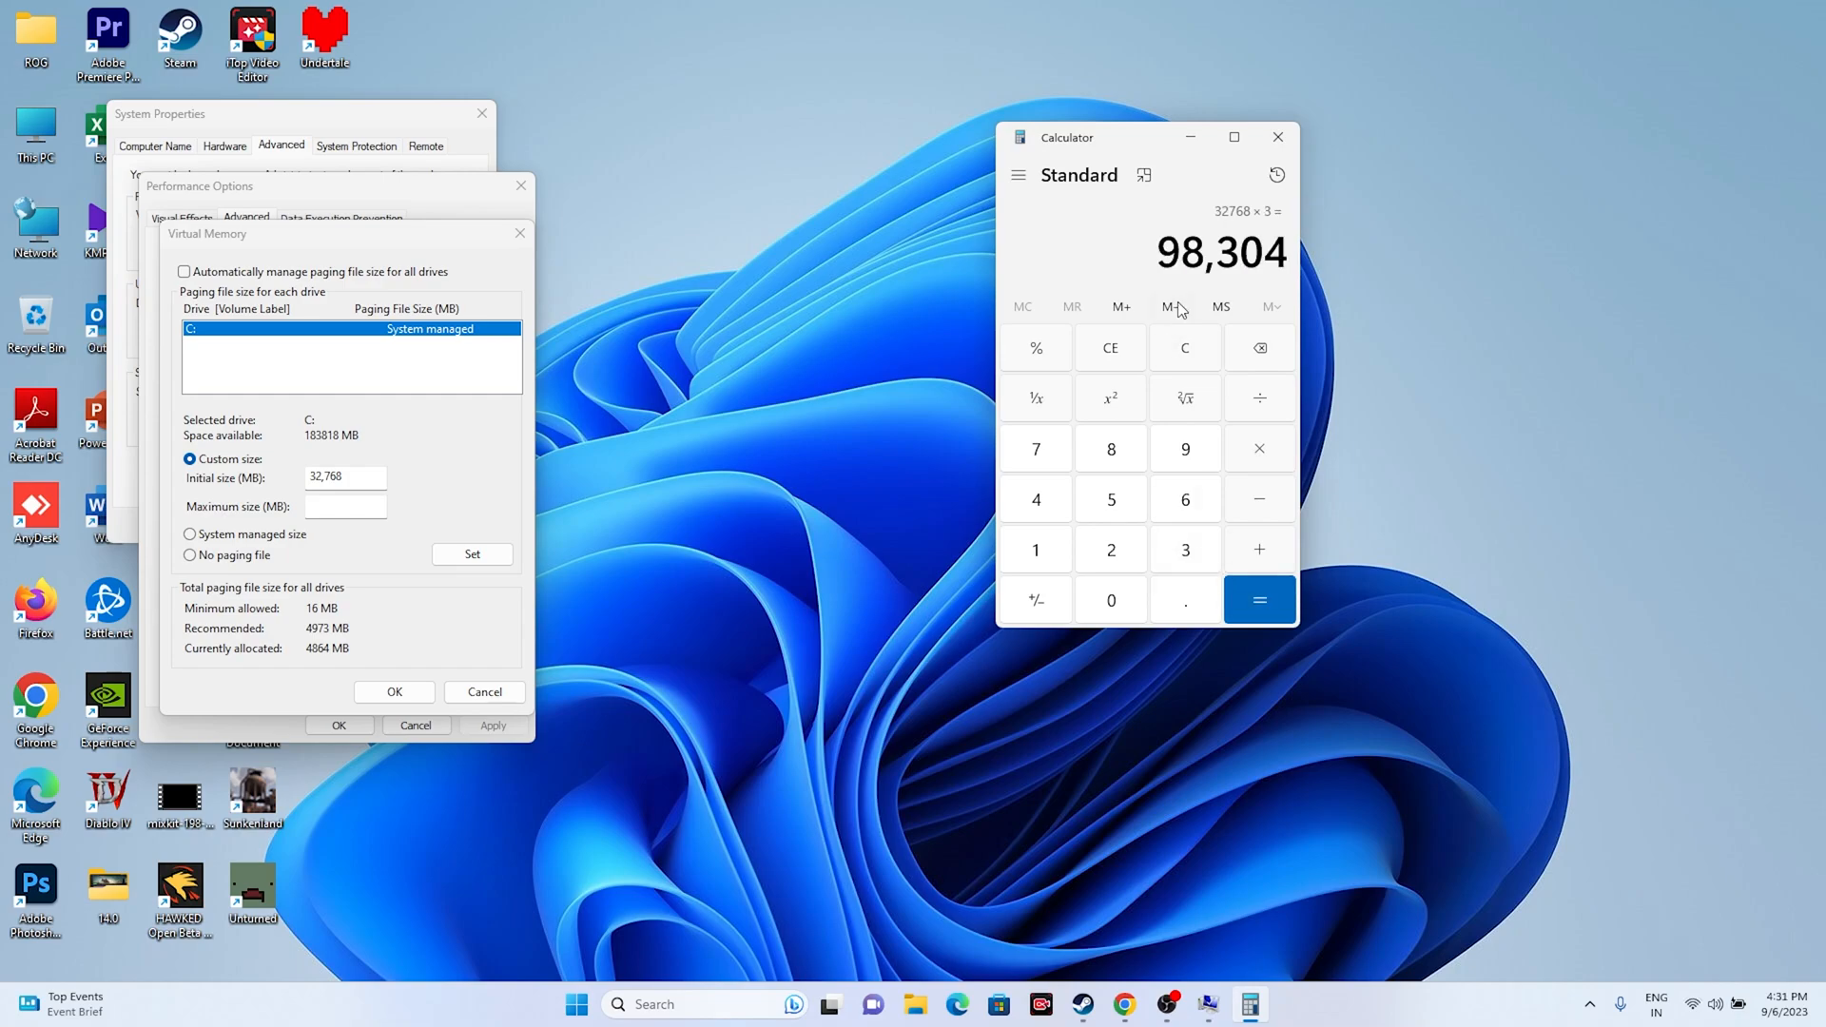
{"action": "right_click", "coordinate": [1220, 251]}
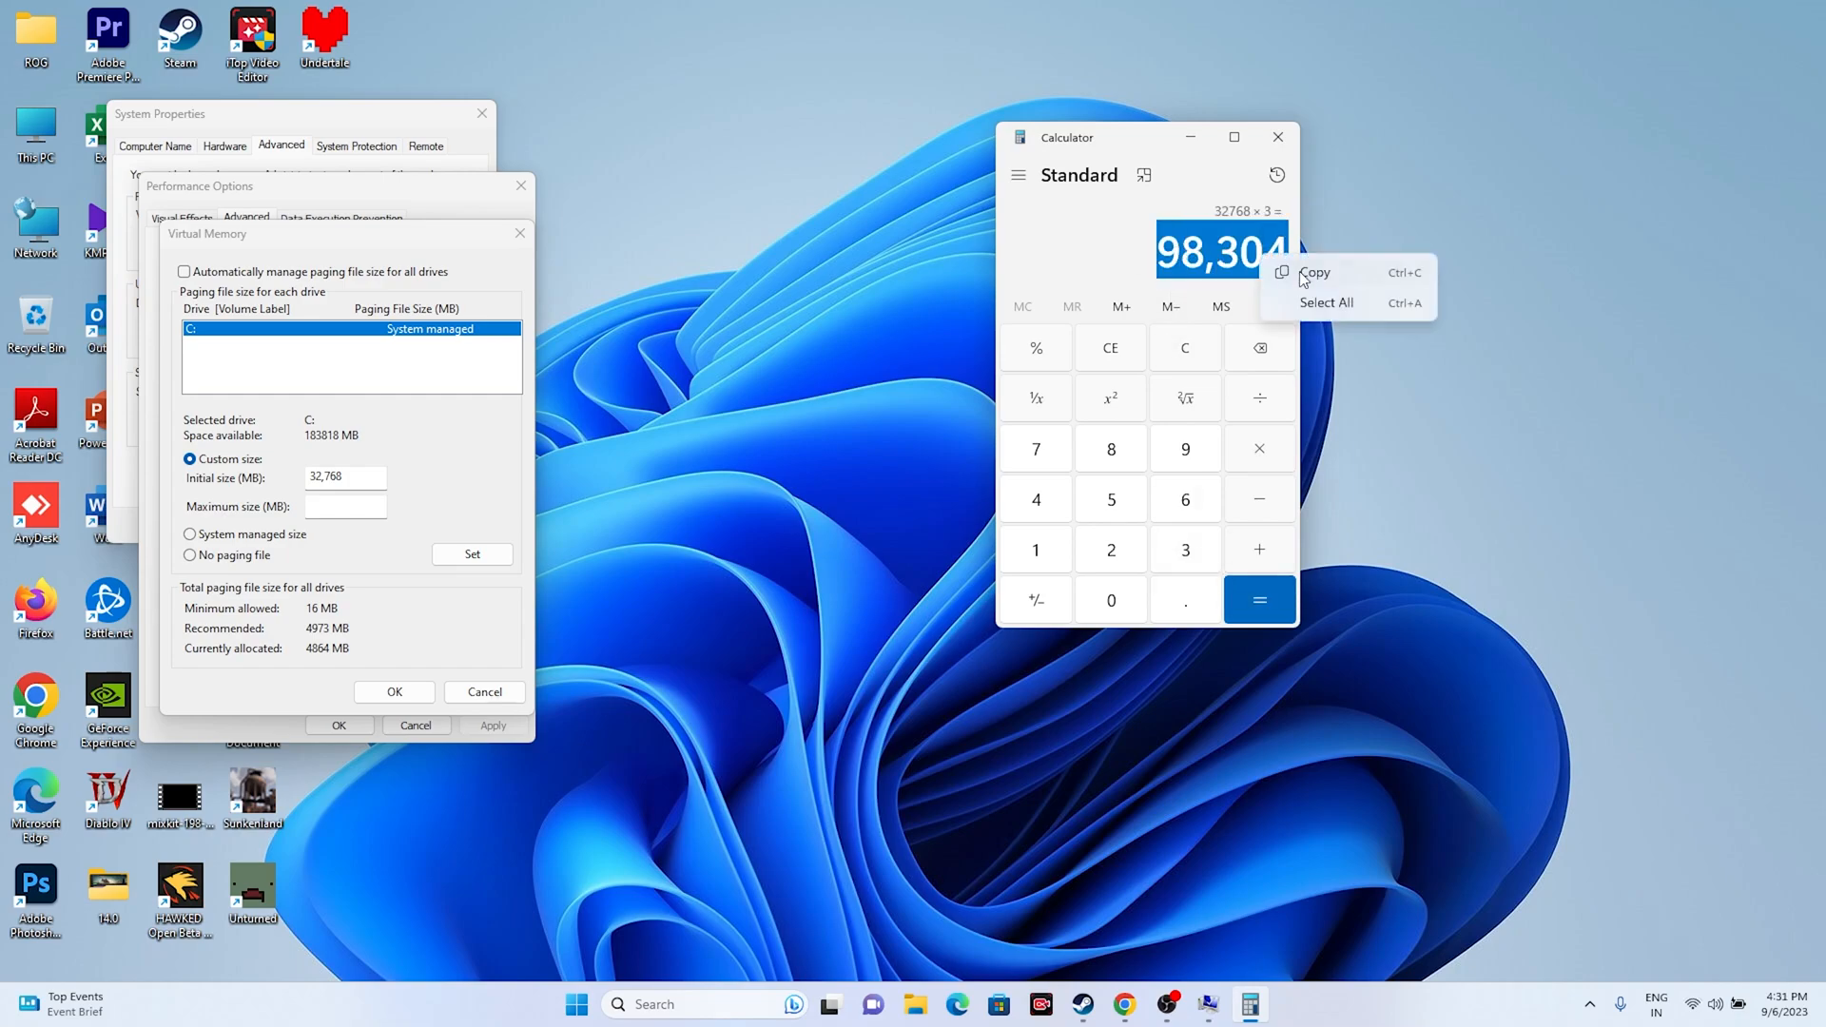
{"action": "right_click", "coordinate": [345, 506]}
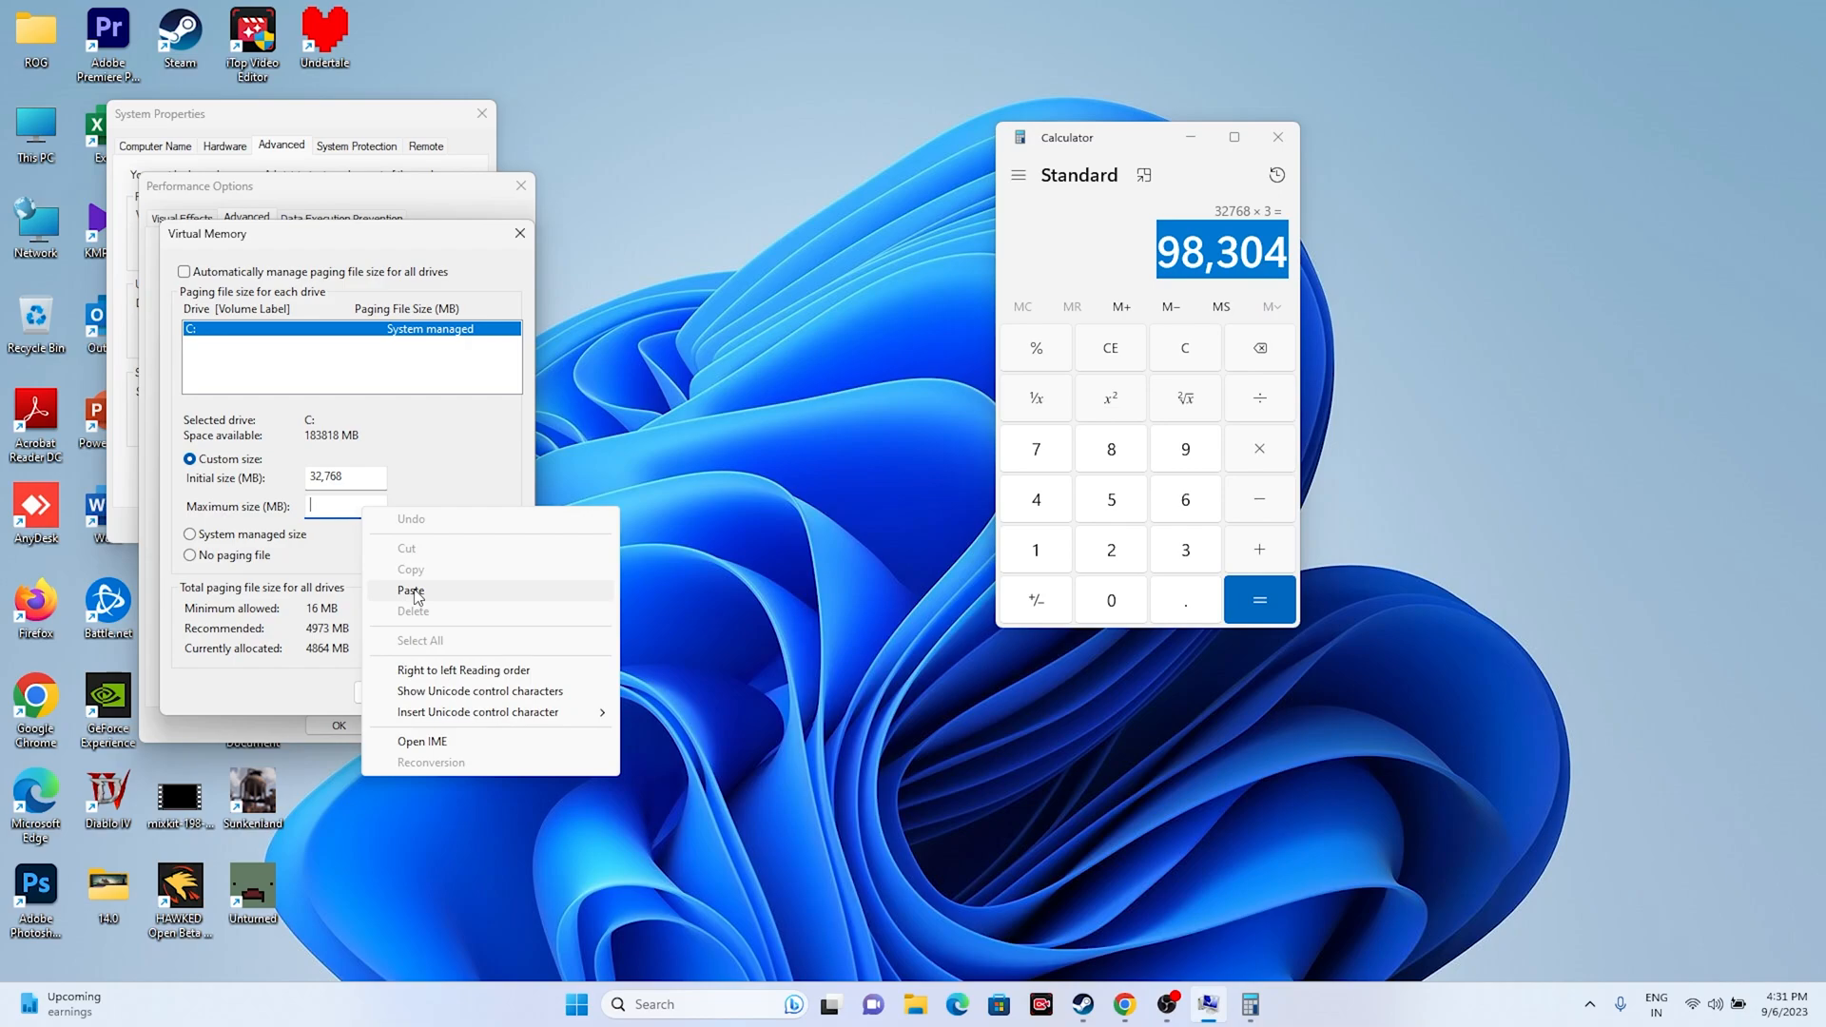
{"action": "left_click", "coordinate": [411, 591]}
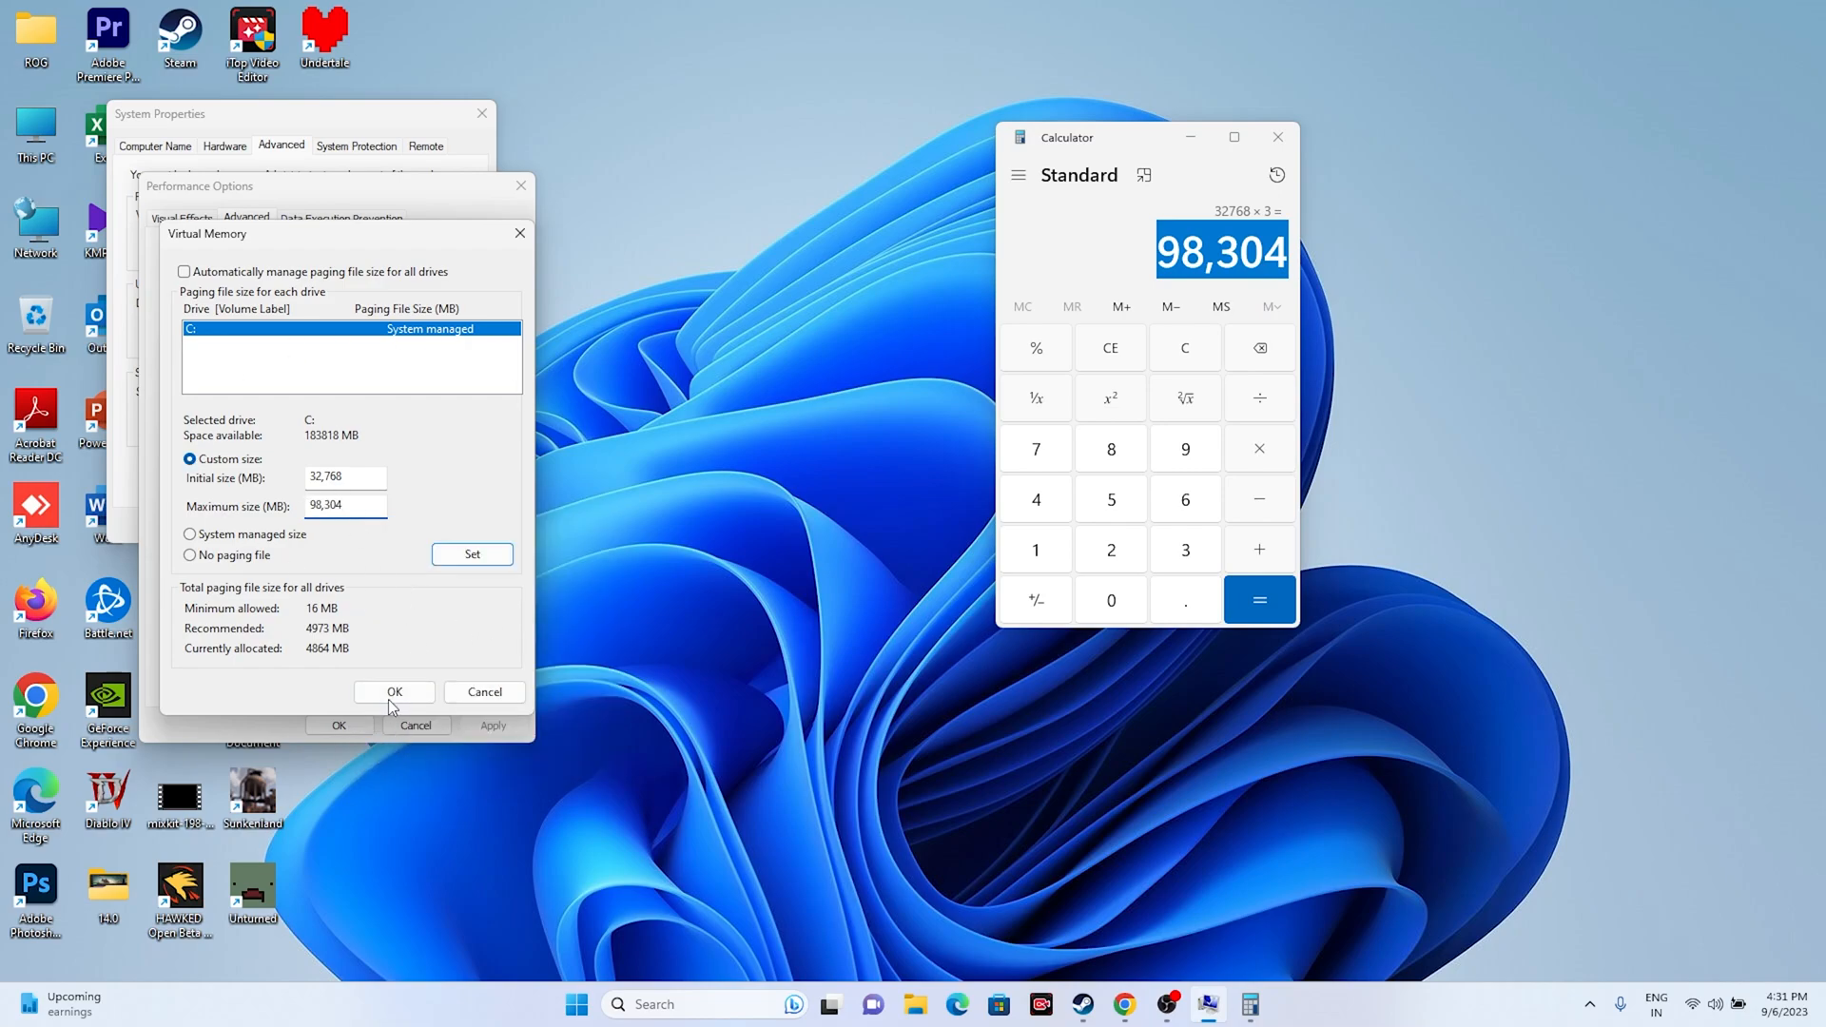
{"action": "left_click", "coordinate": [394, 691]}
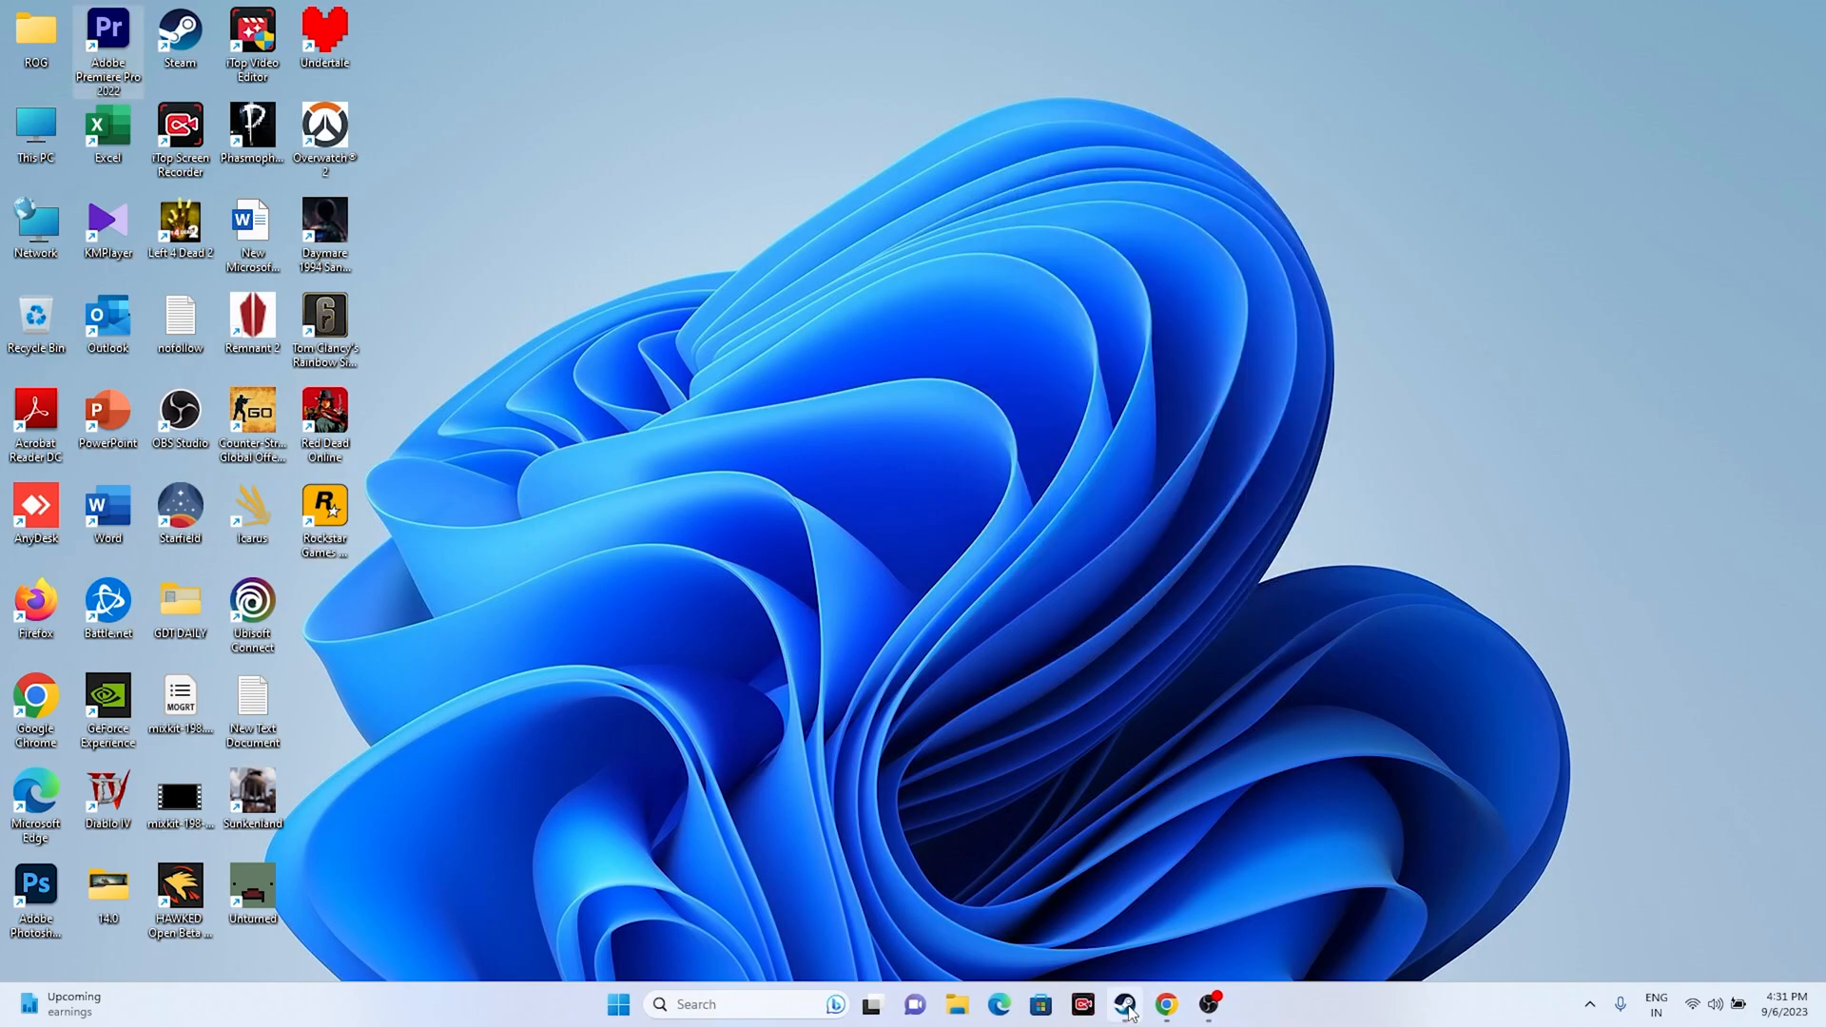
Step: Bring Steam's Red Dead Online page forward, then switch to Windows Update
{"action": "left_click", "coordinate": [1128, 1003]}
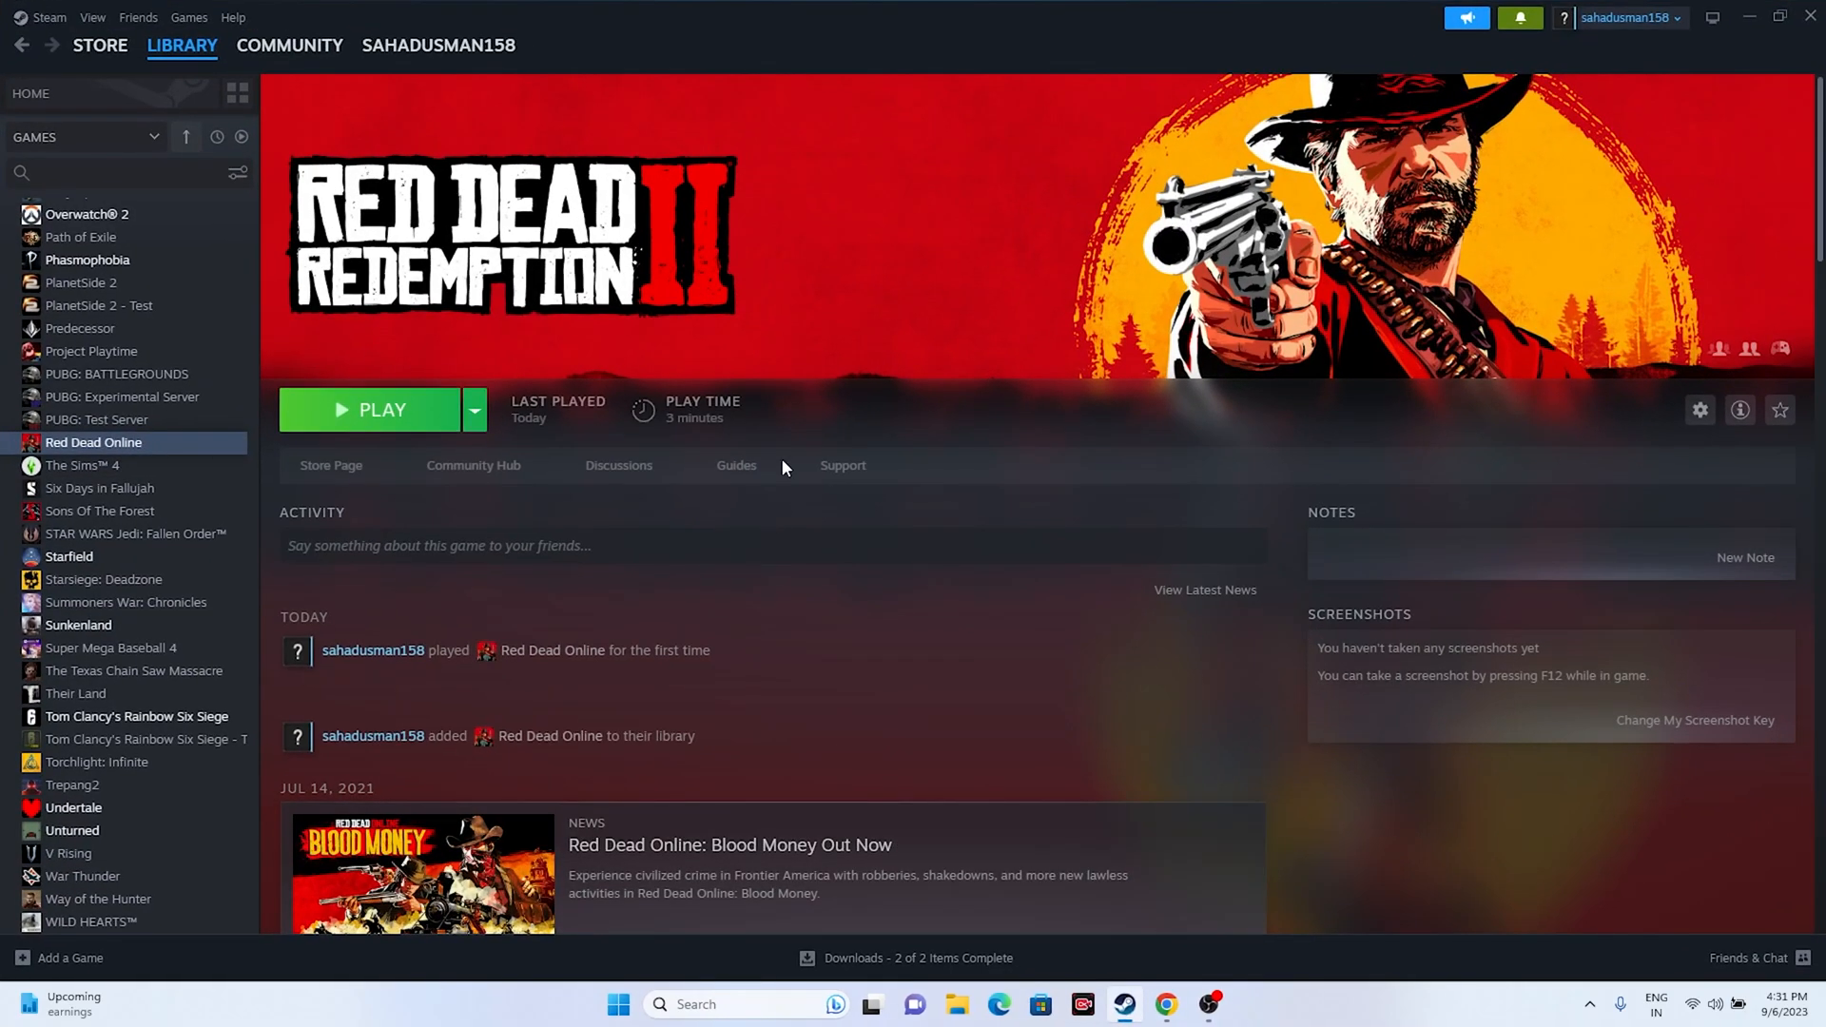
{"action": "mouse_move", "coordinate": [932, 466]}
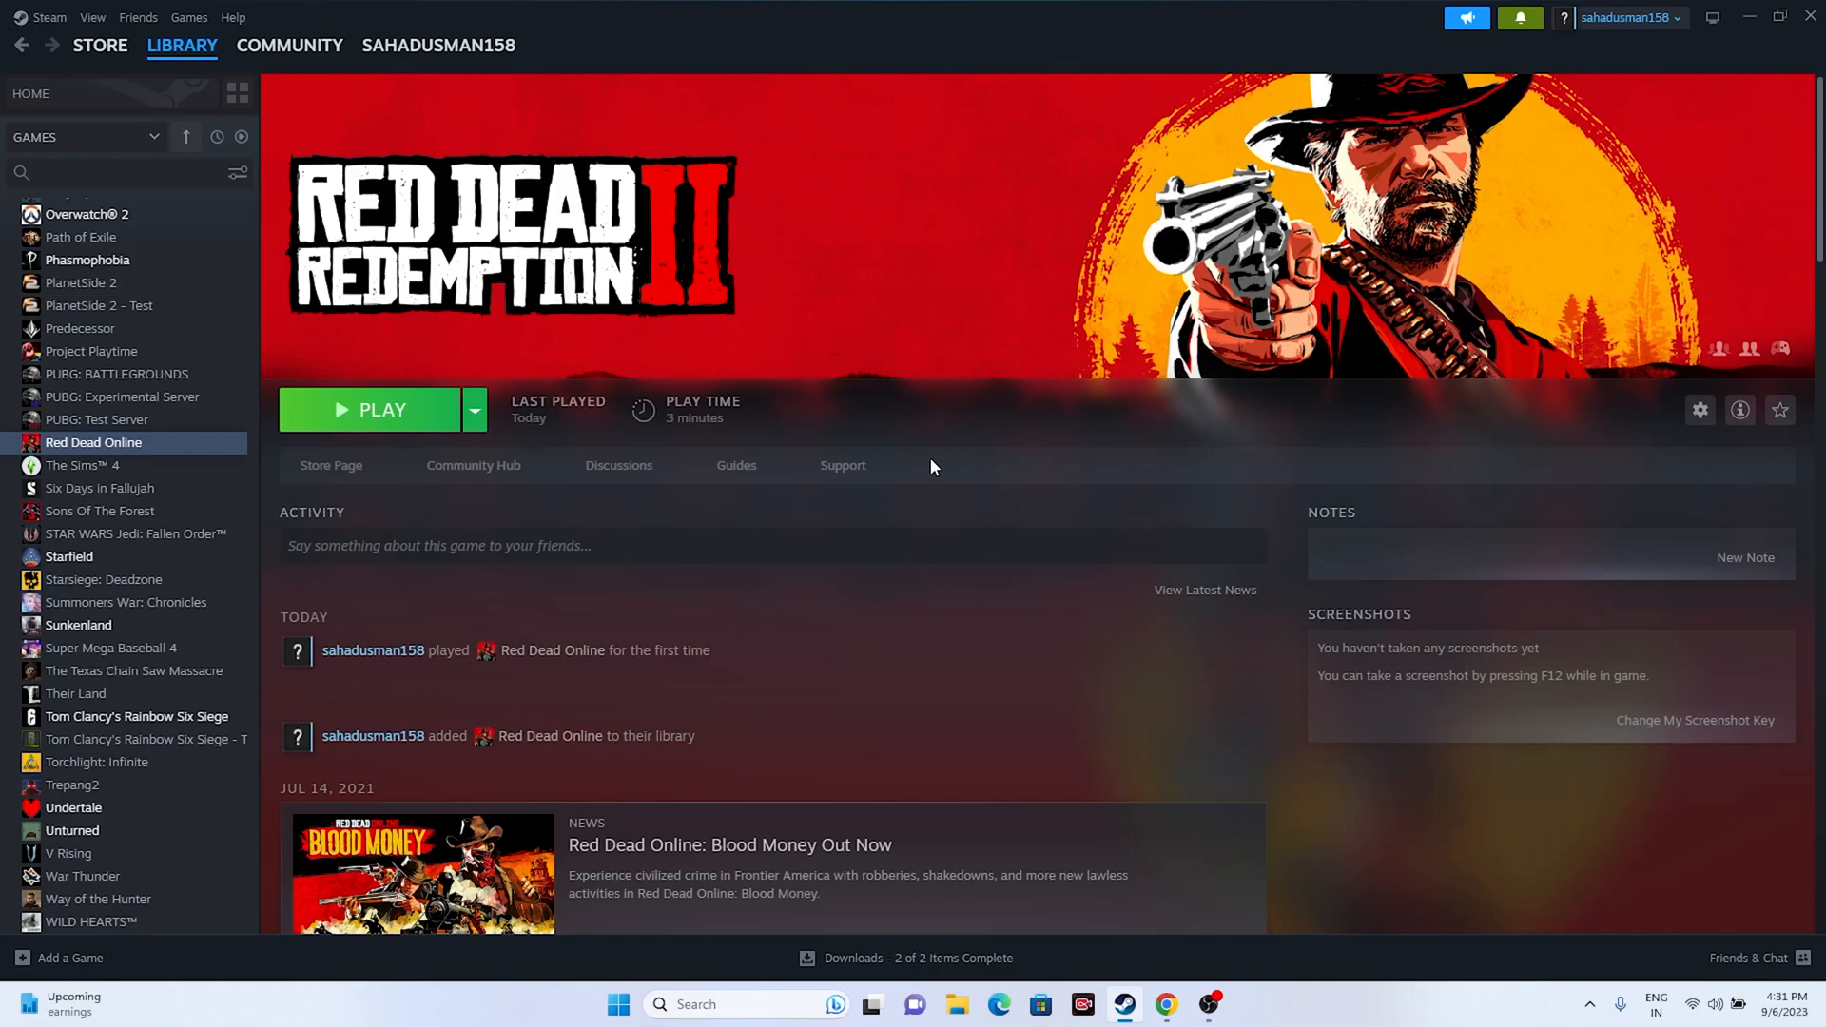
{"action": "left_click", "coordinate": [618, 1004]}
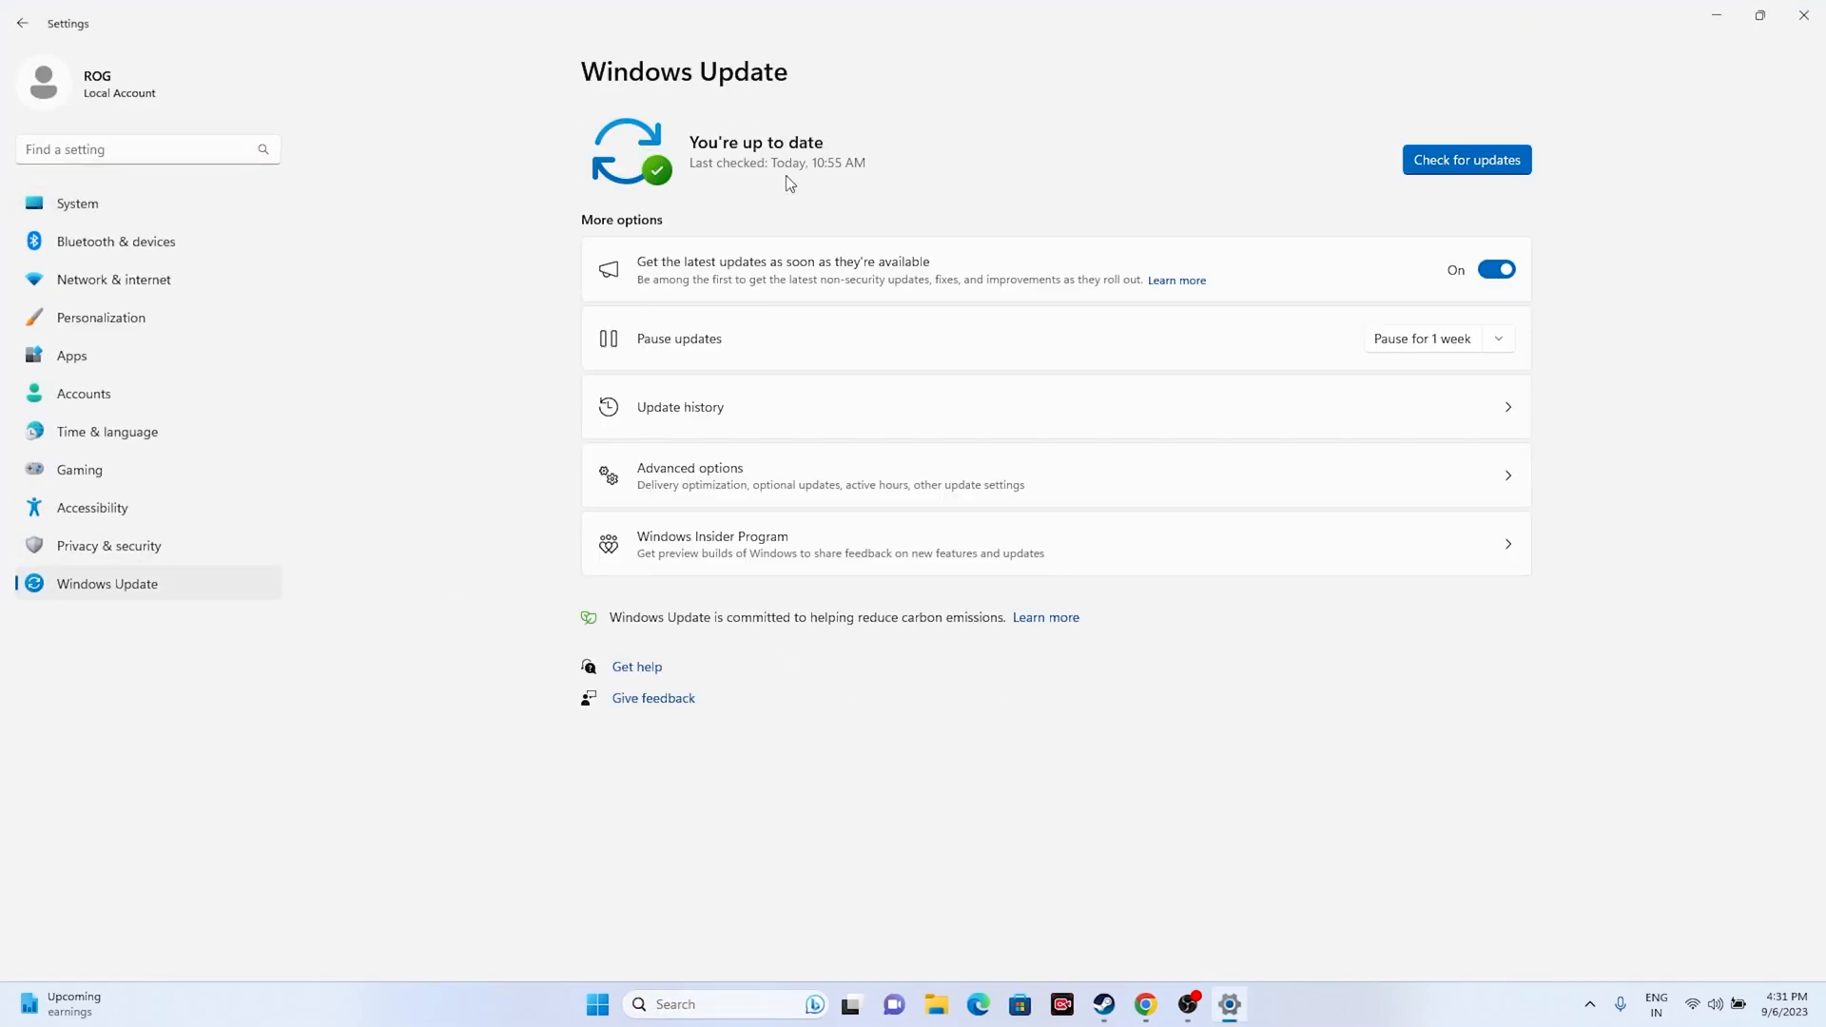
{"action": "mouse_move", "coordinate": [801, 164]}
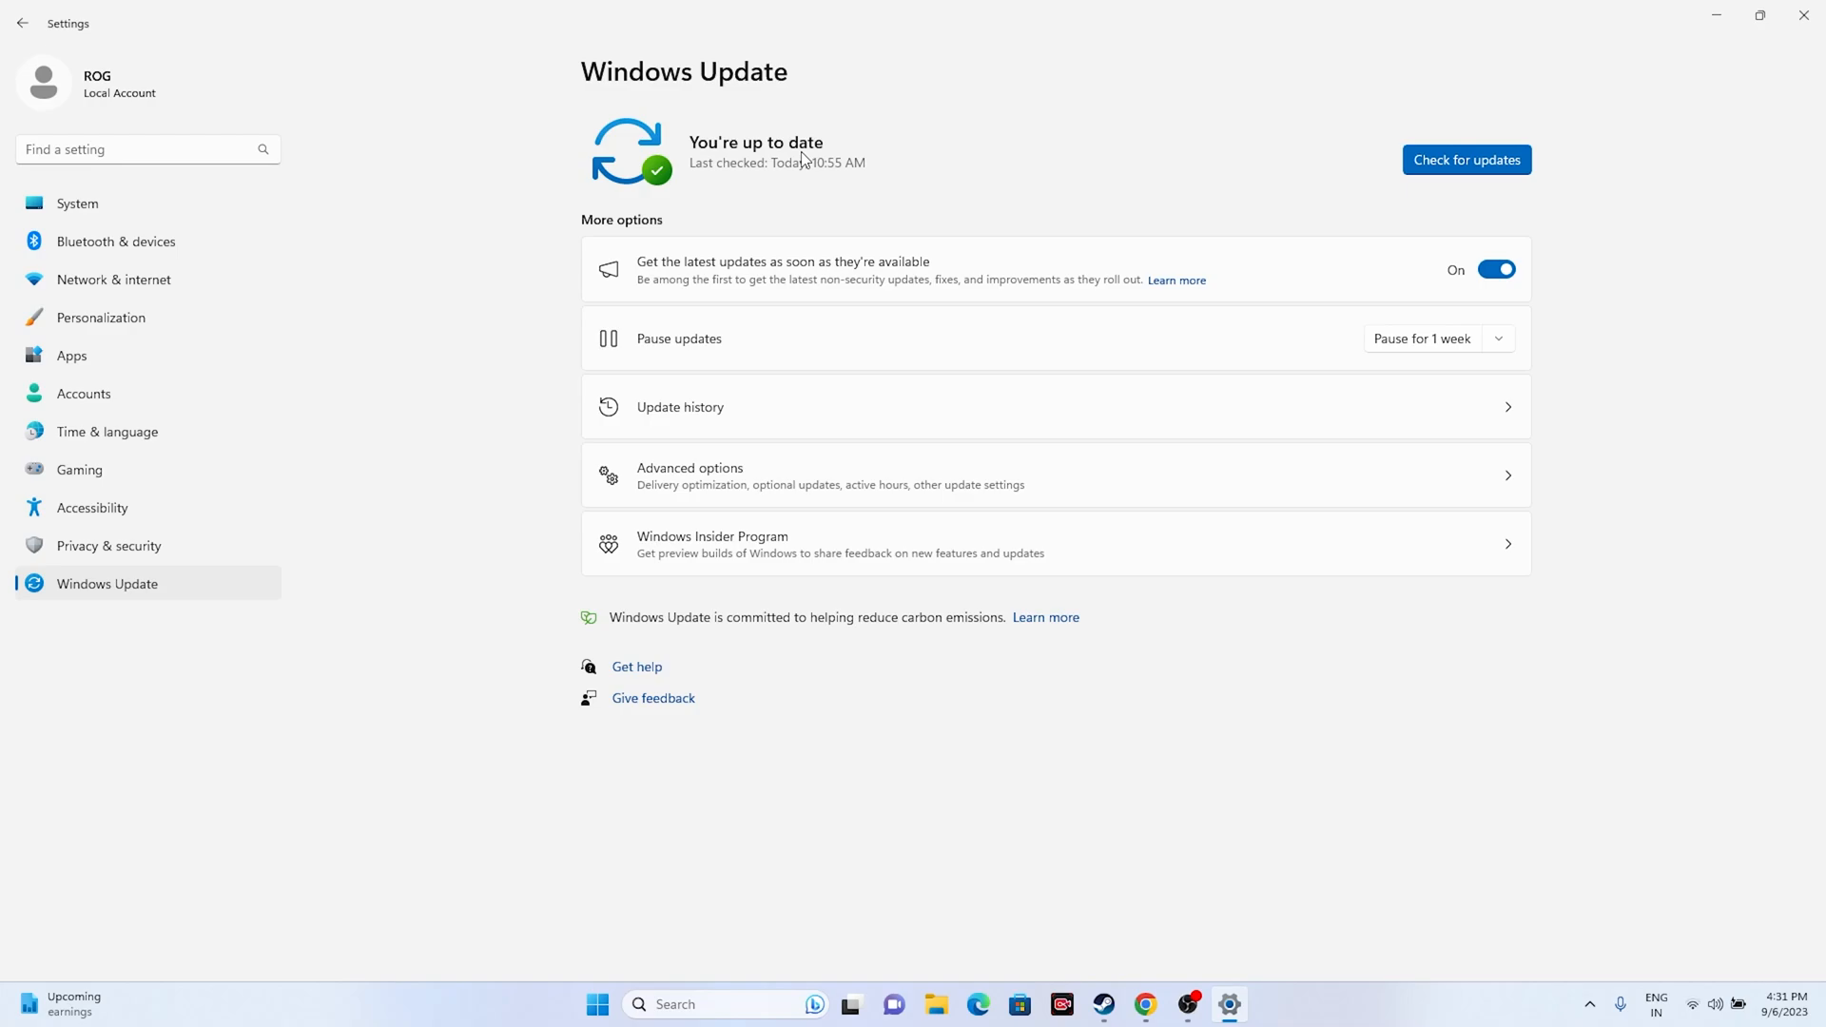
{"action": "mouse_move", "coordinate": [1823, 105]}
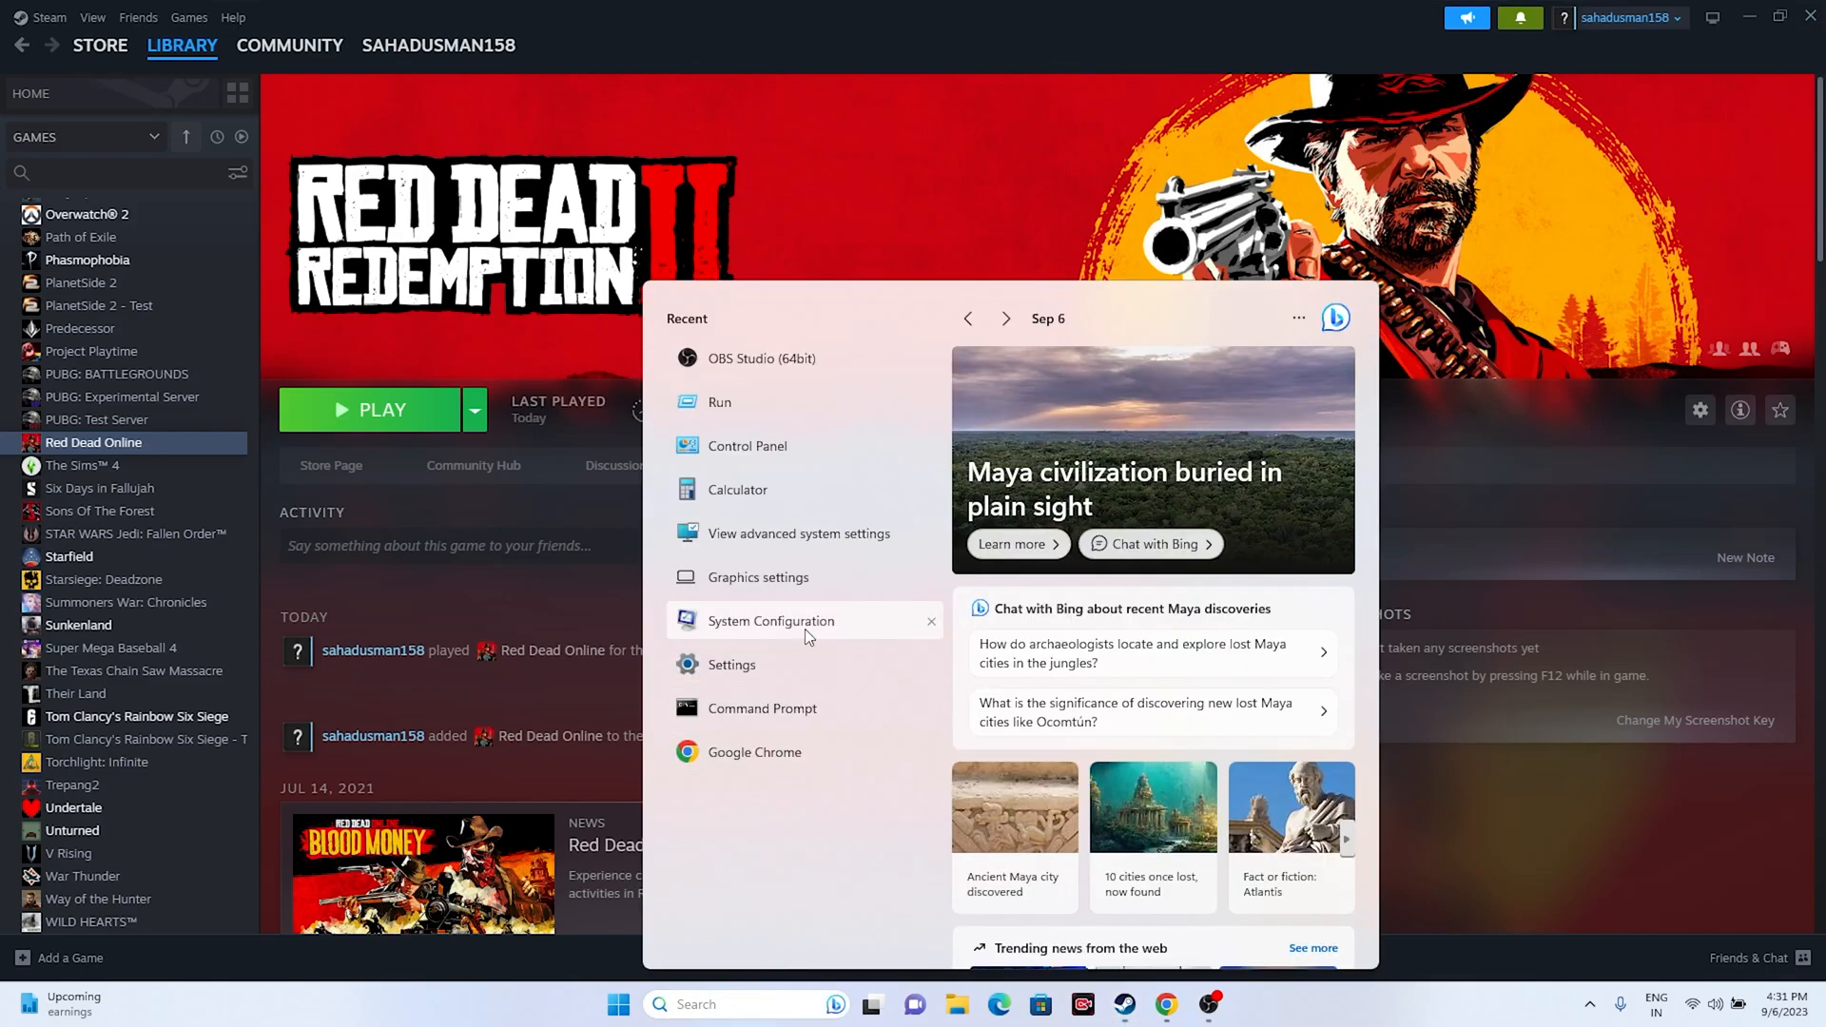
Step: Hide Microsoft services, disable all others, apply, and dismiss the restart prompt
{"action": "left_click", "coordinate": [770, 621]}
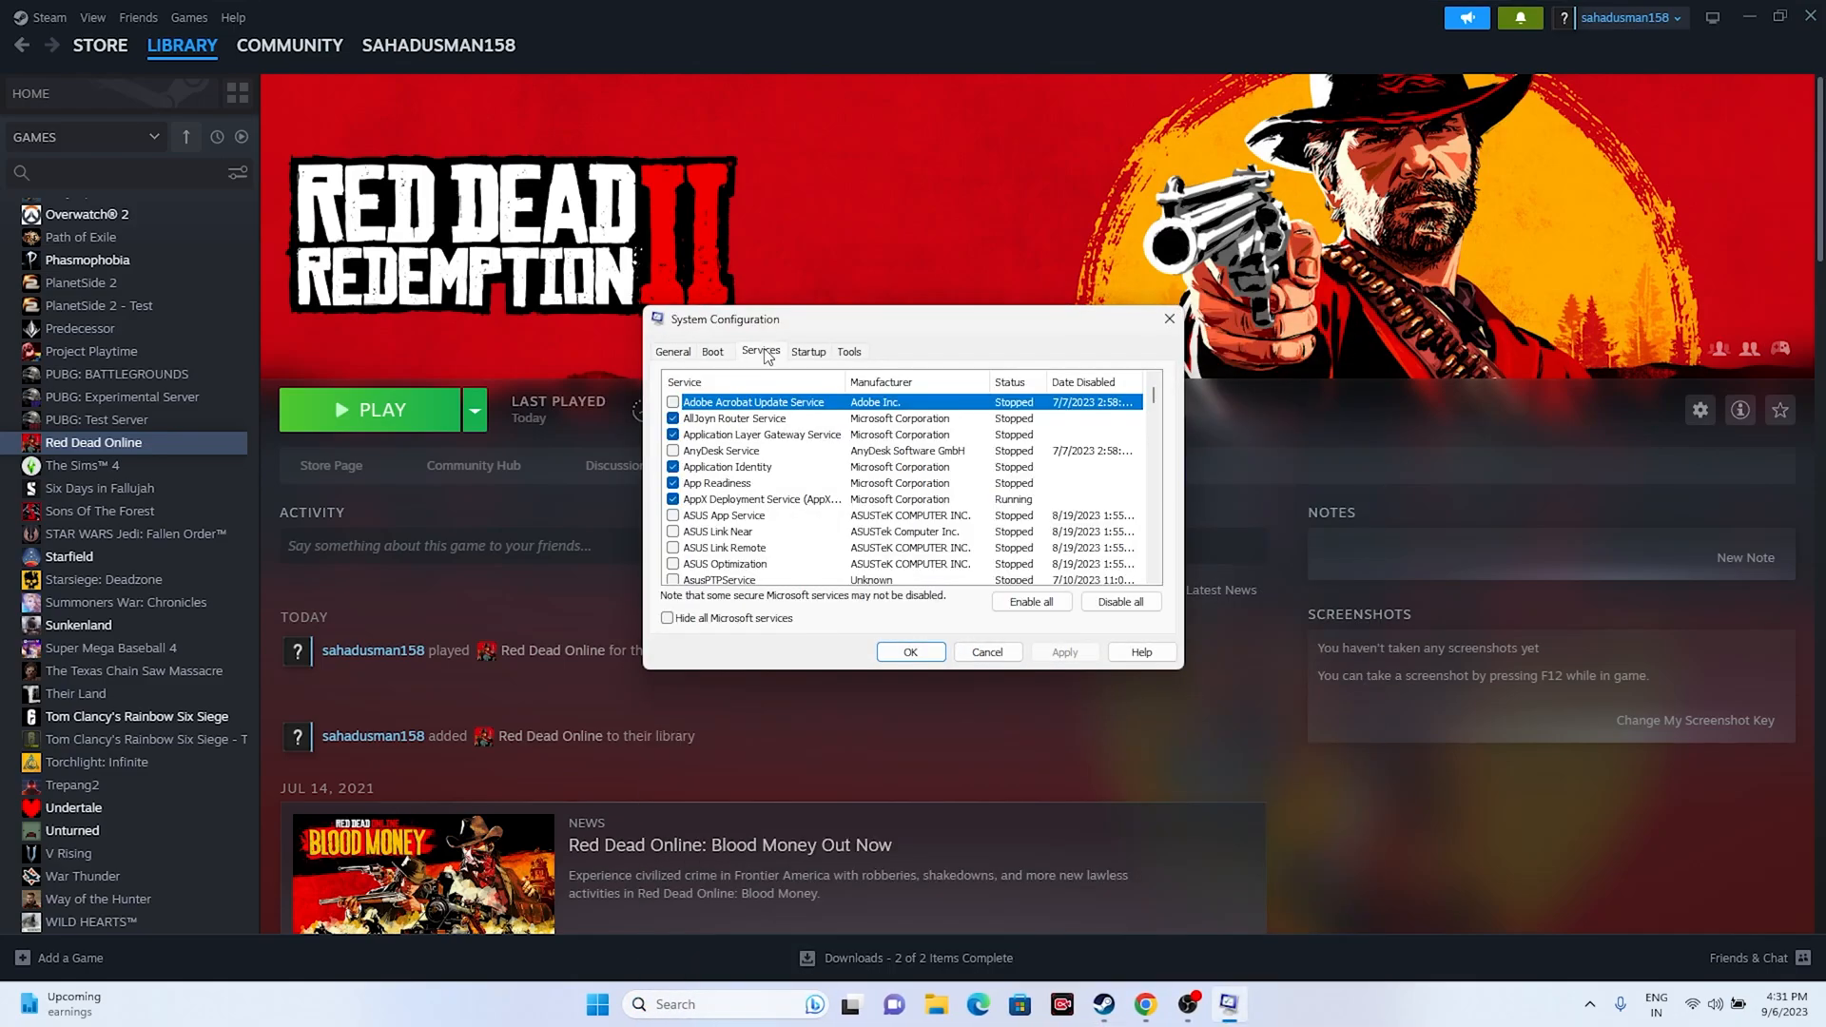
{"action": "mouse_move", "coordinate": [716, 618]}
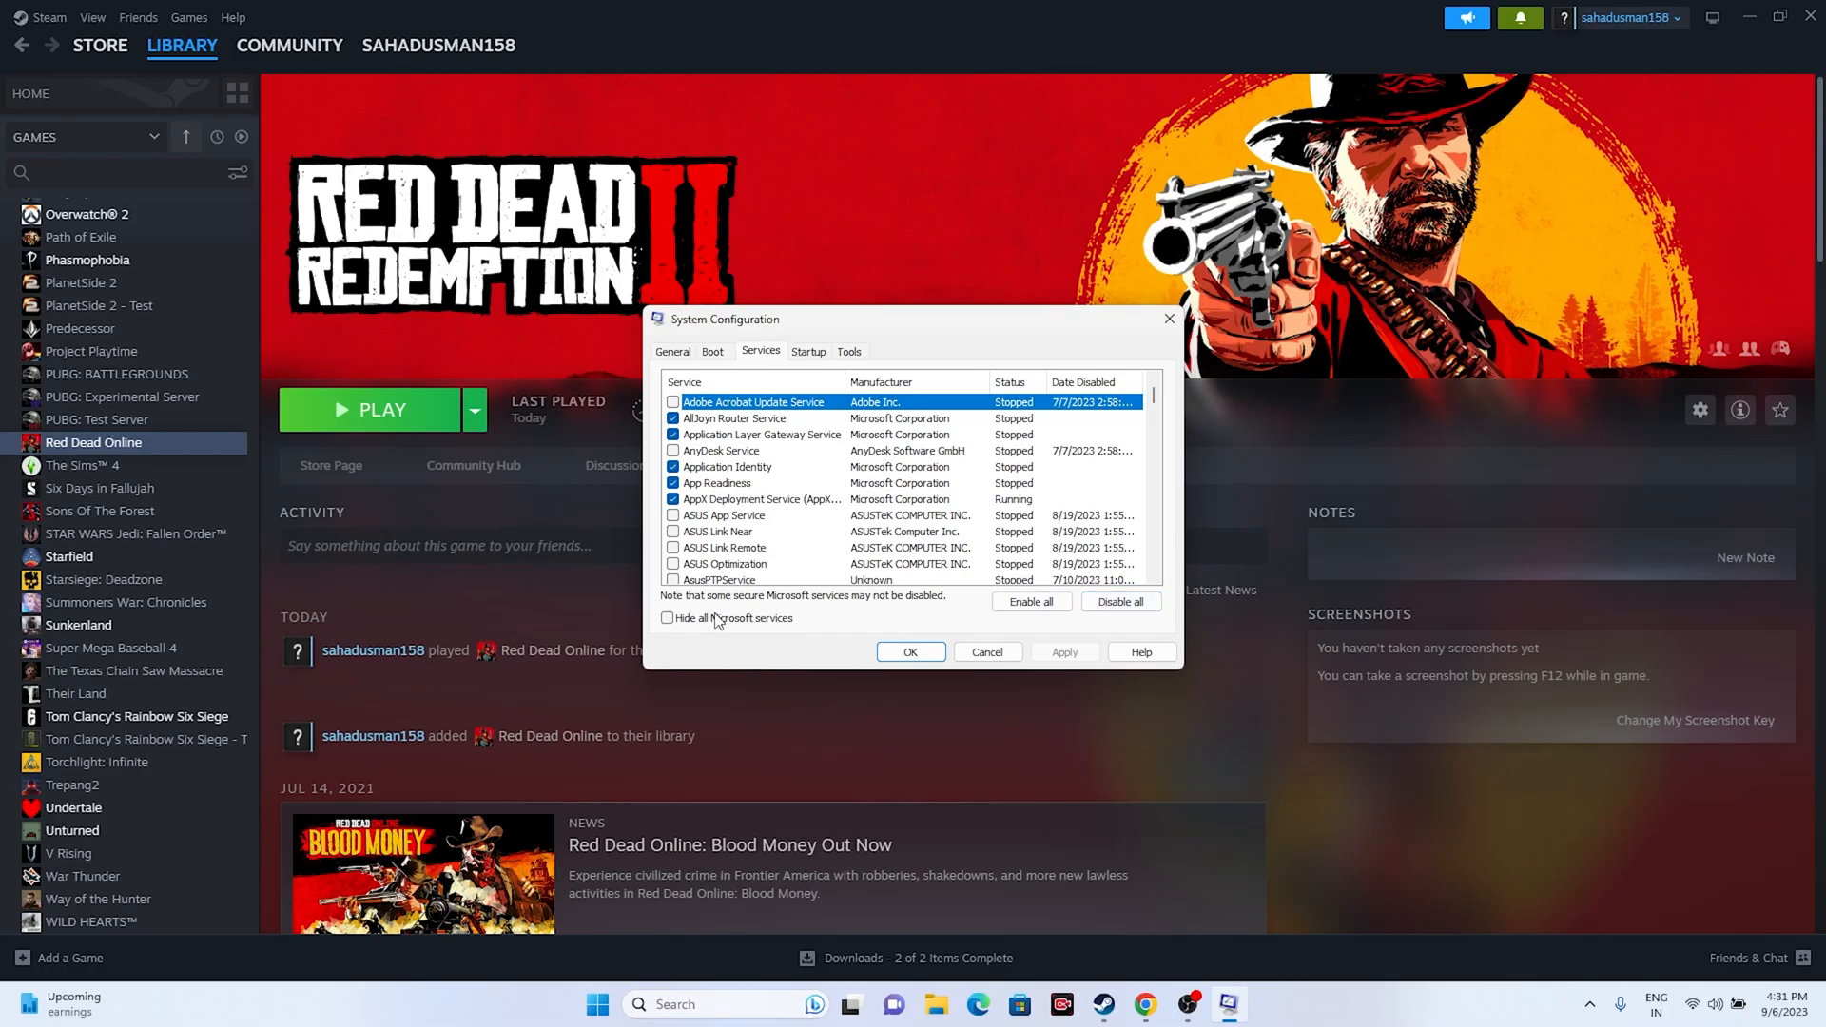
{"action": "left_click", "coordinate": [666, 618]}
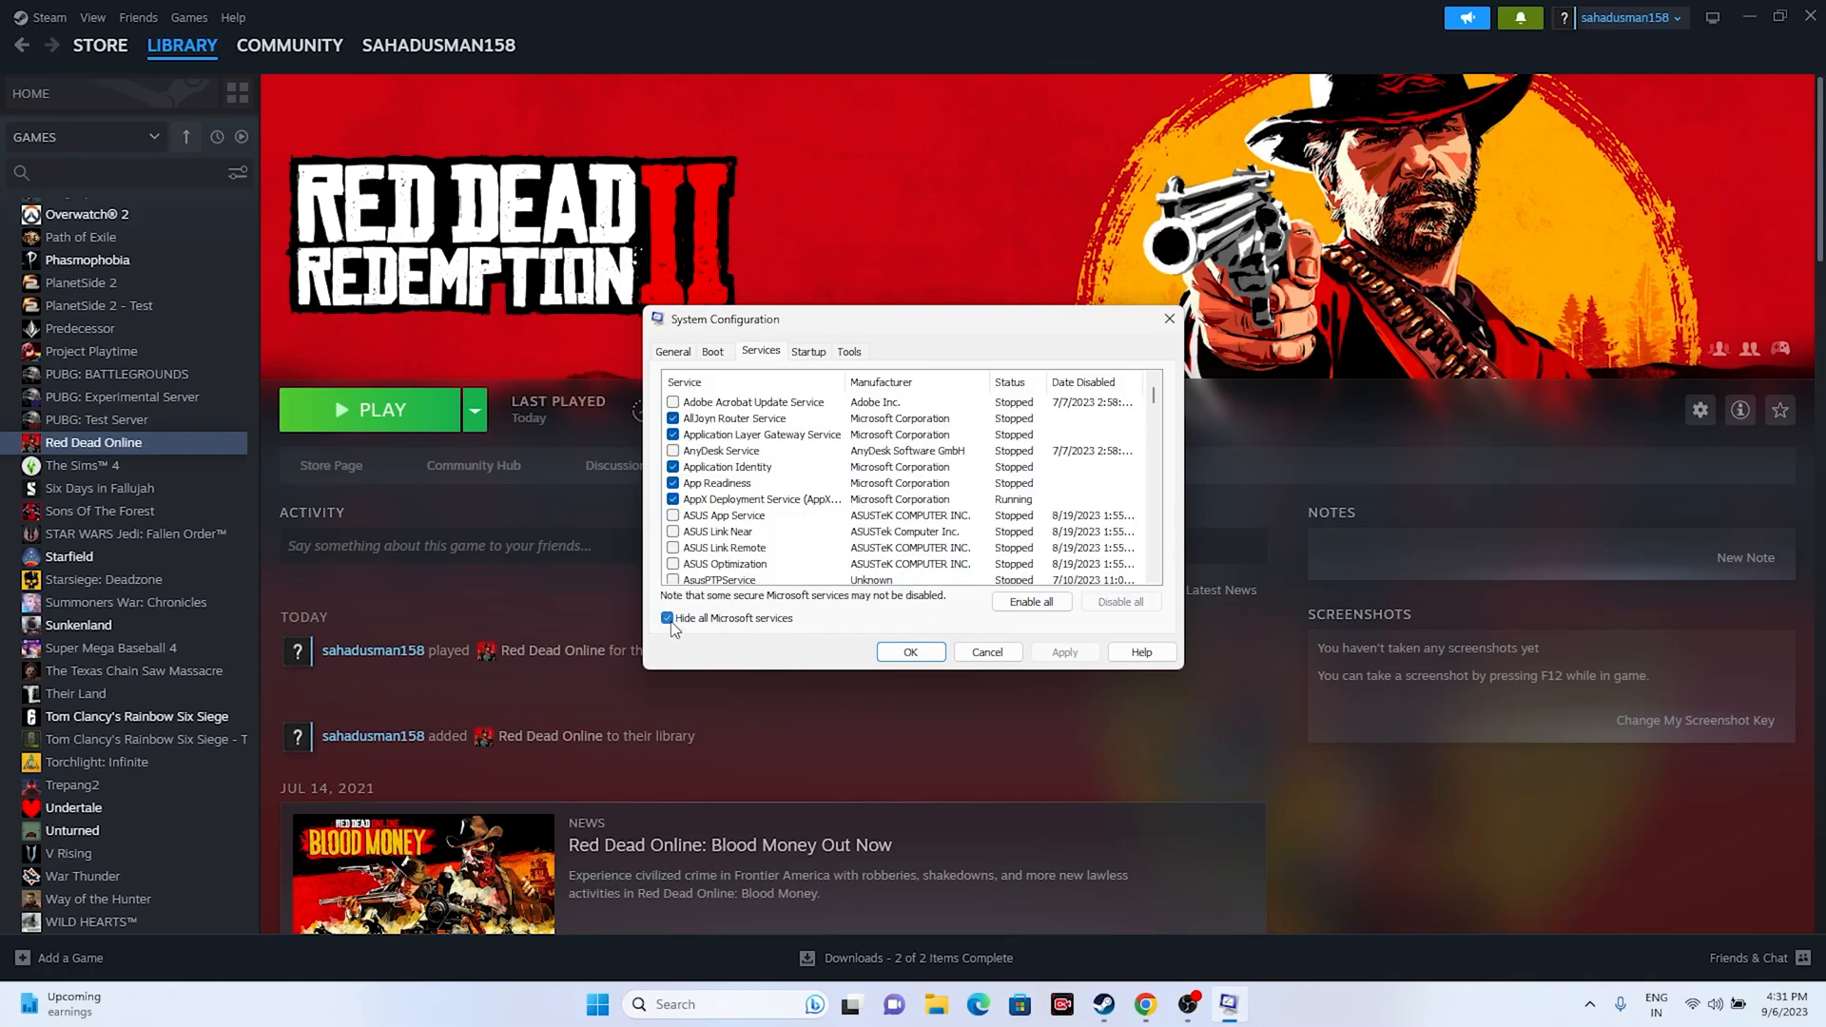
{"action": "left_click", "coordinate": [667, 618]}
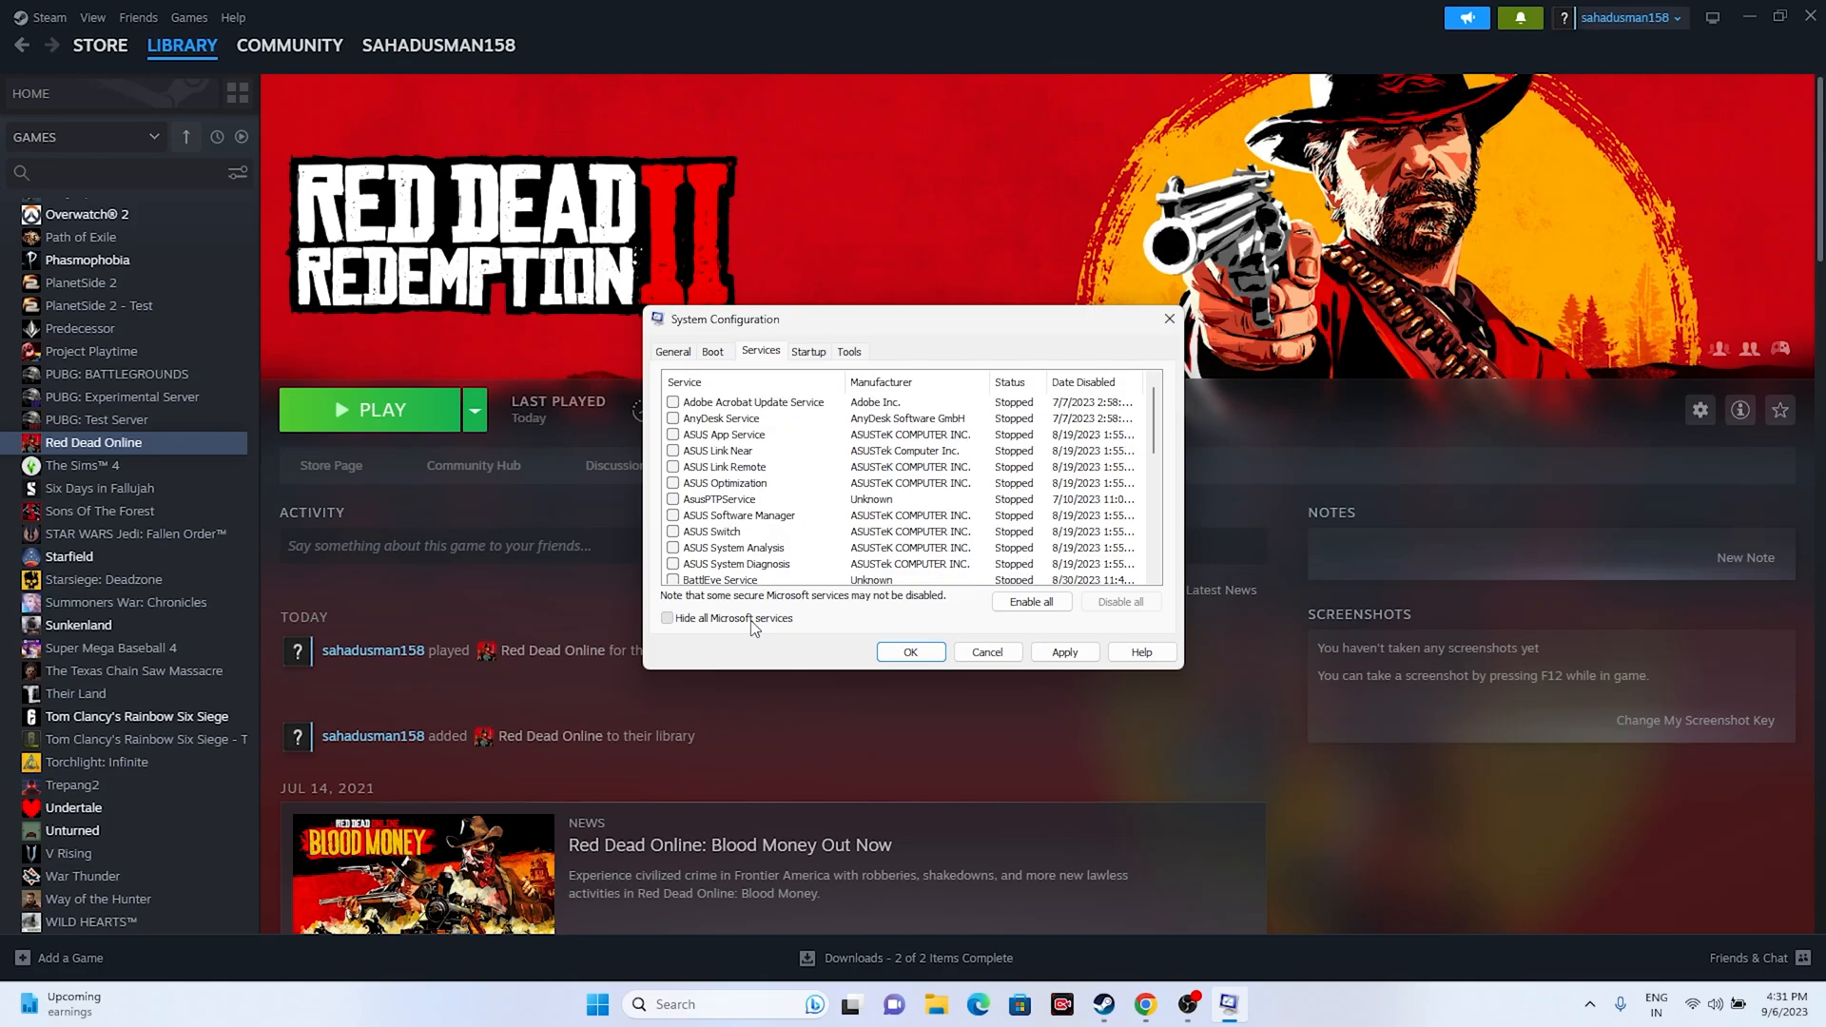
{"action": "left_click", "coordinate": [666, 618]}
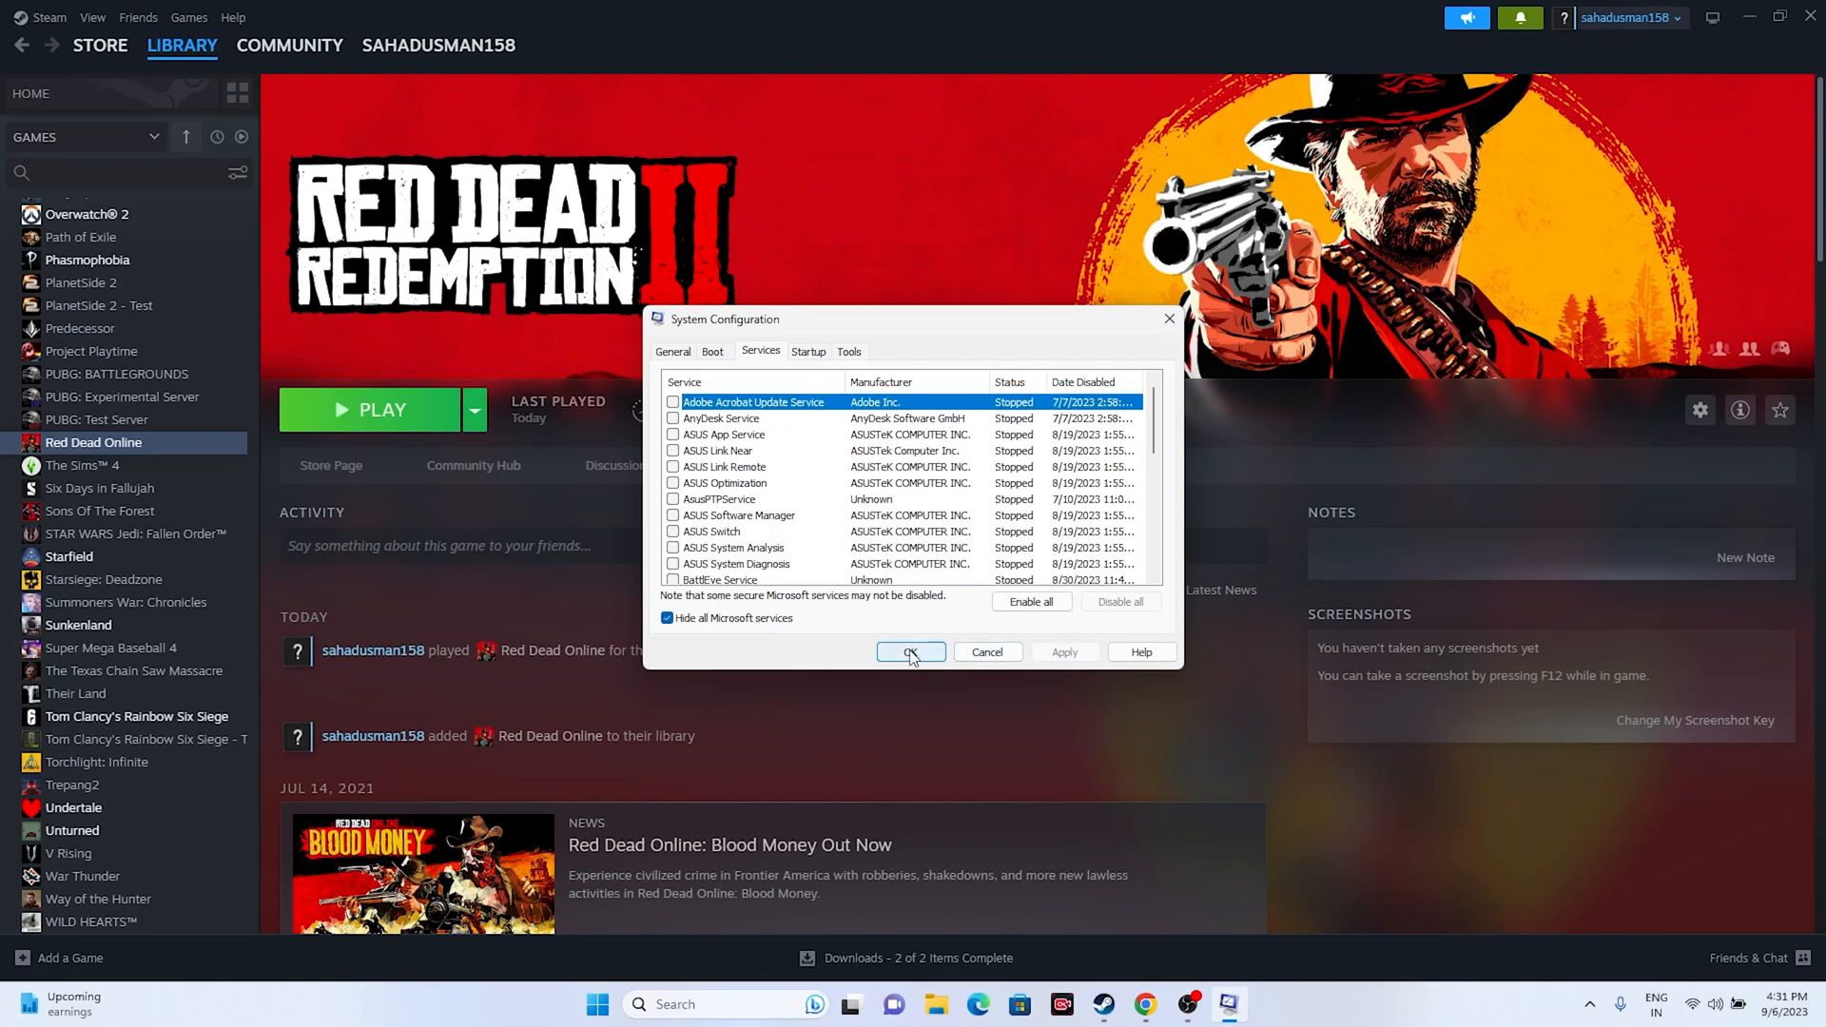
{"action": "left_click", "coordinate": [910, 652]}
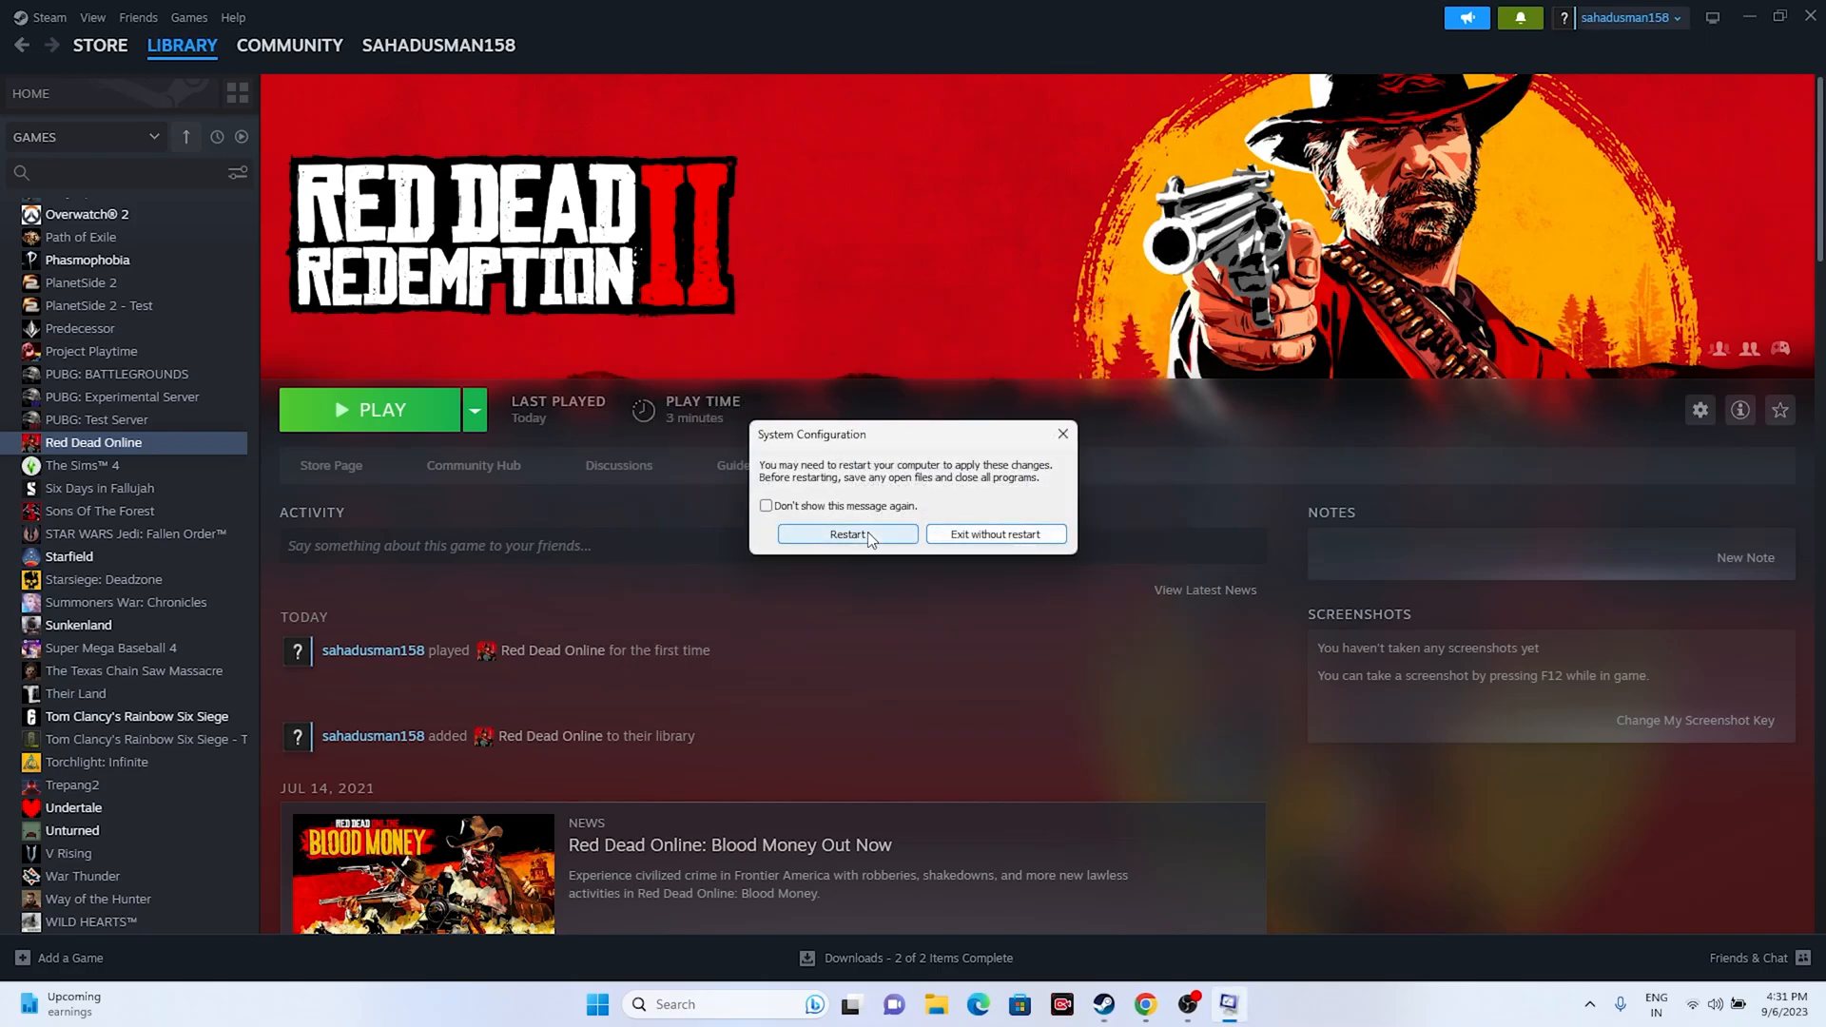
{"action": "mouse_move", "coordinate": [1062, 435]}
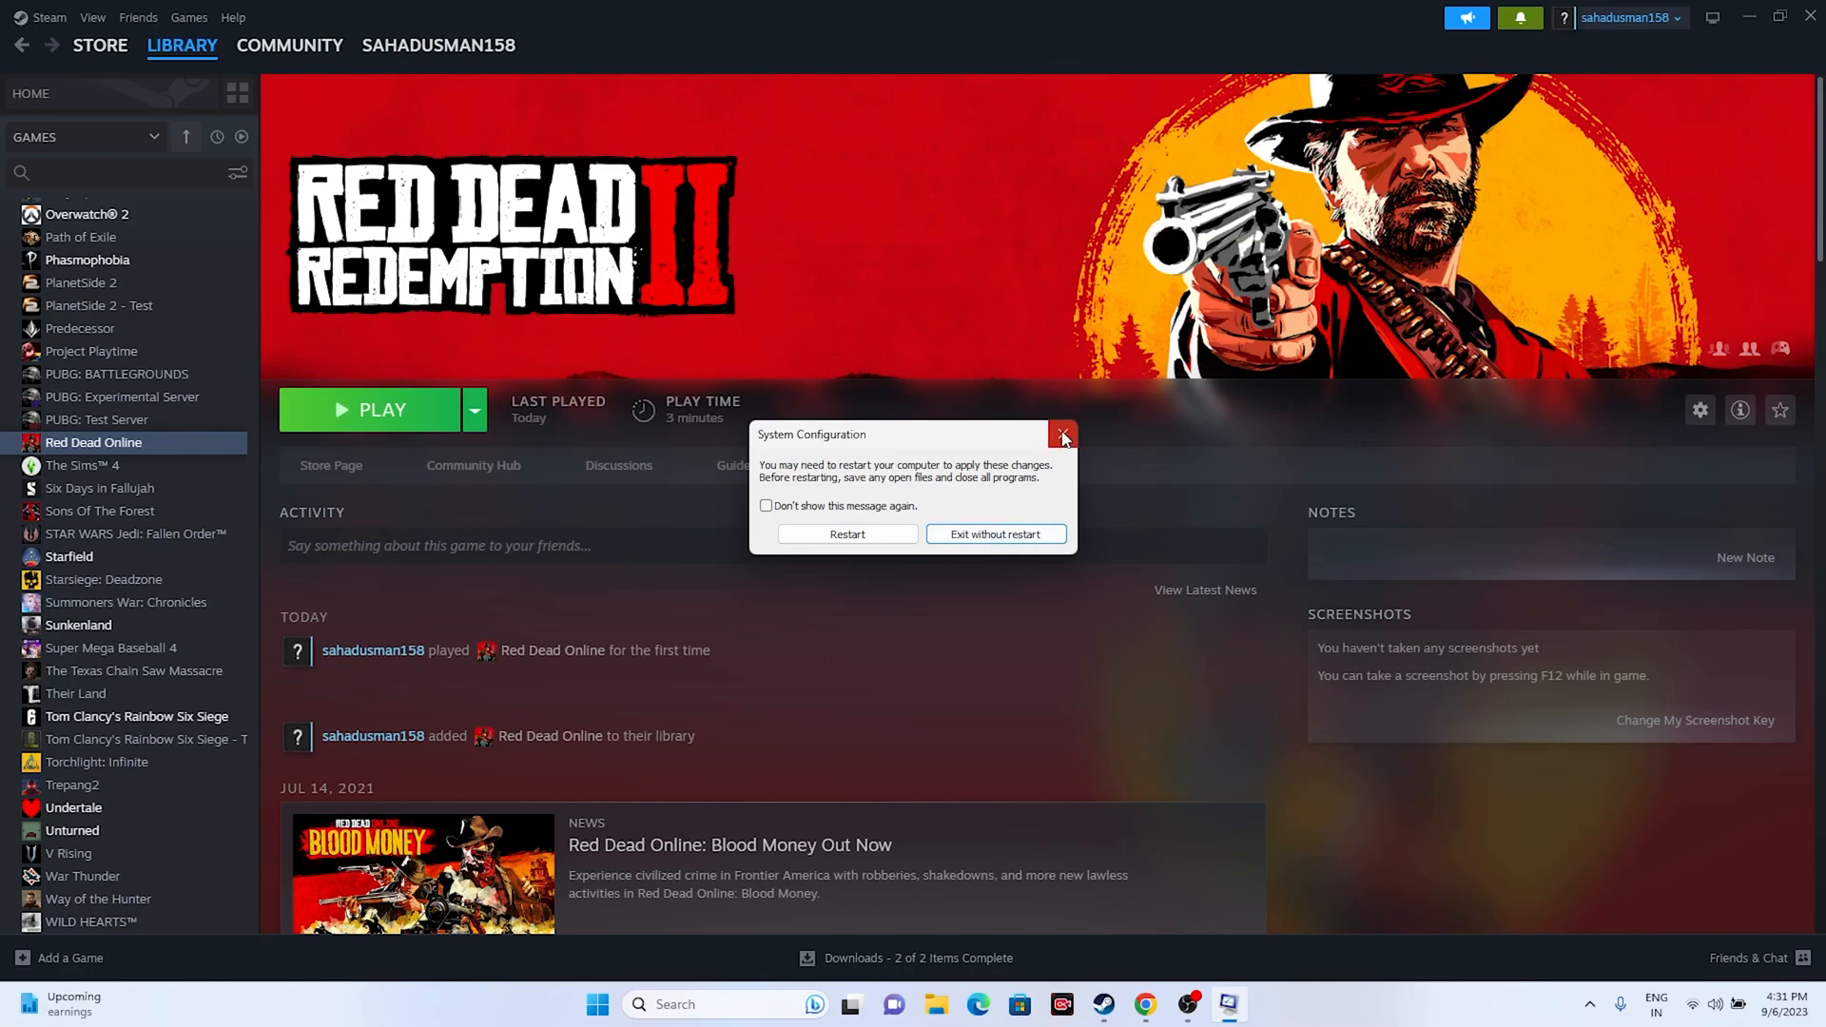
{"action": "left_click", "coordinate": [1062, 434]}
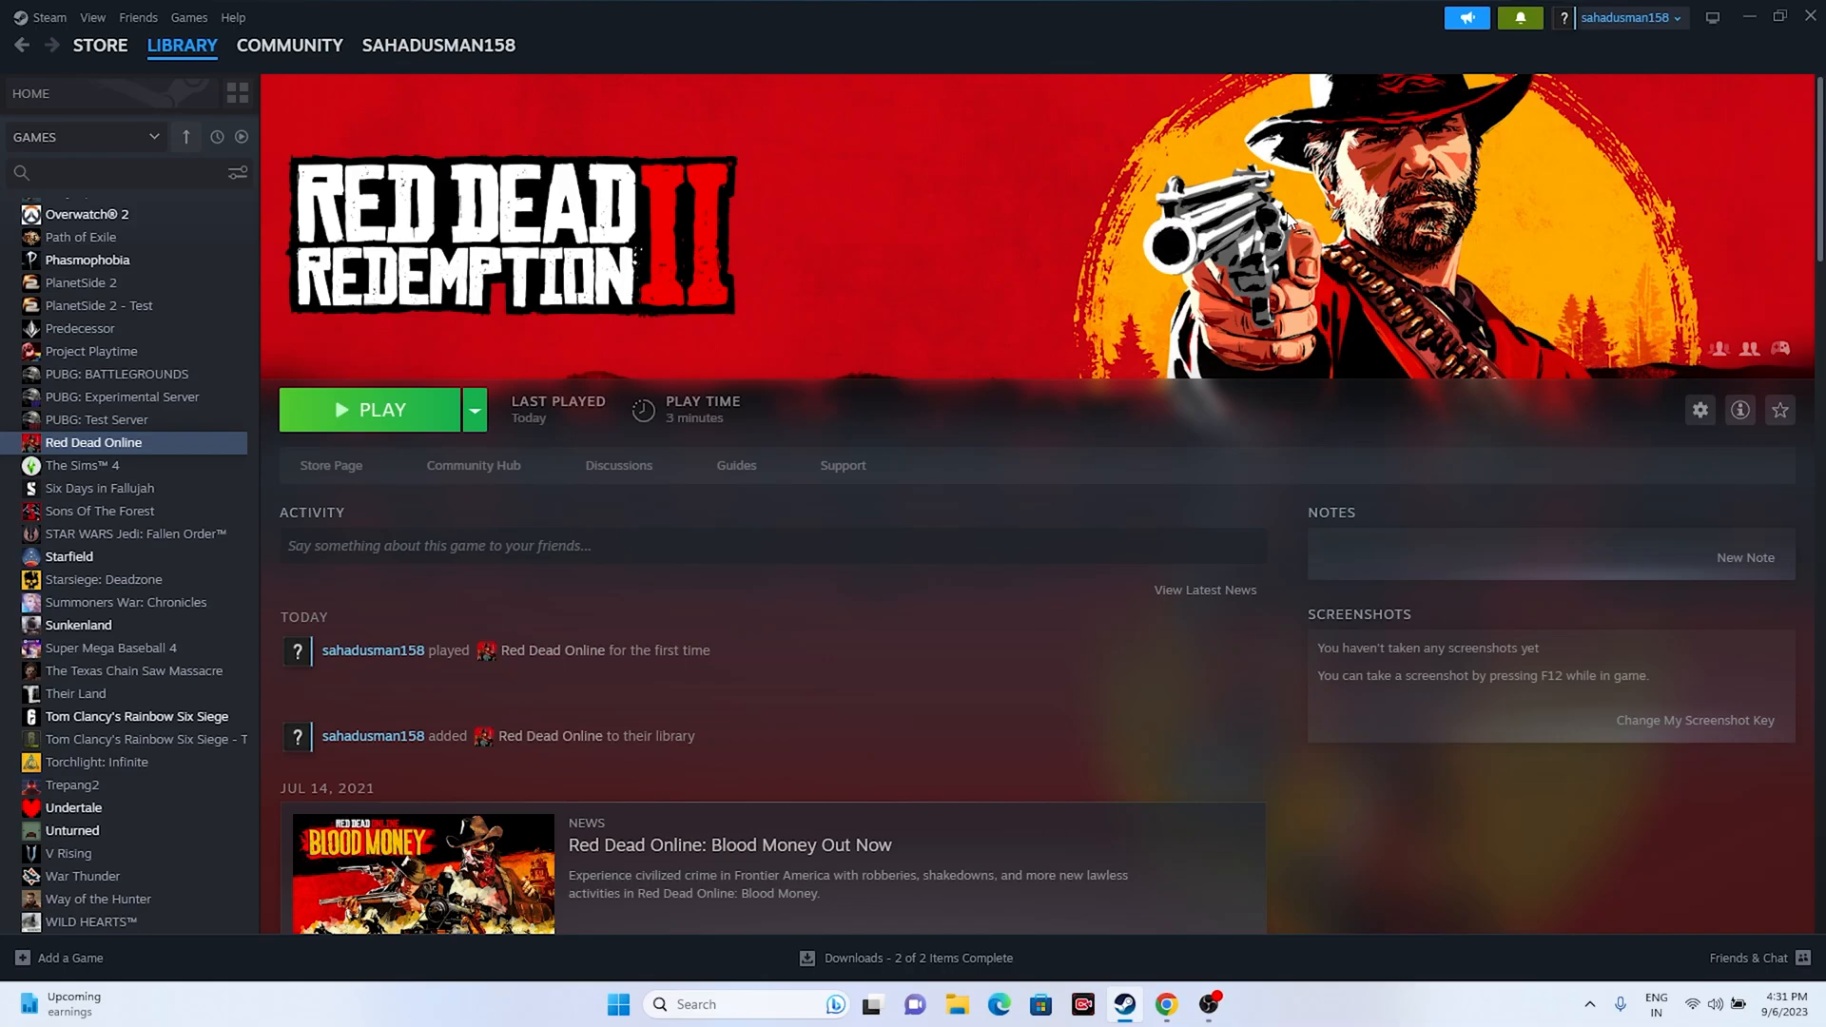
{"action": "mouse_move", "coordinate": [880, 389]}
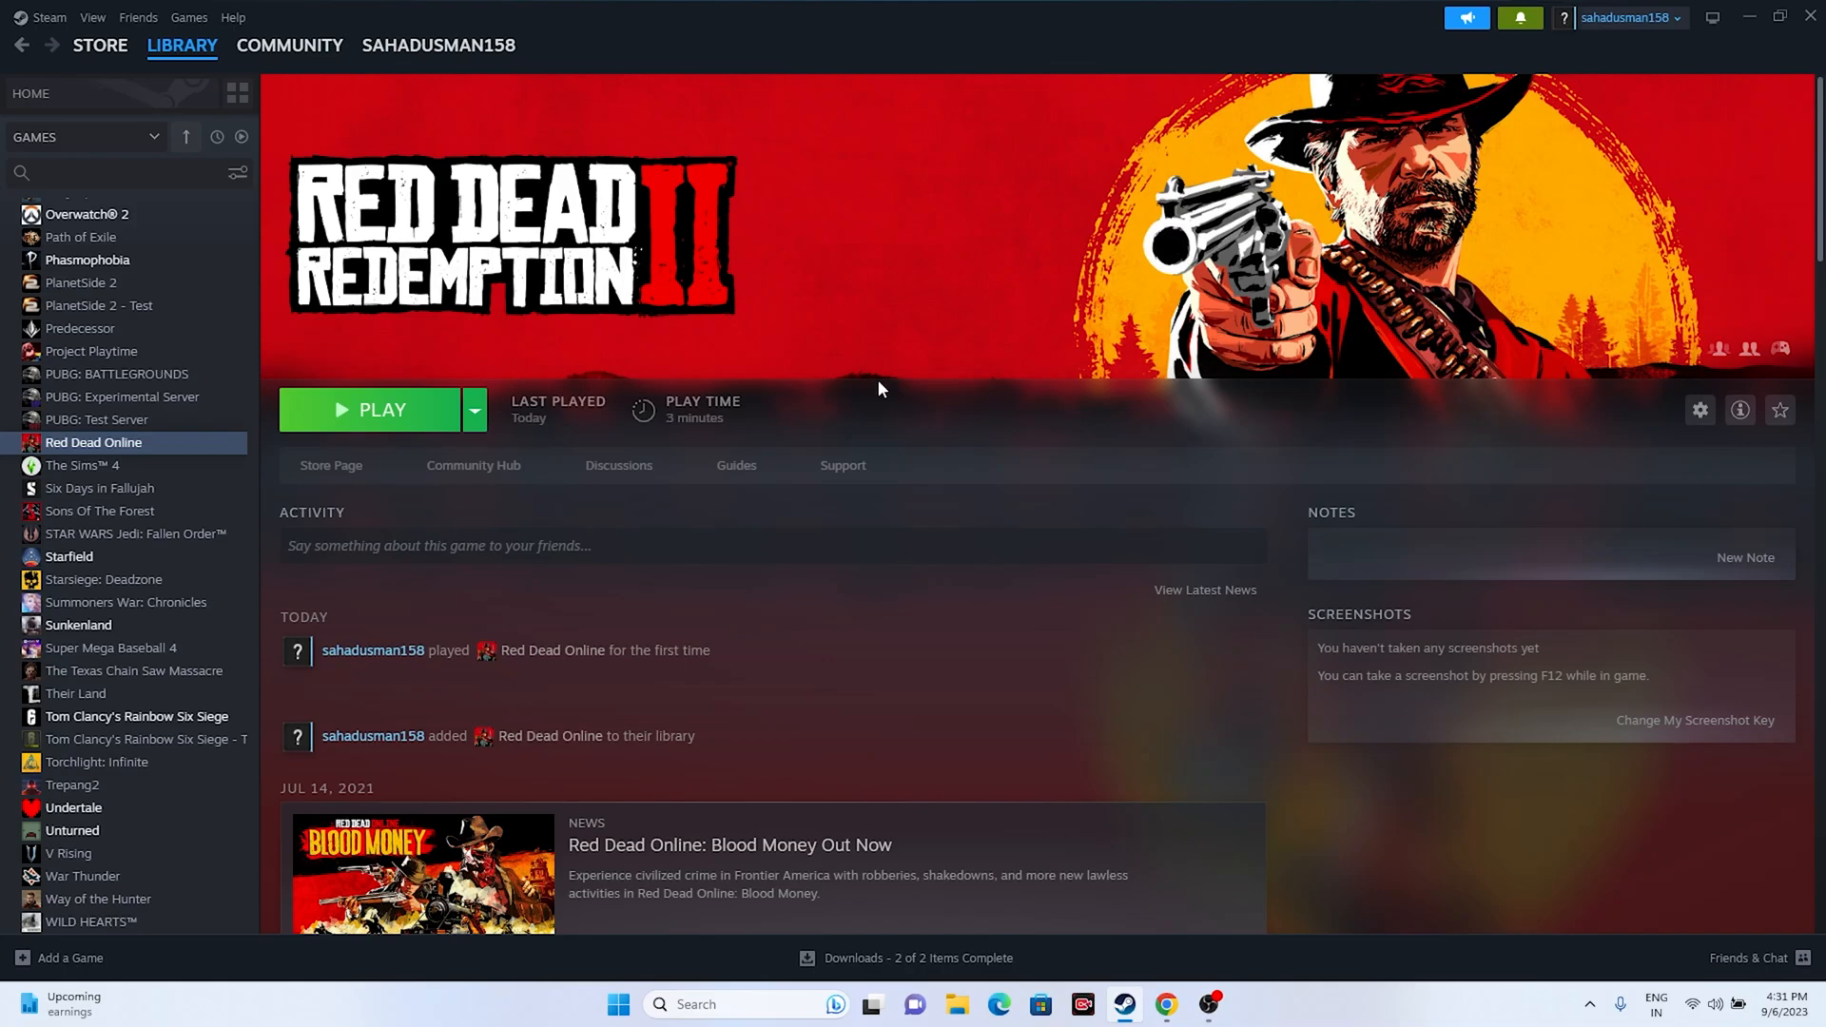
{"action": "mouse_move", "coordinate": [112, 451]}
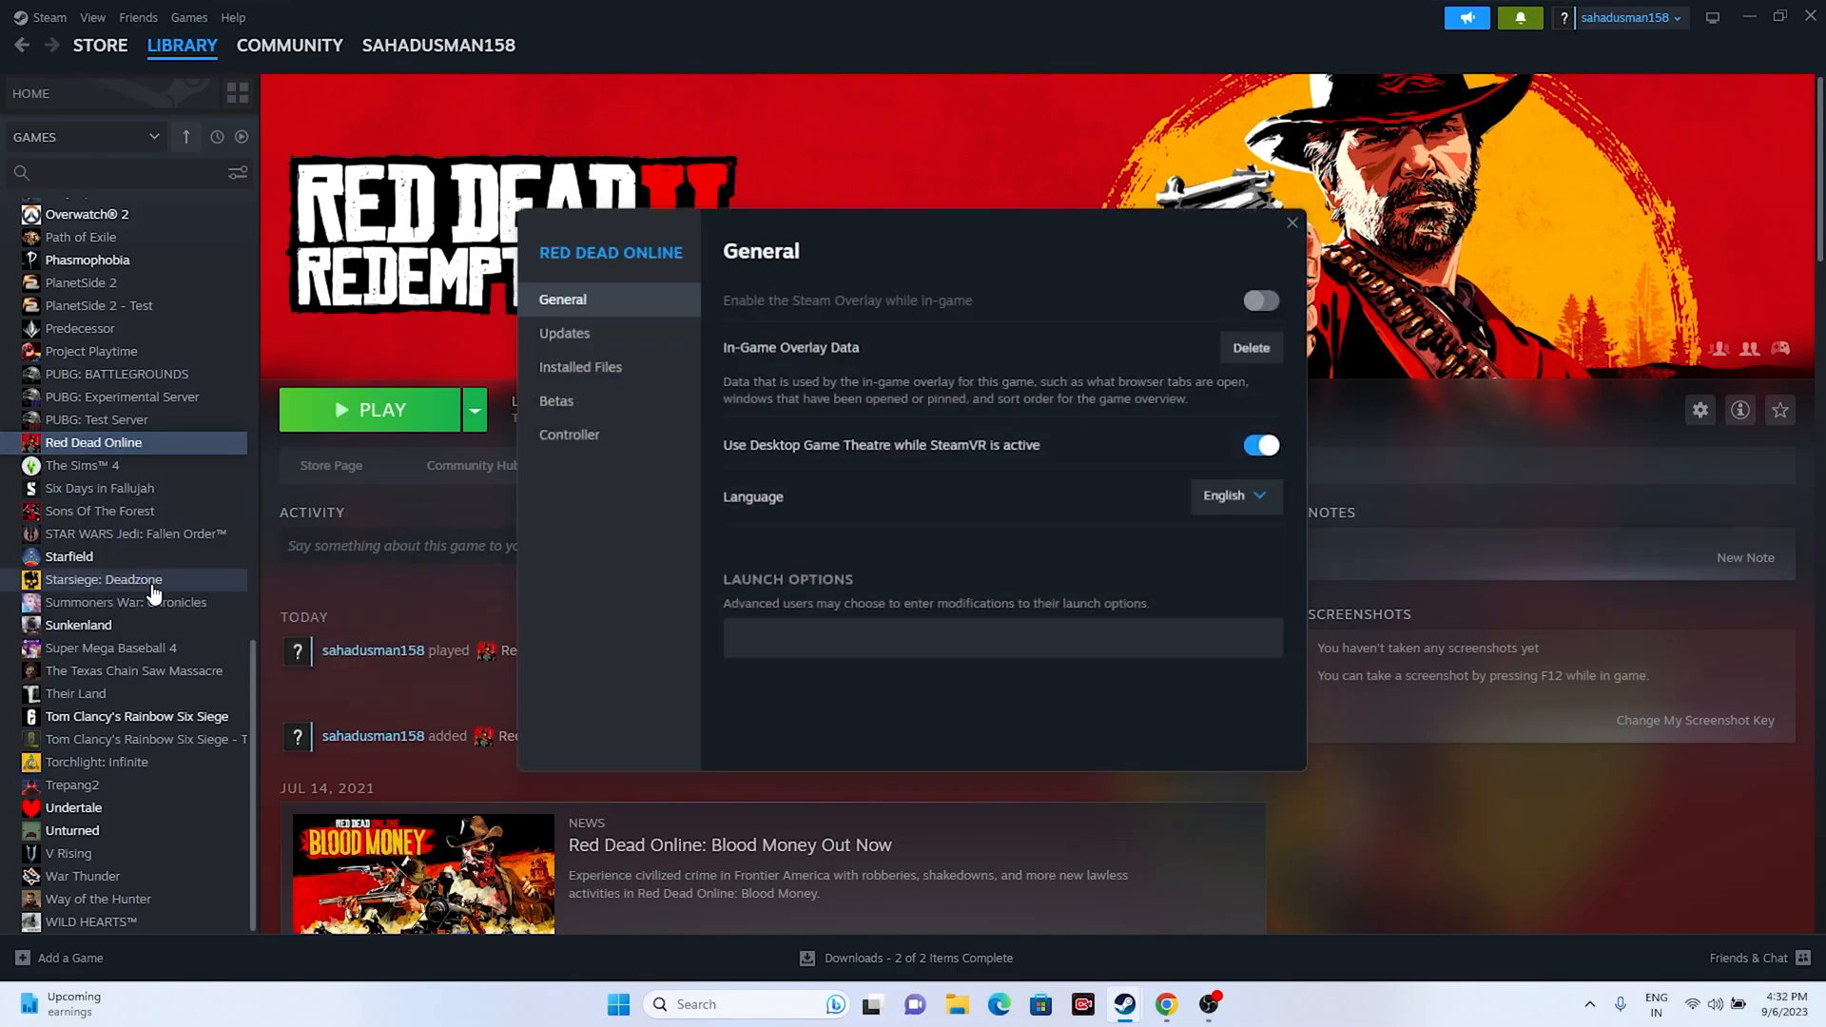
{"action": "left_click", "coordinate": [577, 366]}
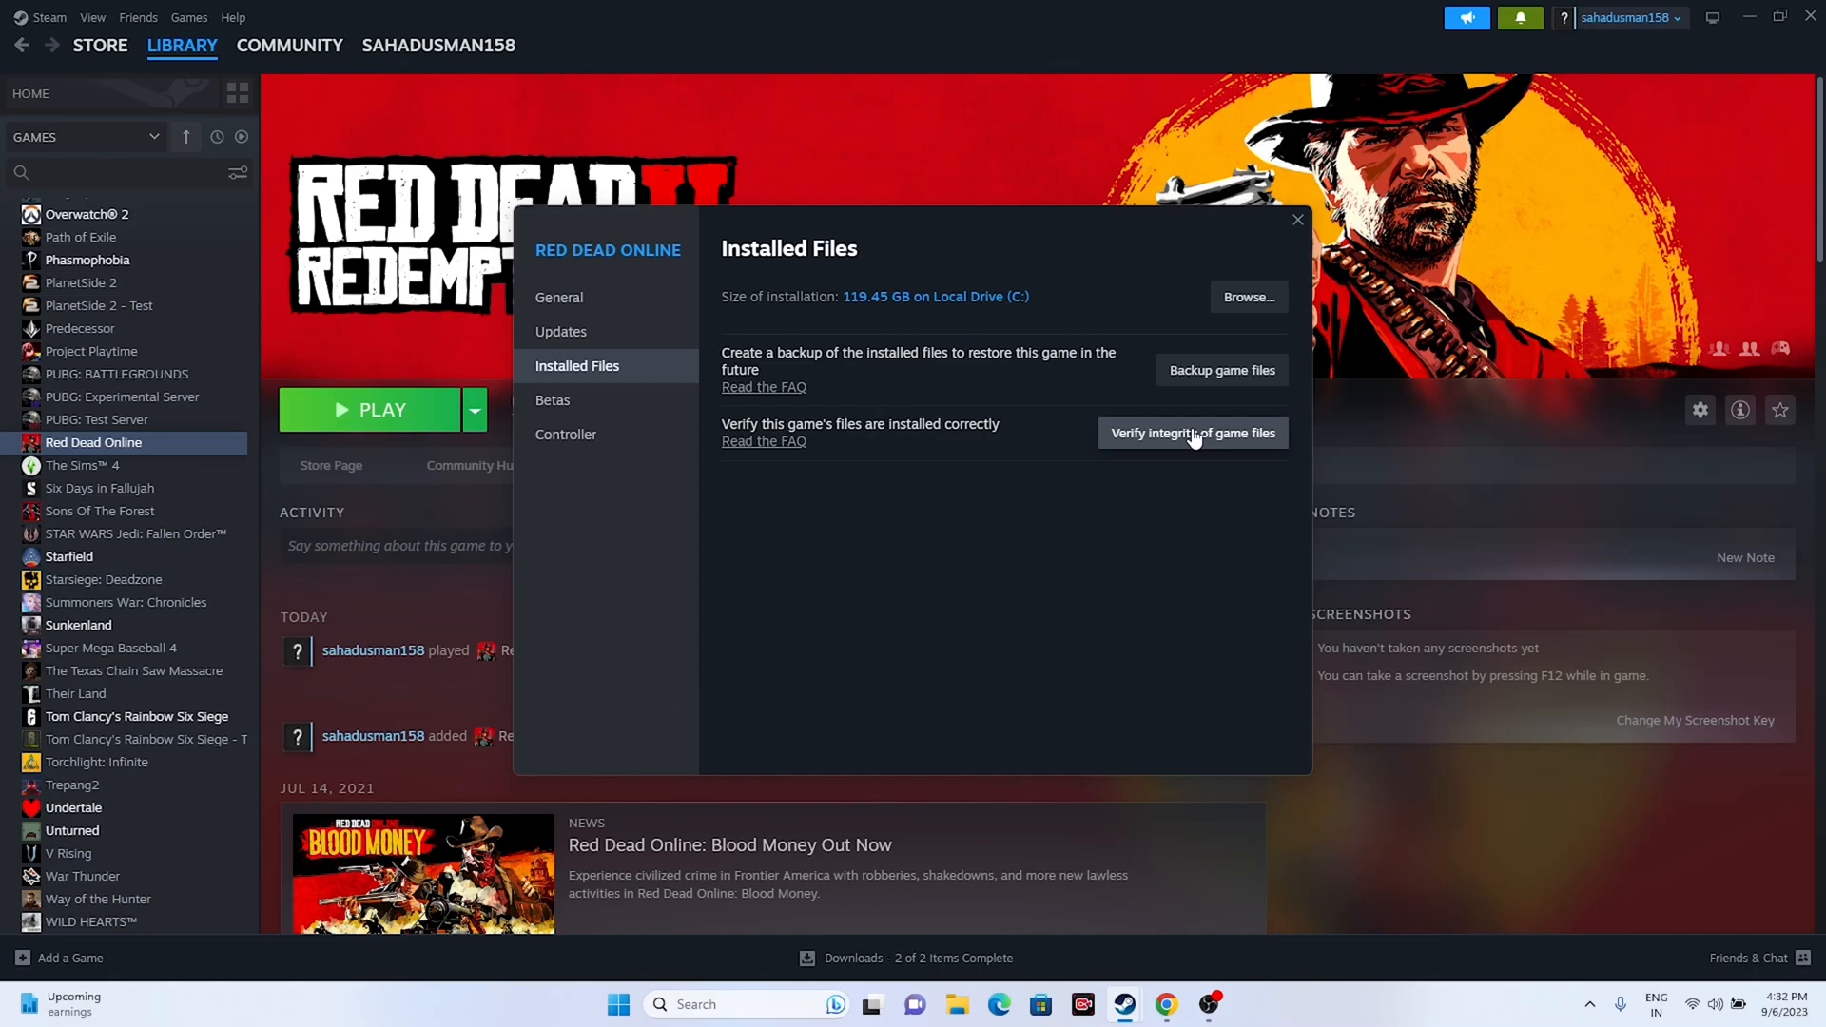
{"action": "mouse_move", "coordinate": [1080, 537]}
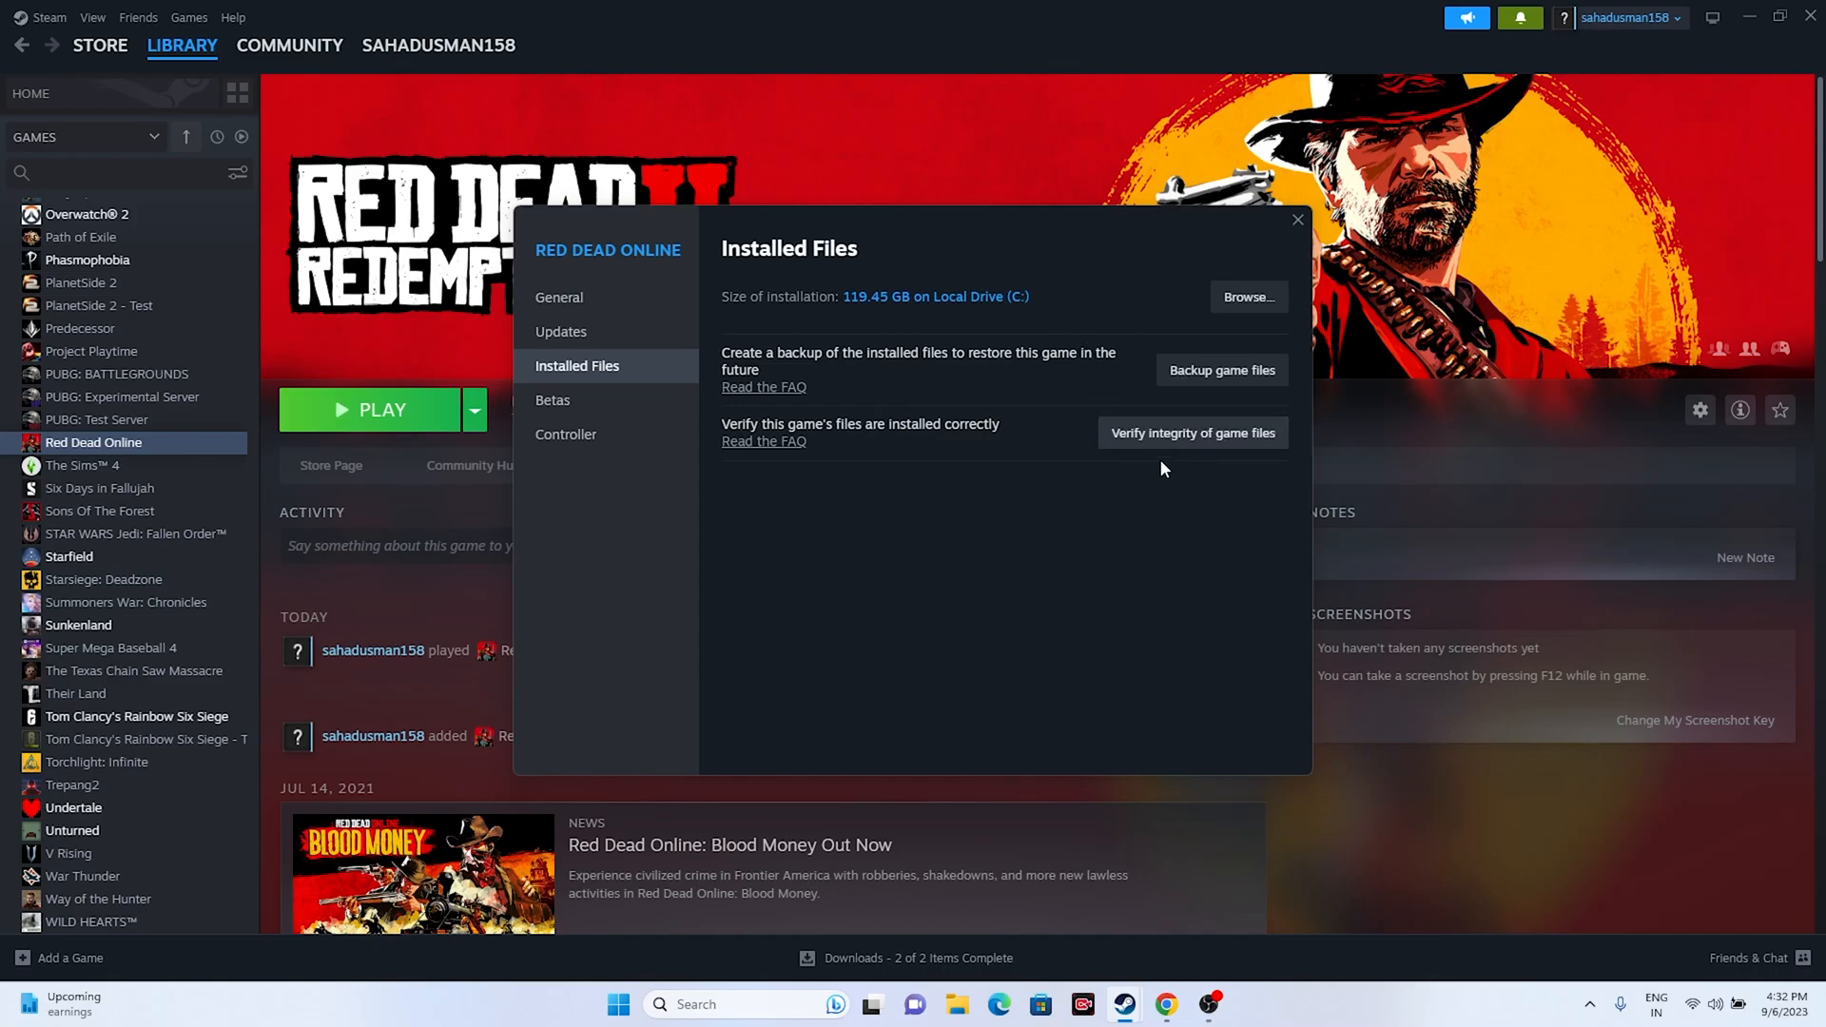
{"action": "mouse_move", "coordinate": [942, 314]}
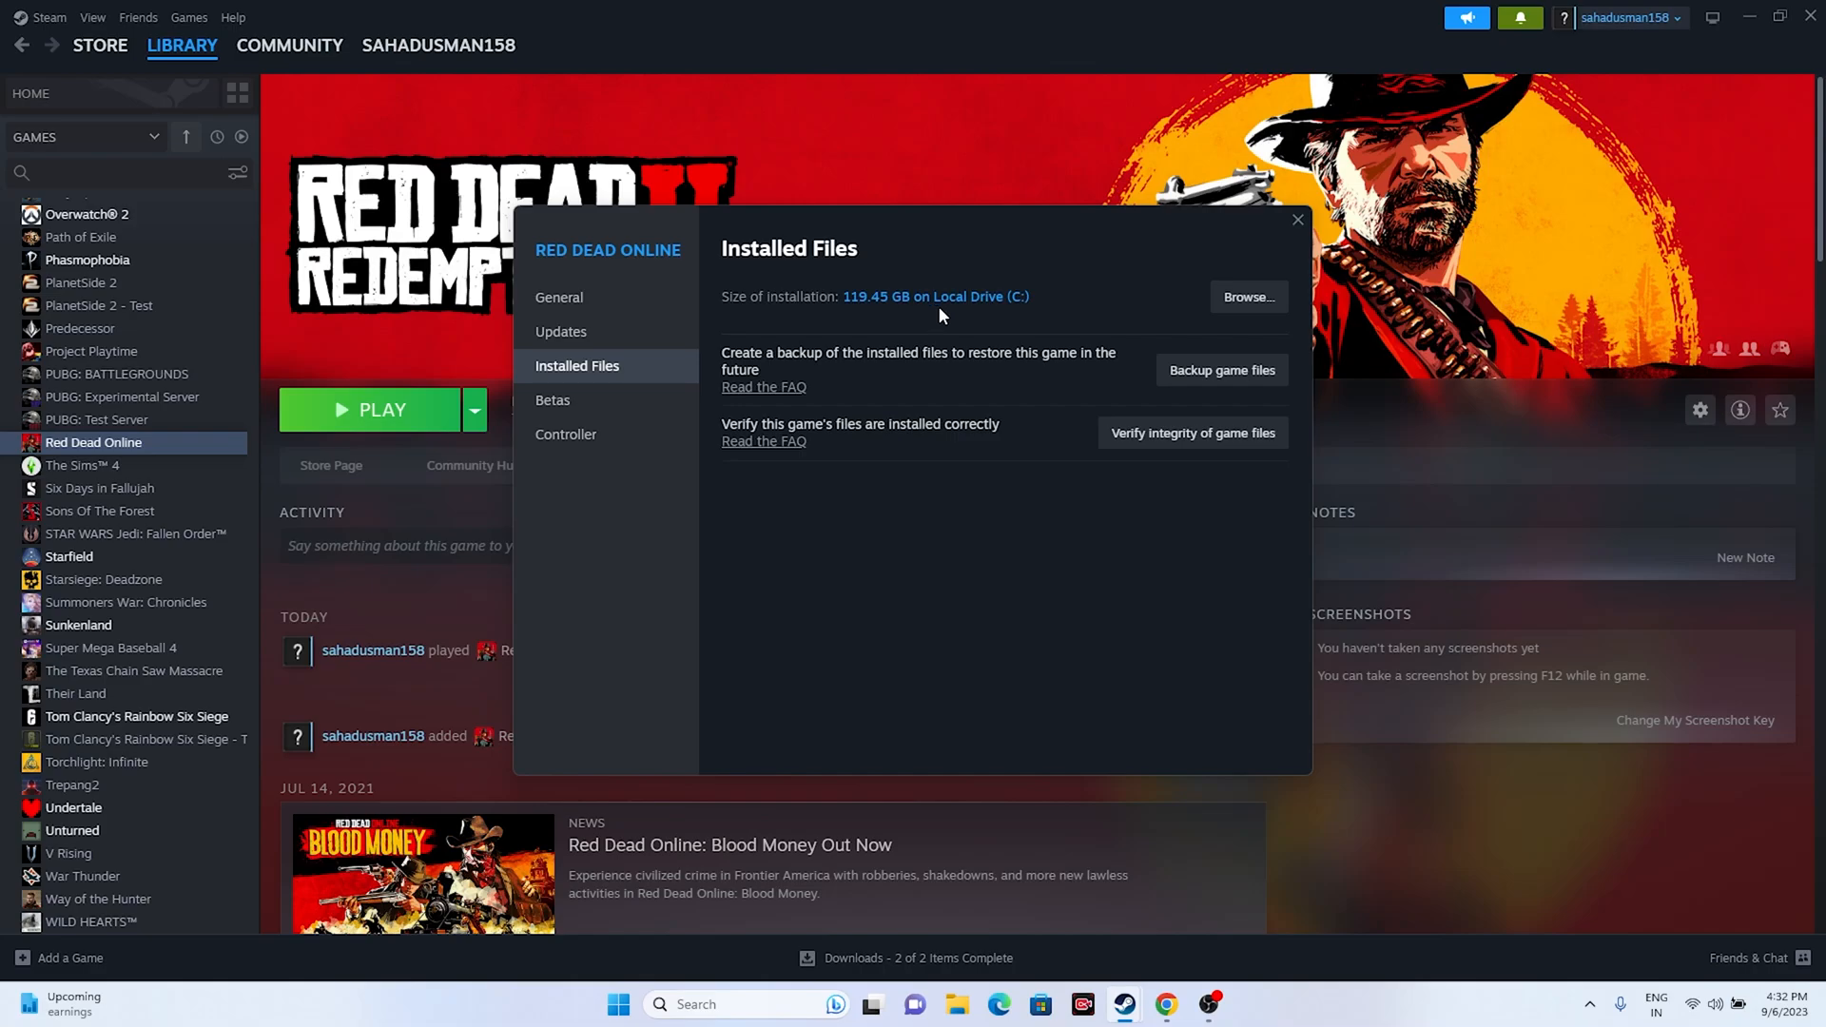
{"action": "mouse_move", "coordinate": [1060, 249]}
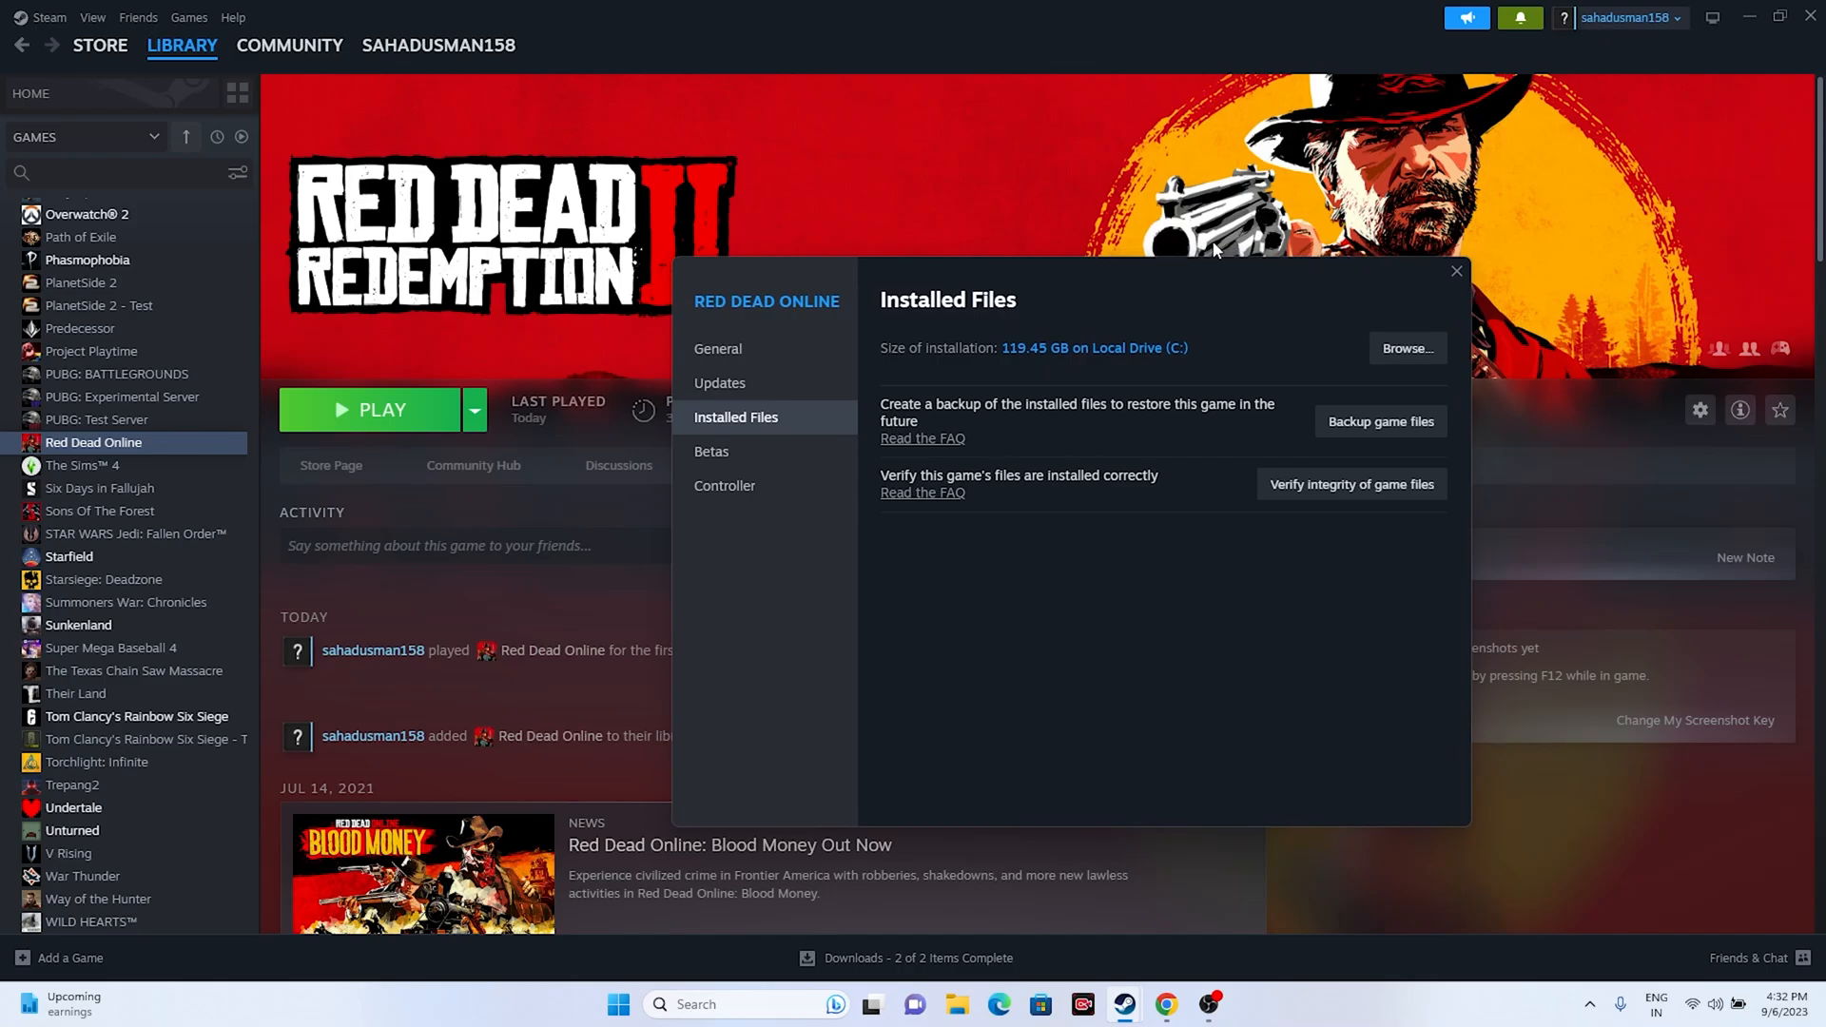
{"action": "left_click", "coordinate": [1456, 271]}
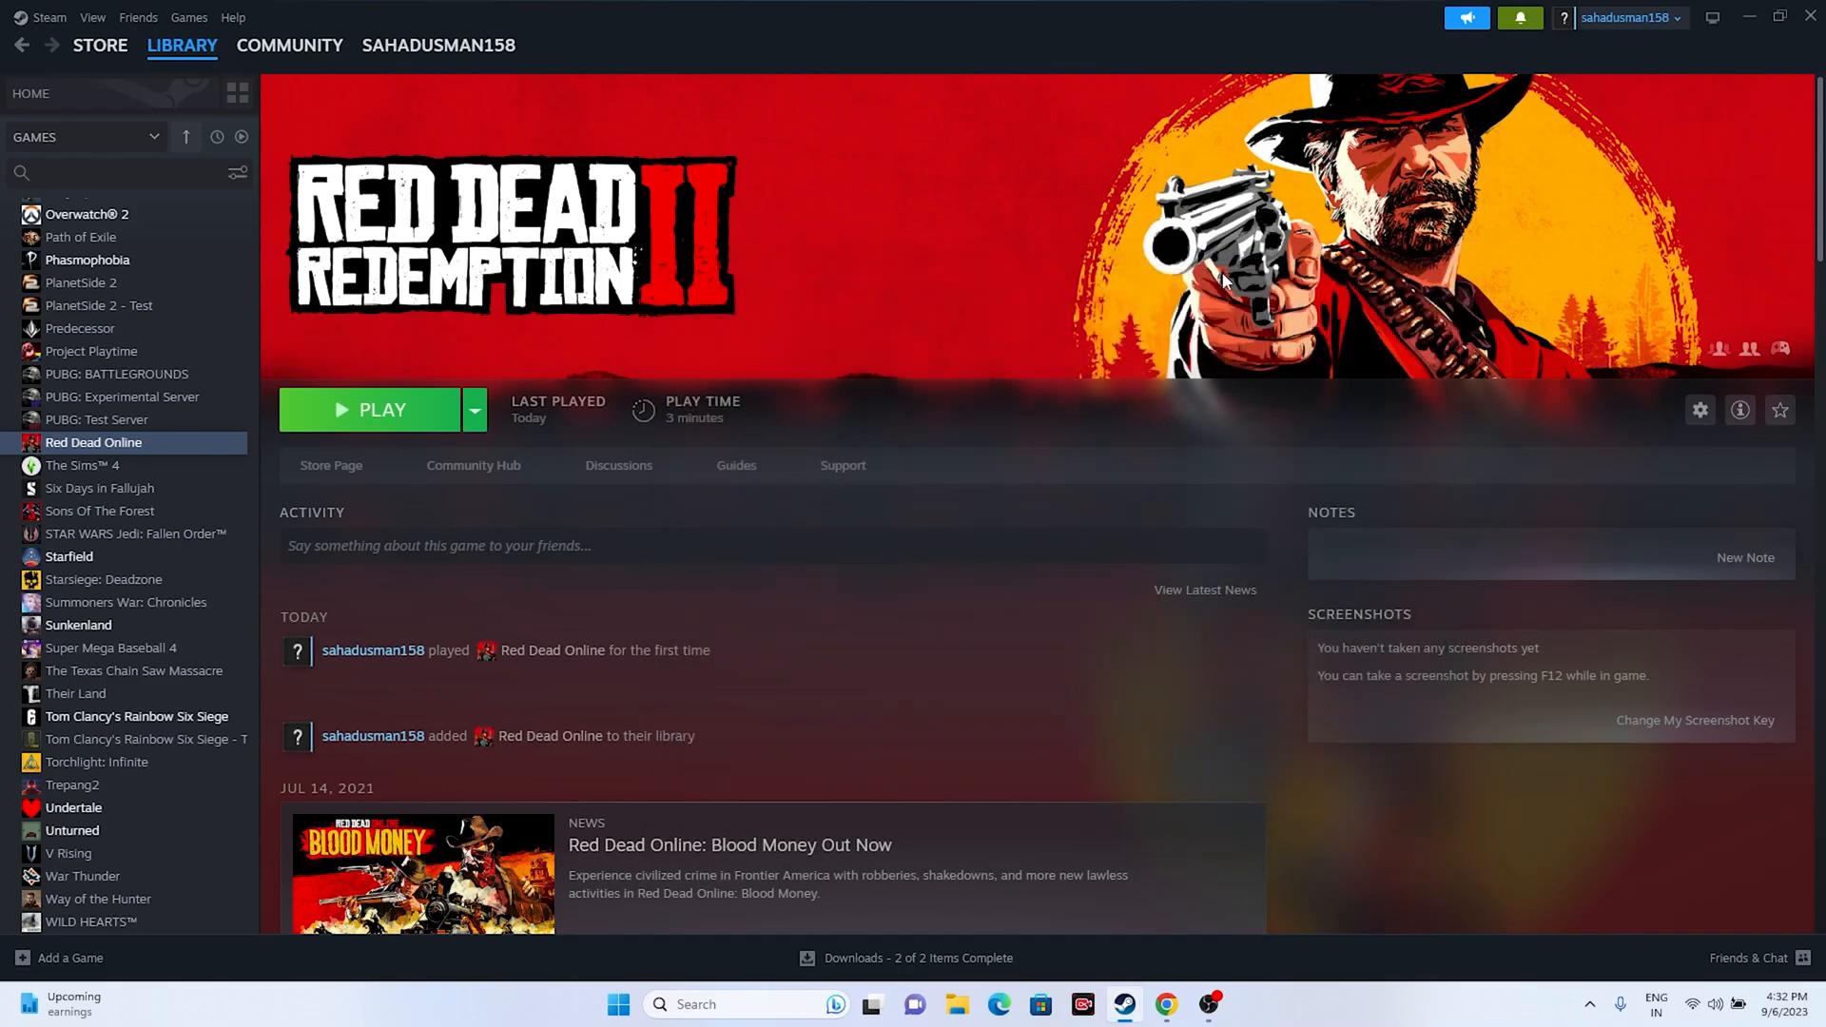